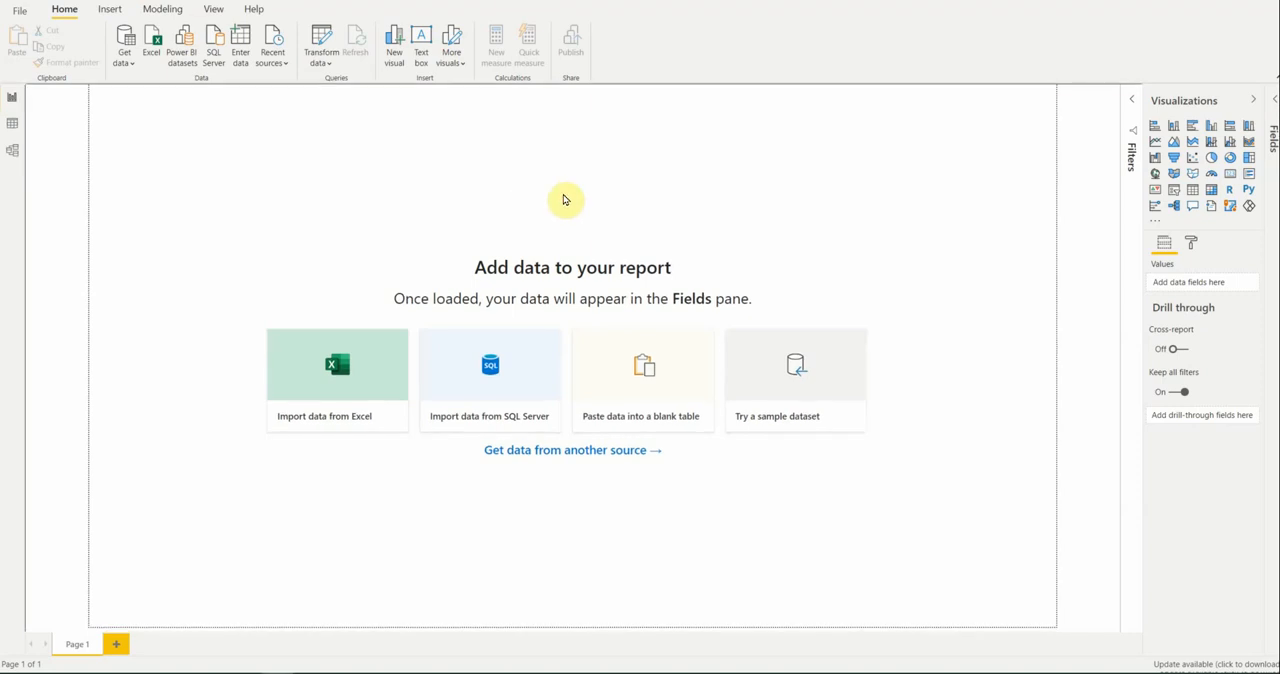
mouse_move(602, 203)
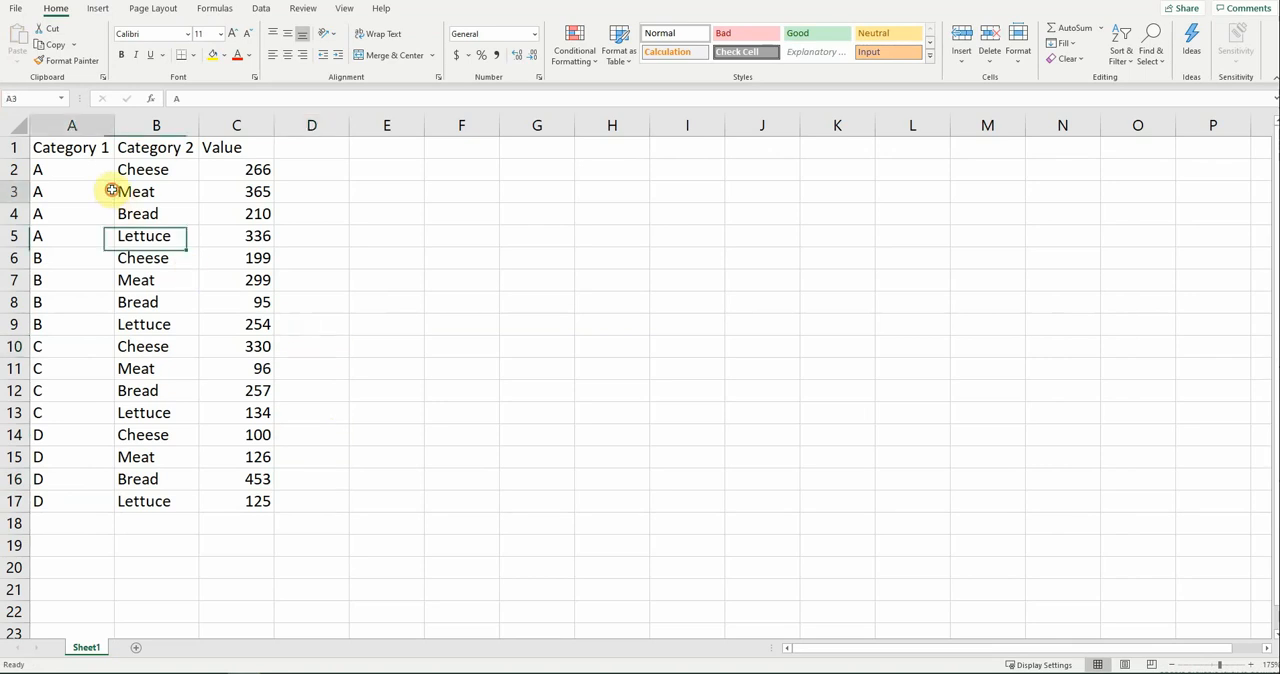
Select the Excel data range starting from the Category 1 header.
click(71, 147)
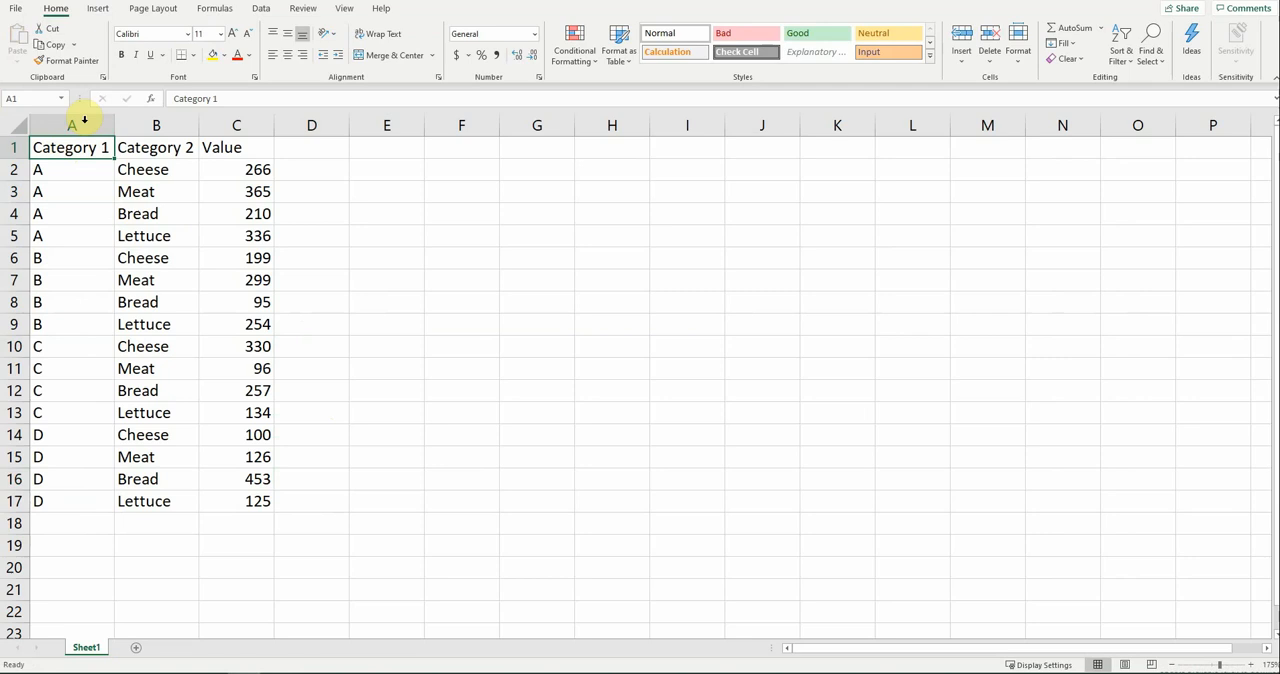
click(156, 125)
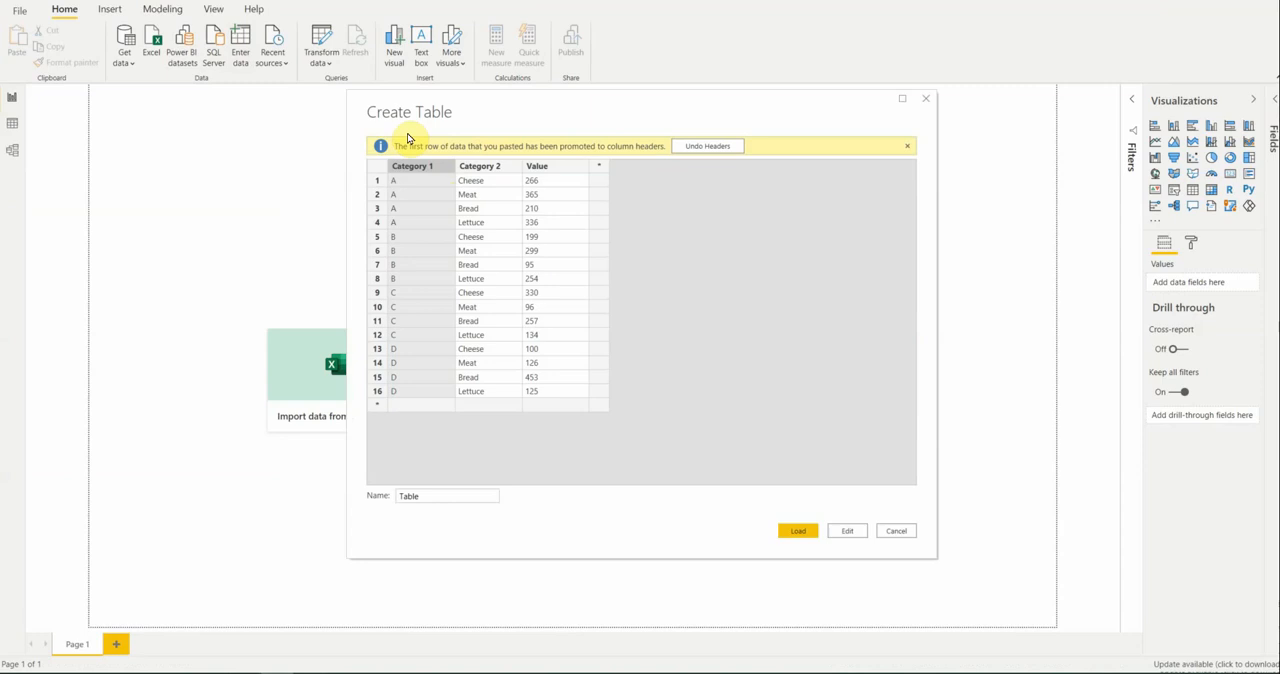
mouse_move(445, 140)
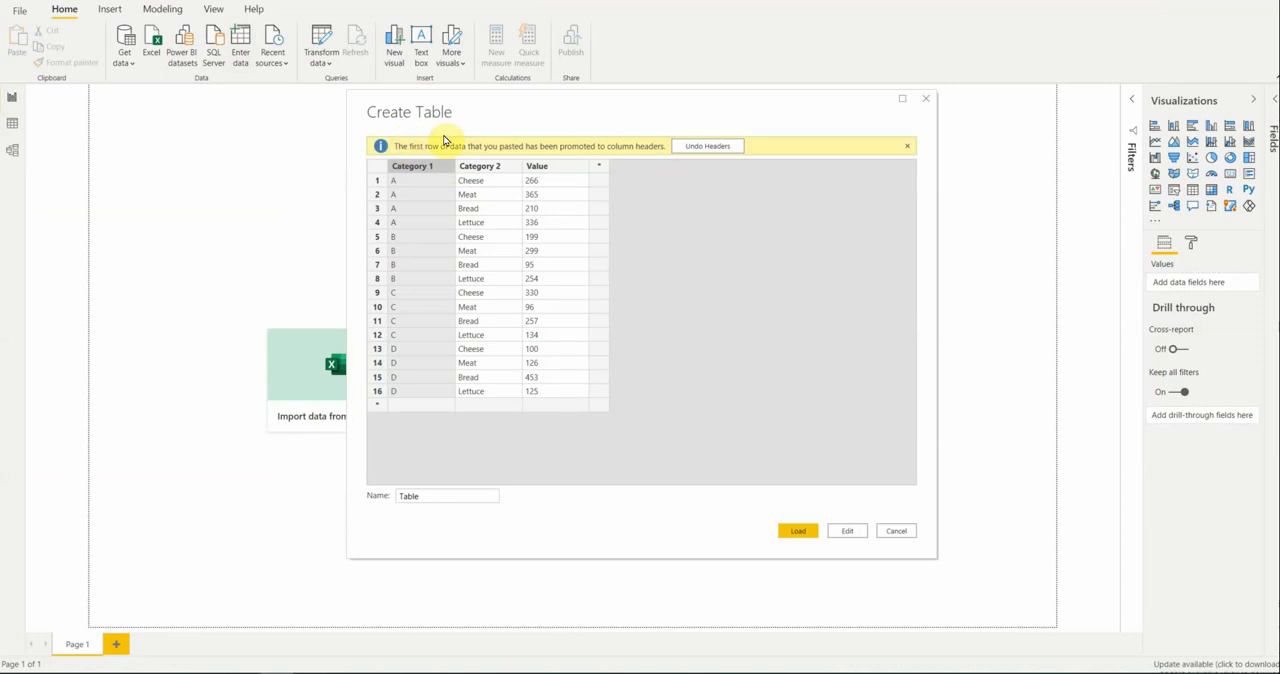
mouse_move(485, 160)
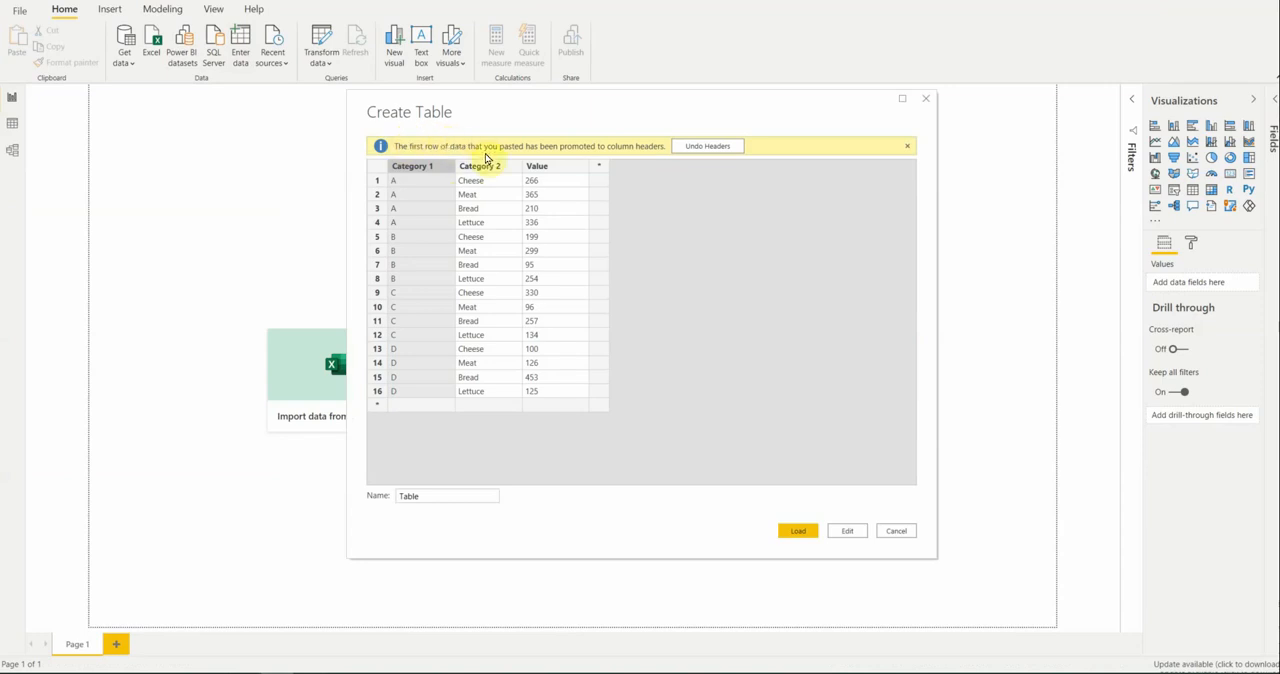
mouse_move(595, 158)
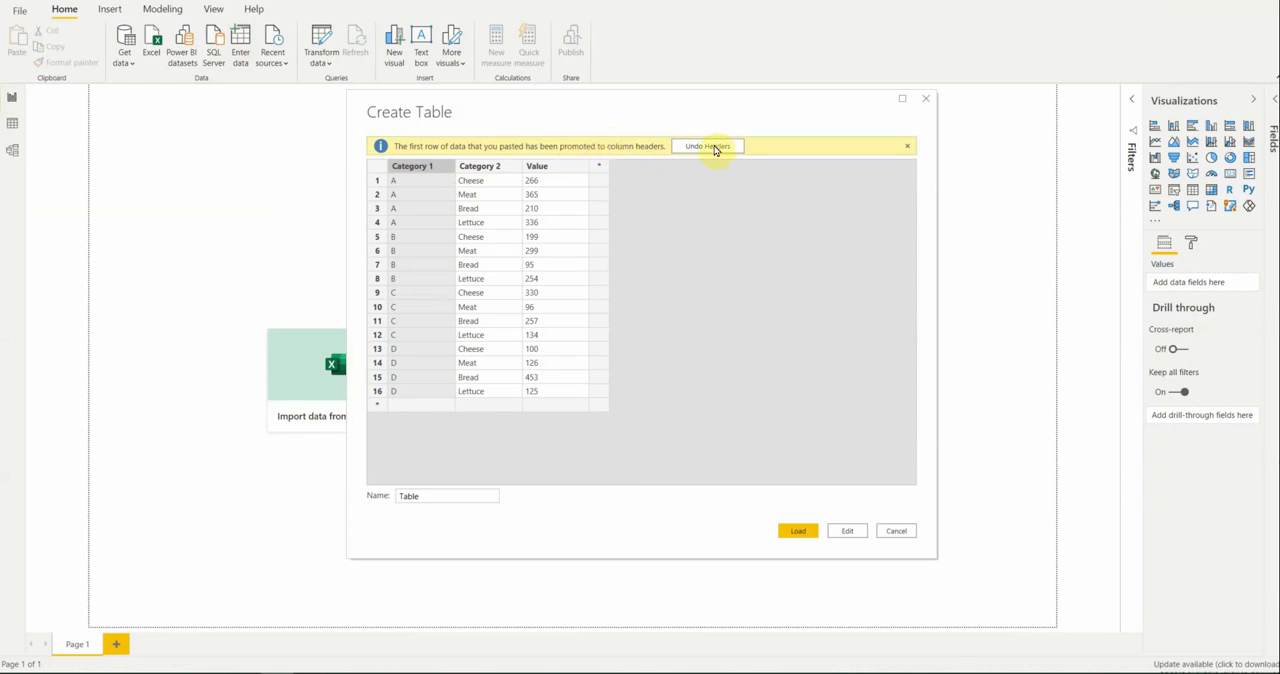
mouse_move(844, 533)
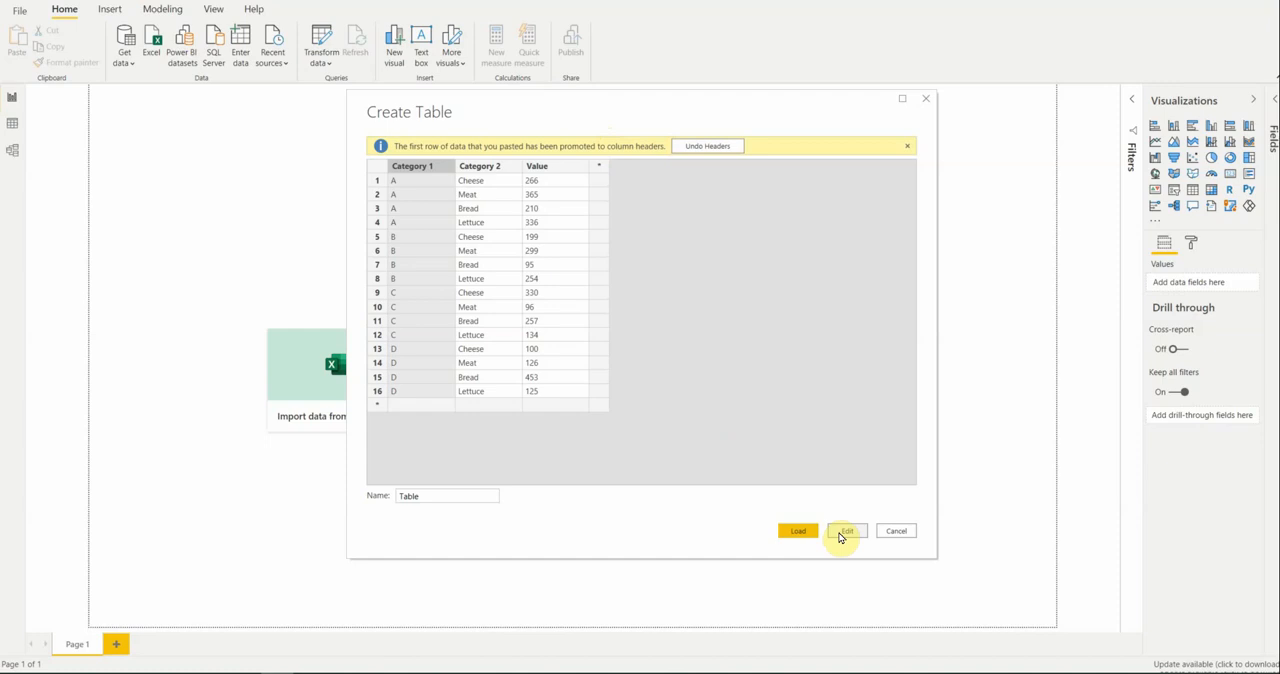
mouse_move(589, 303)
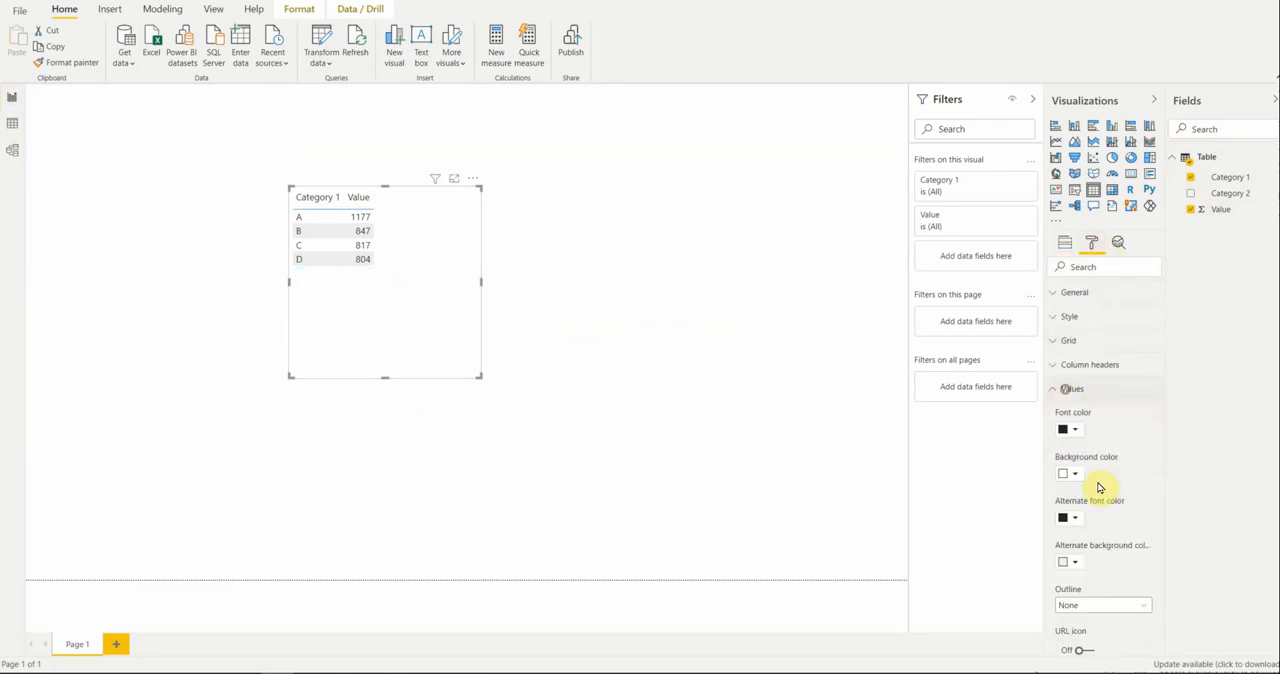
Scroll the formatting options, then return to the table visual's fields.
scroll(down, 3)
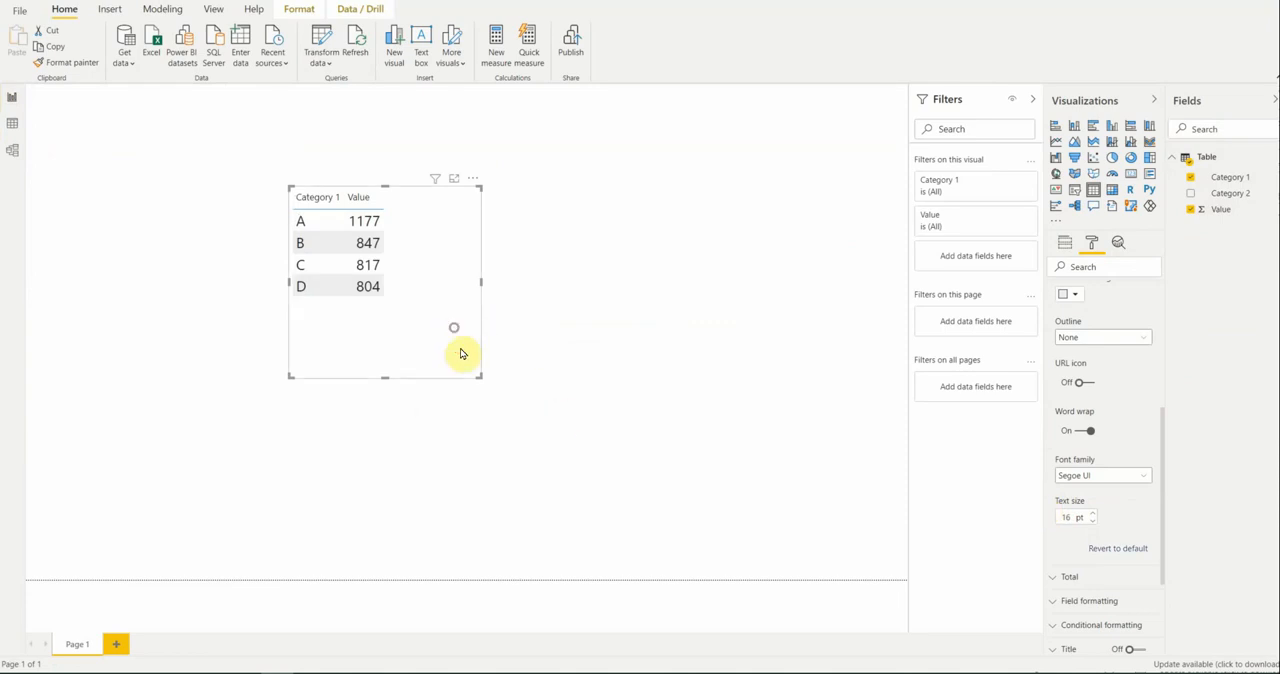
click(1065, 242)
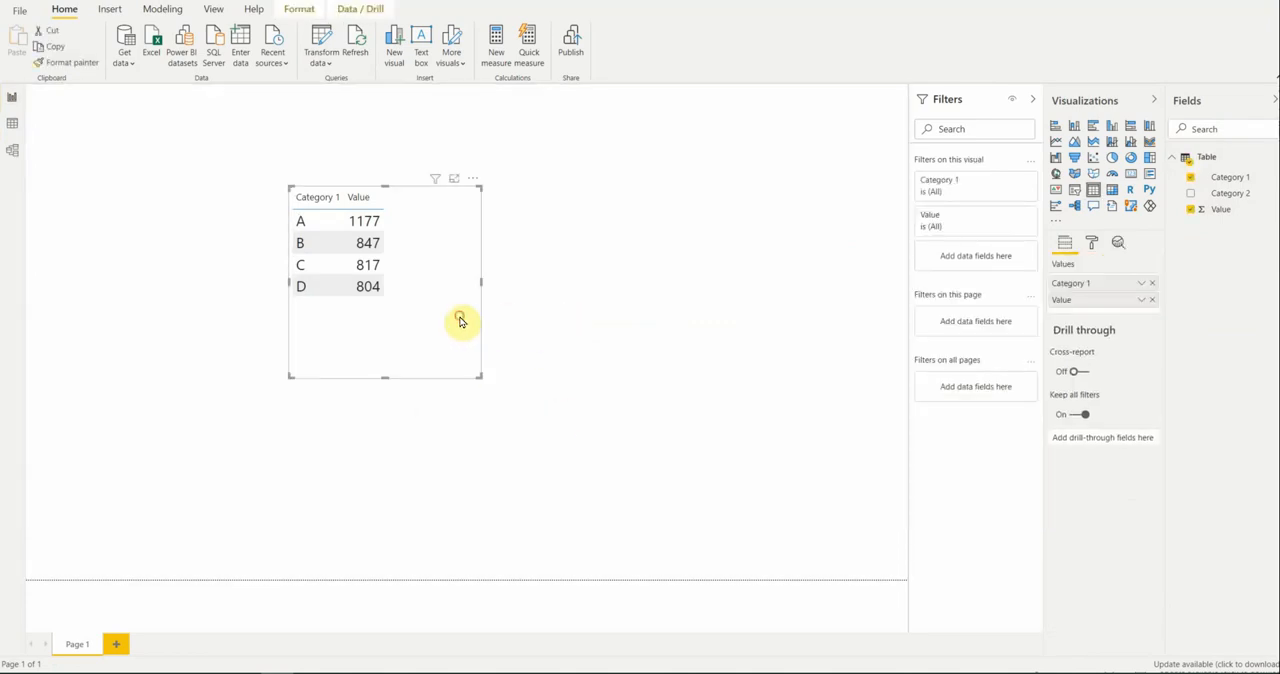
mouse_move(447, 313)
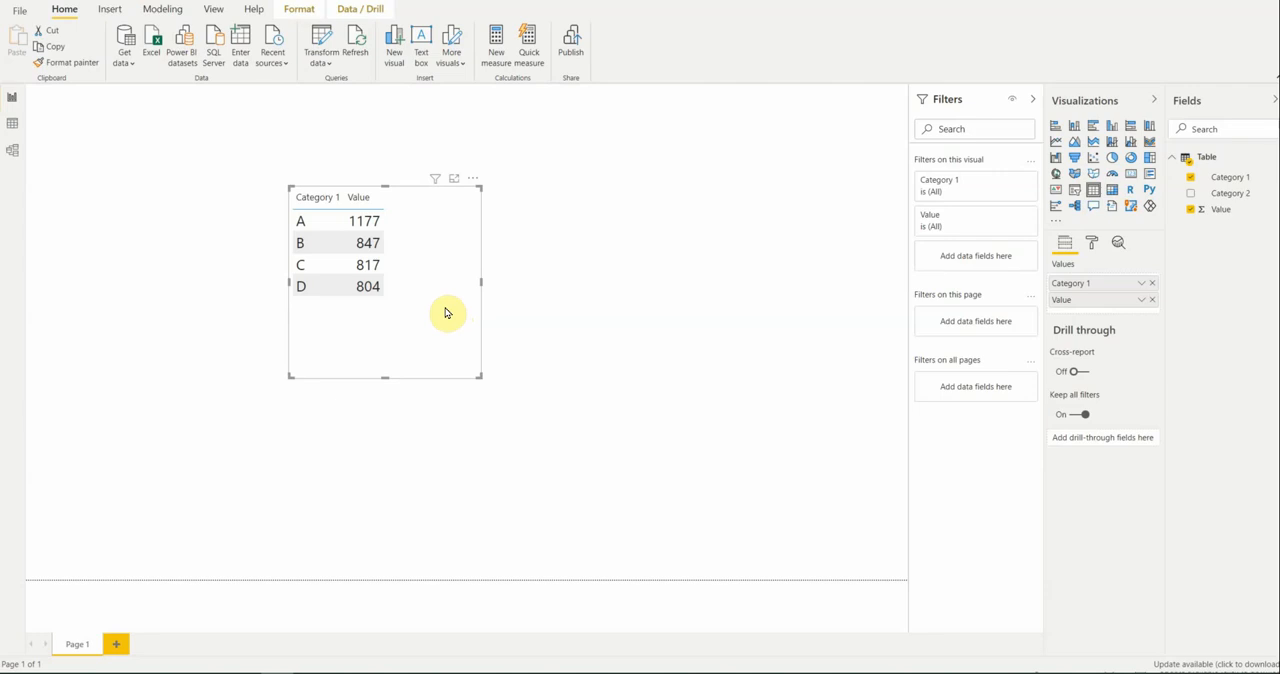
mouse_move(409, 316)
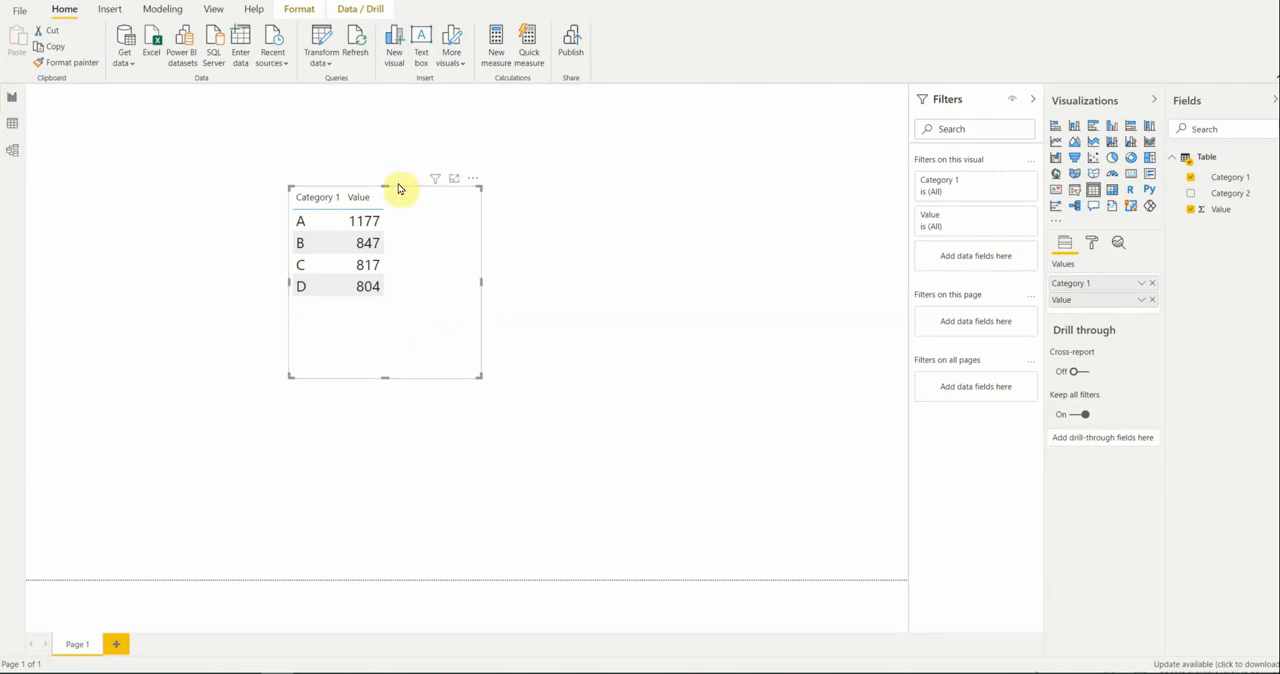
mouse_move(408, 300)
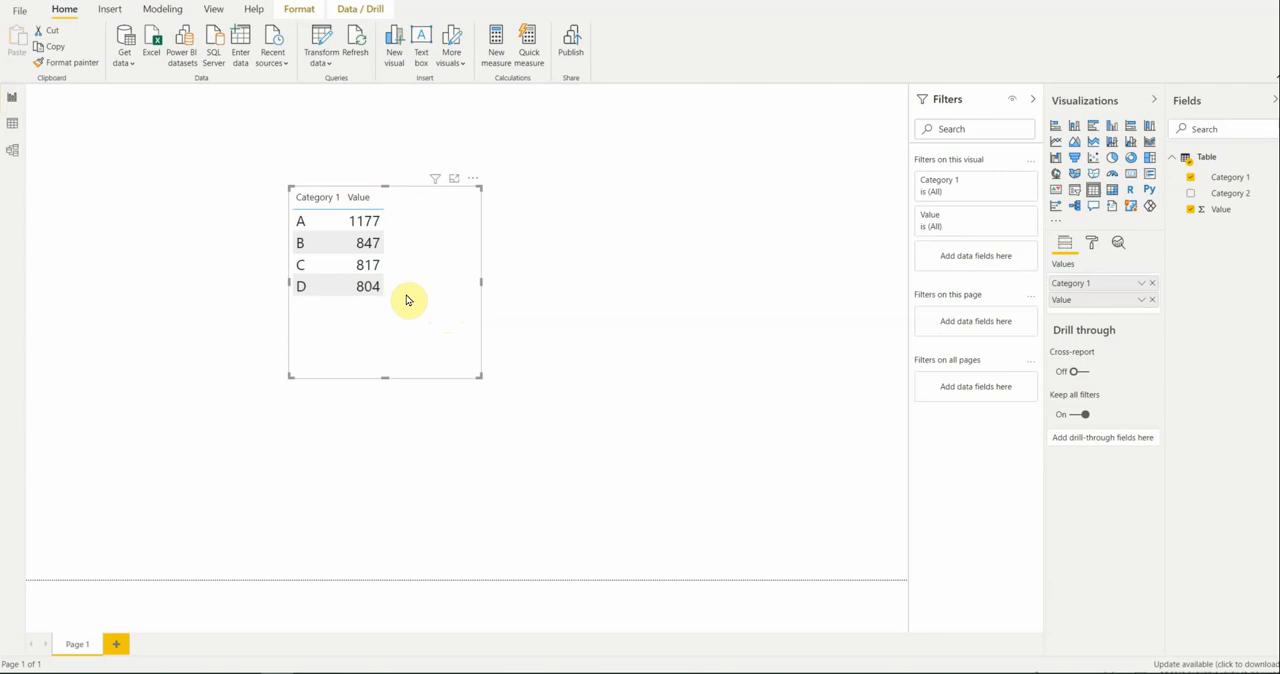
mouse_move(366, 307)
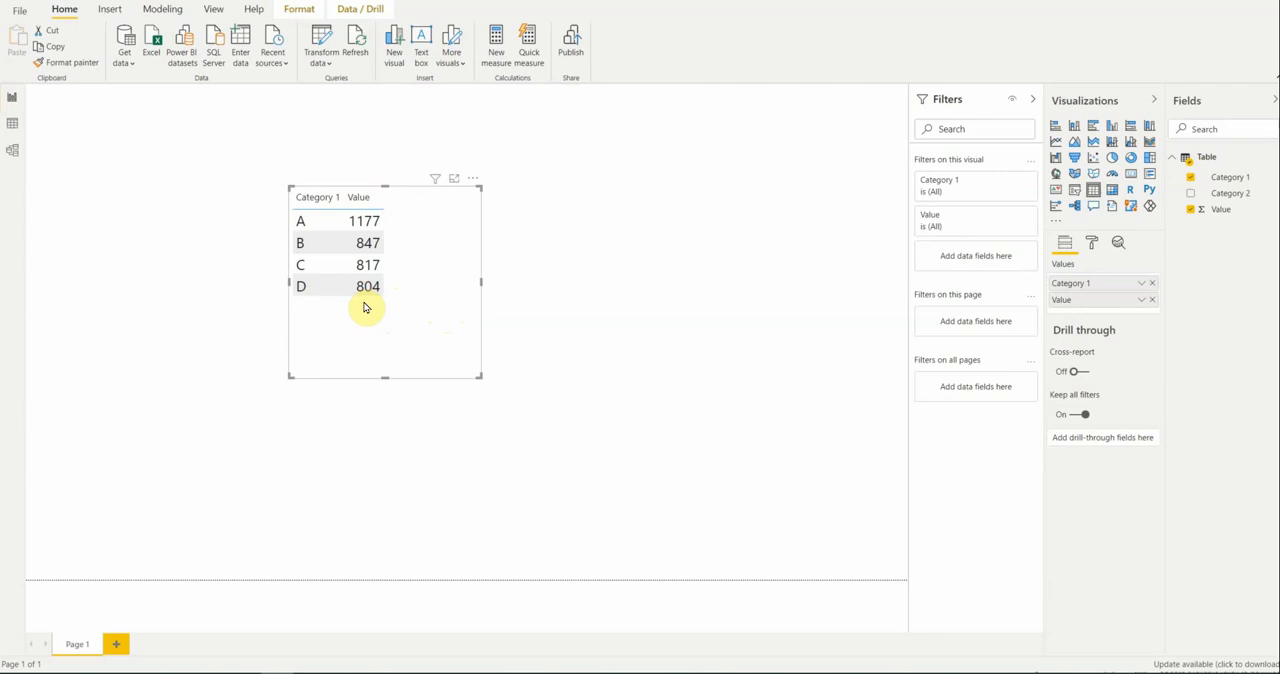
mouse_move(373, 308)
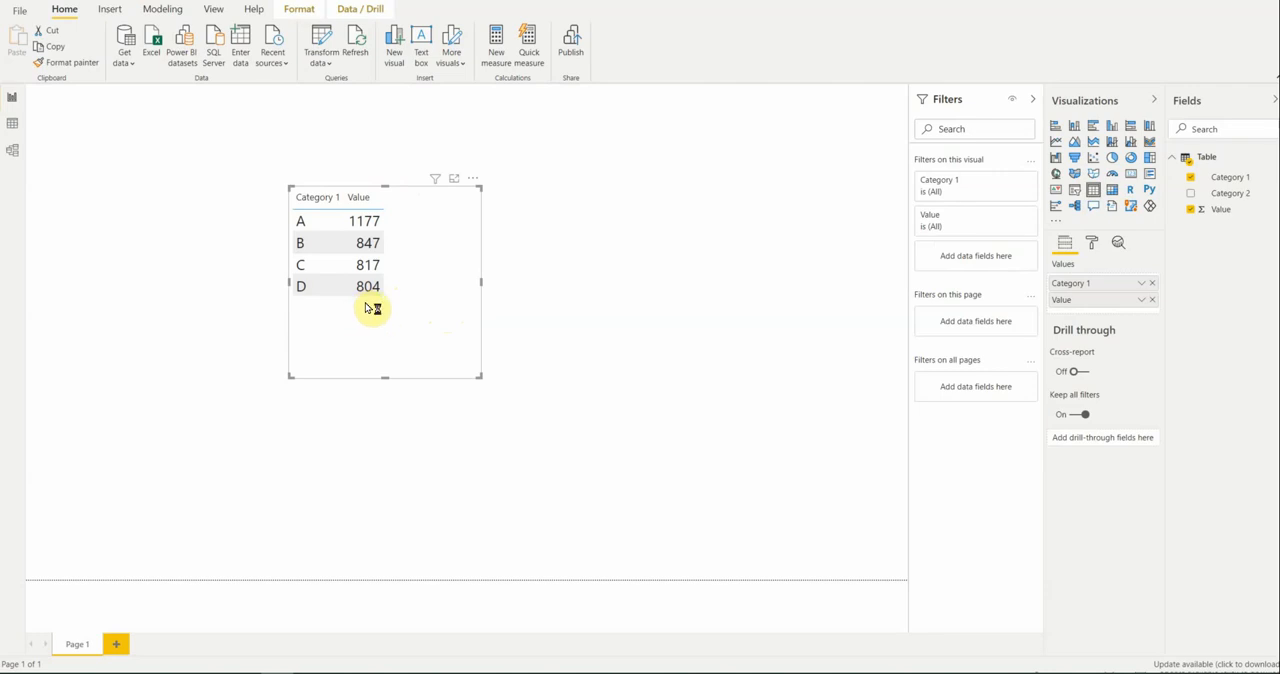
mouse_move(368, 307)
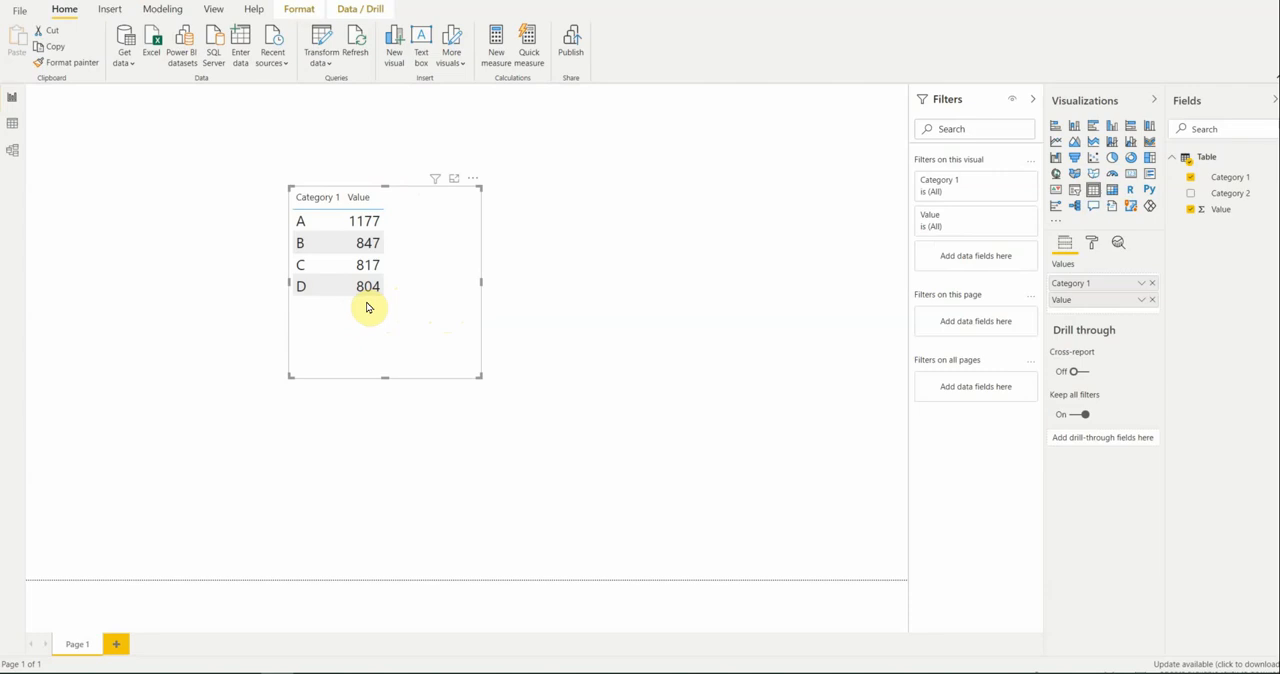
mouse_move(680, 367)
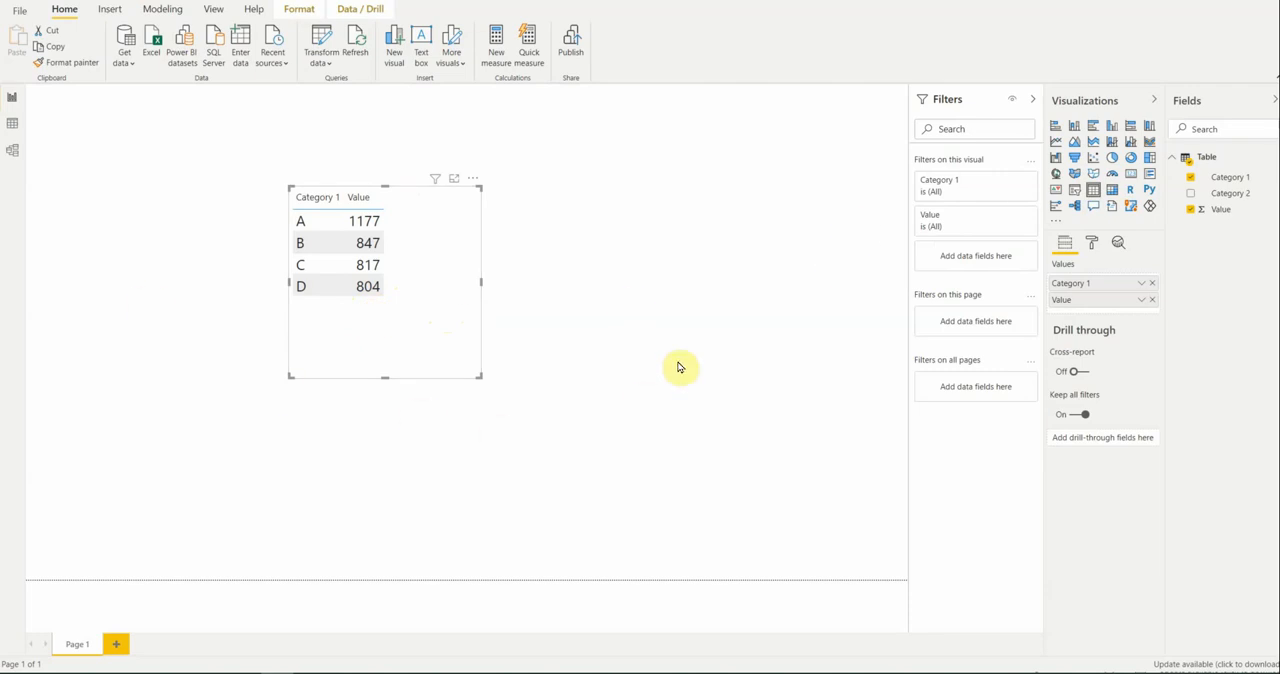
mouse_move(399, 311)
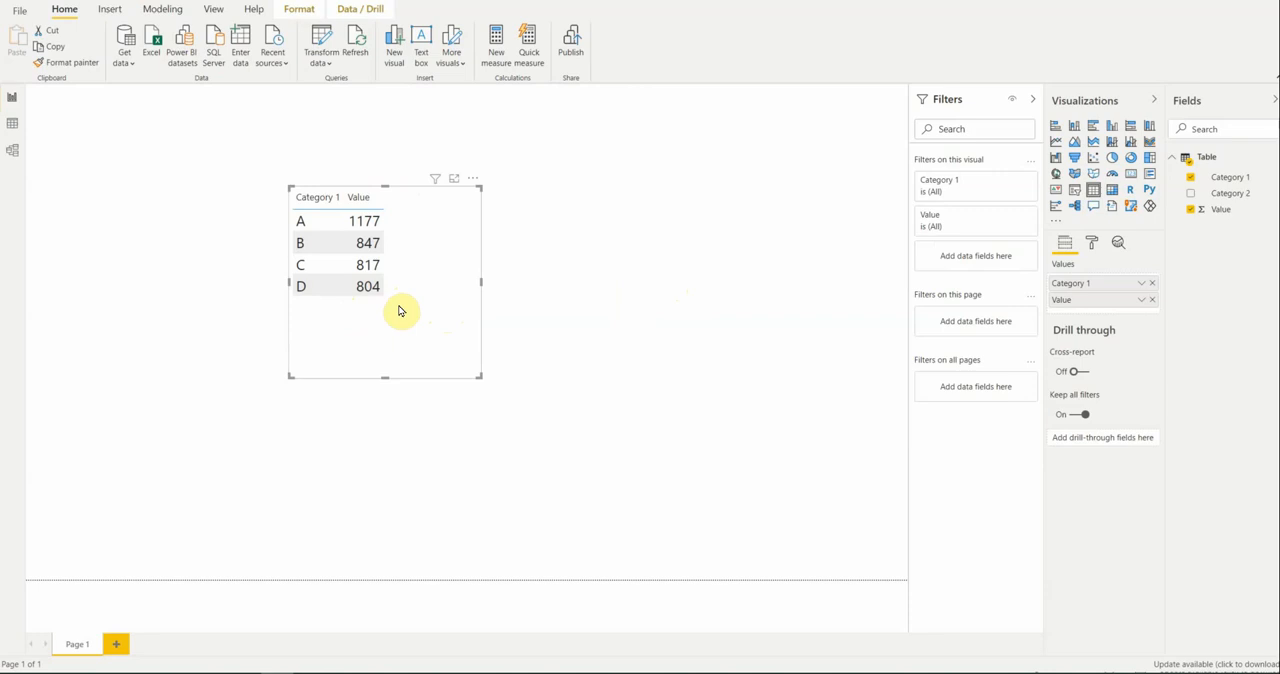
mouse_move(735, 291)
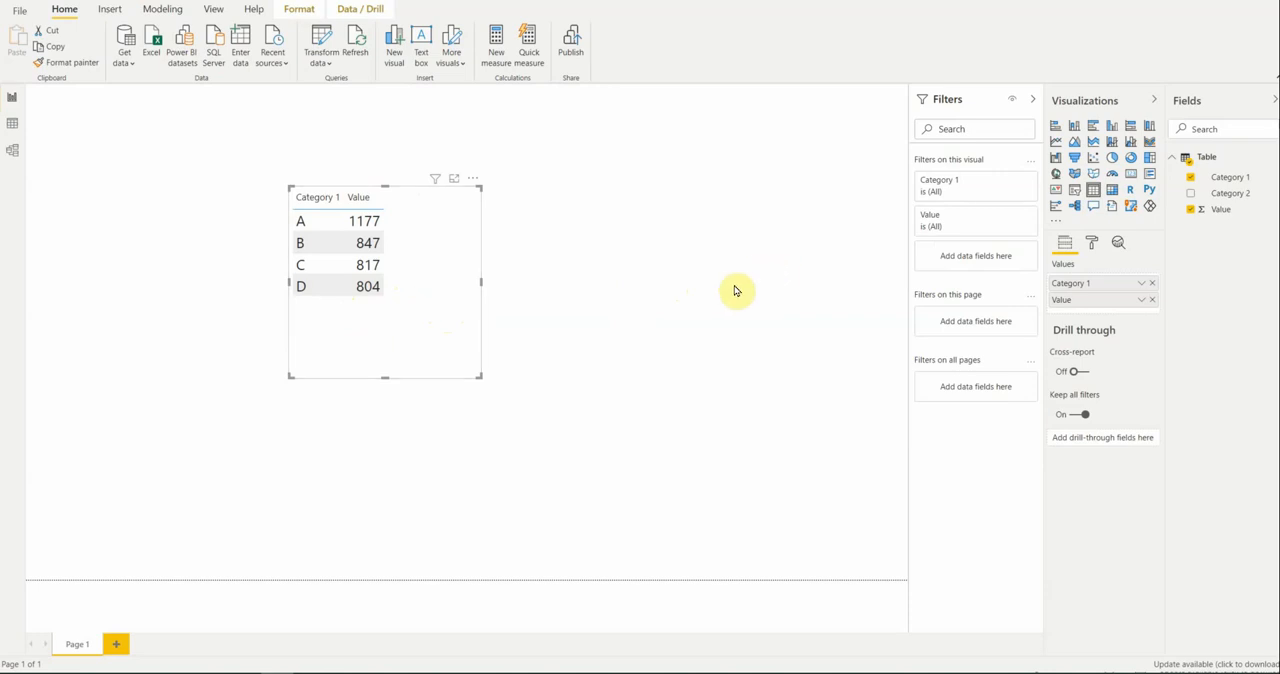
mouse_move(395, 316)
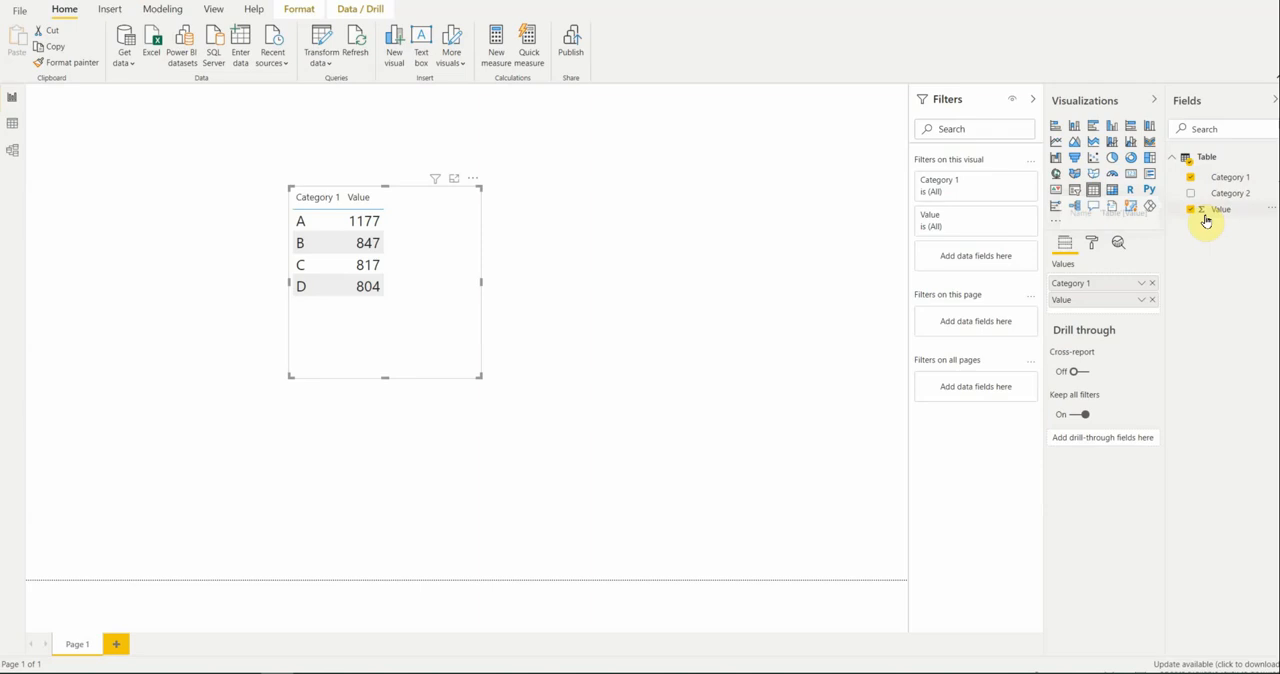
mouse_move(1225, 214)
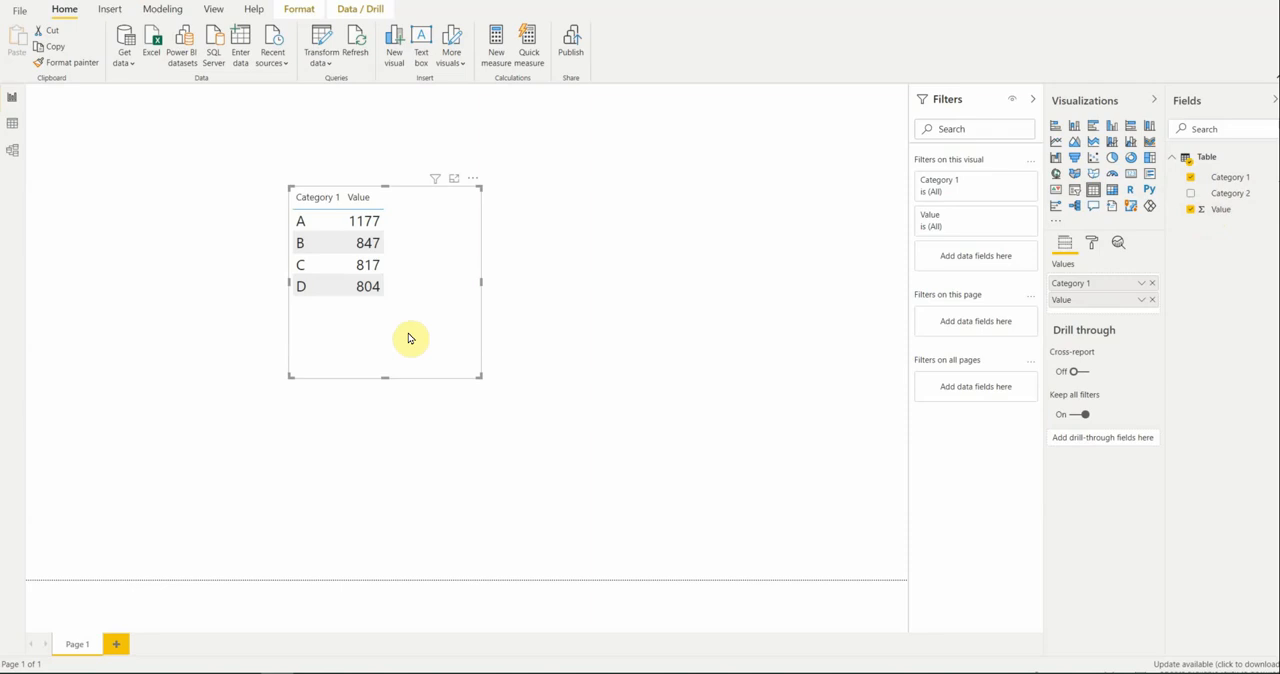
mouse_move(498, 330)
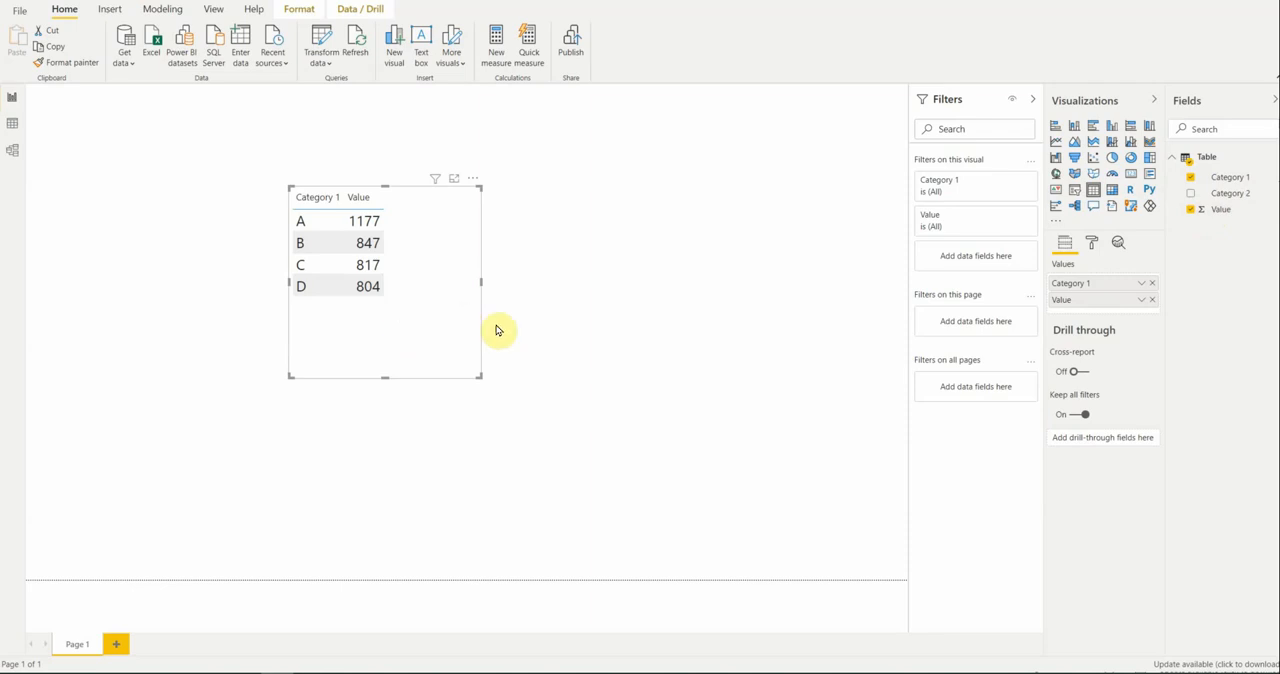
mouse_move(435, 344)
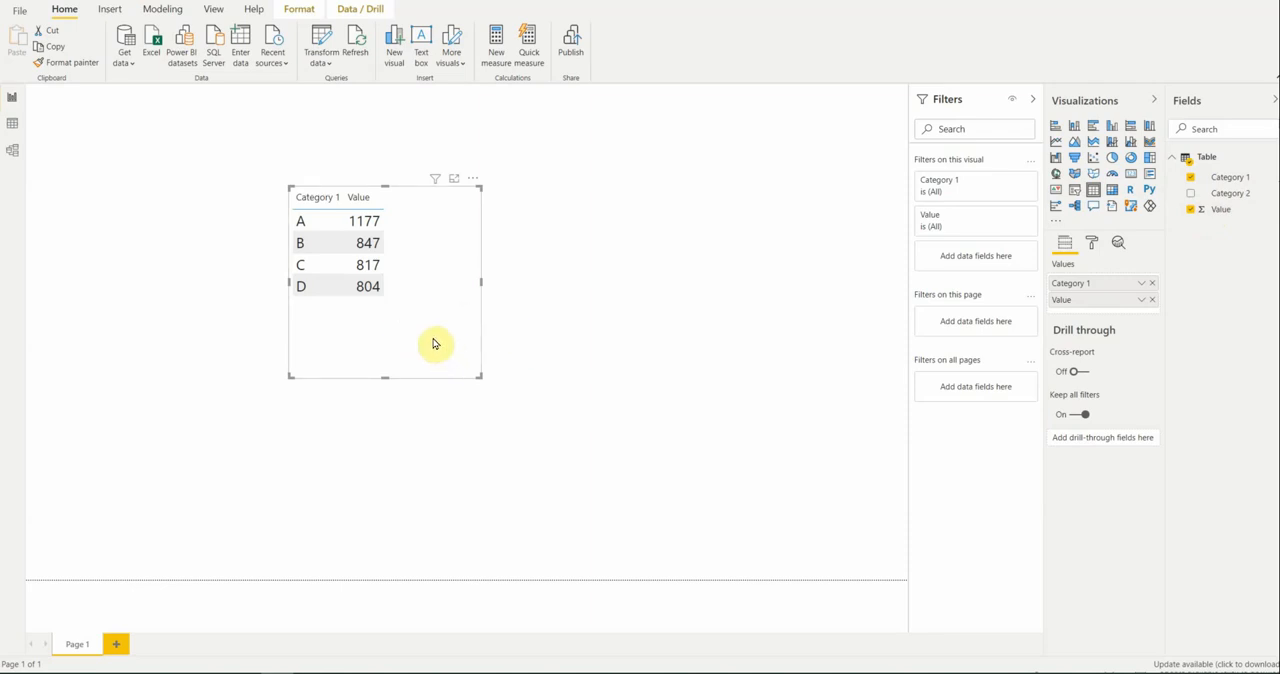
mouse_move(397, 345)
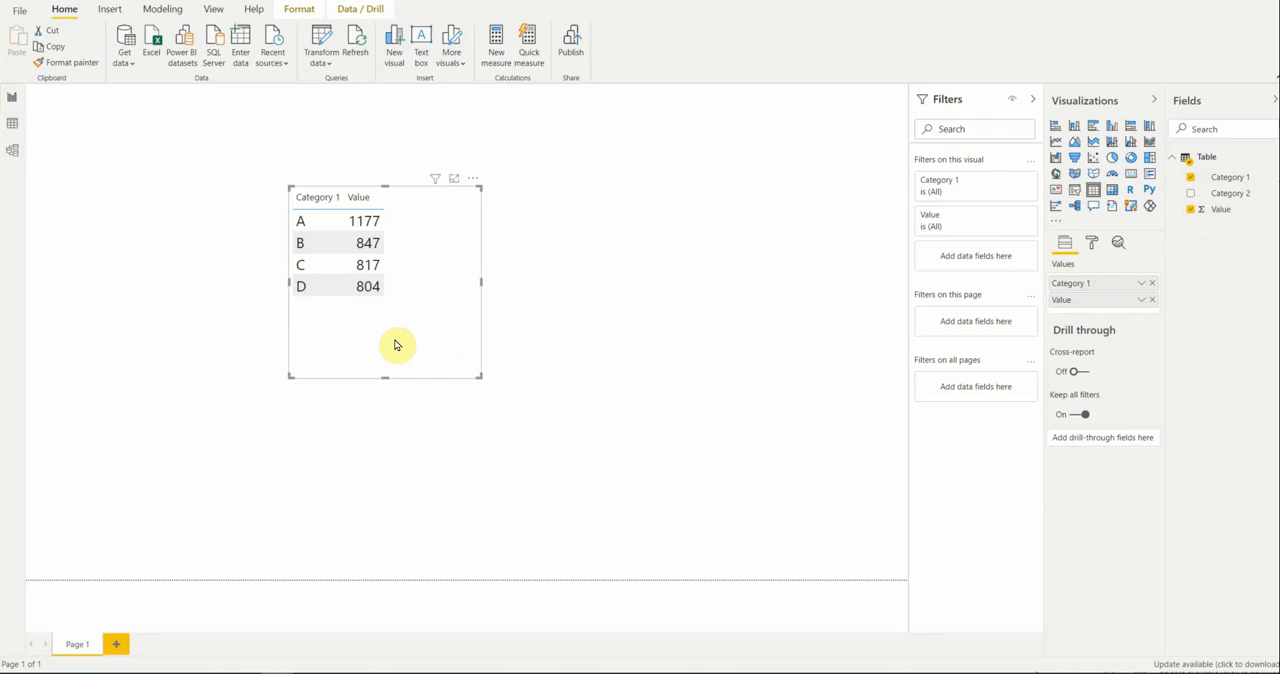
mouse_move(400, 343)
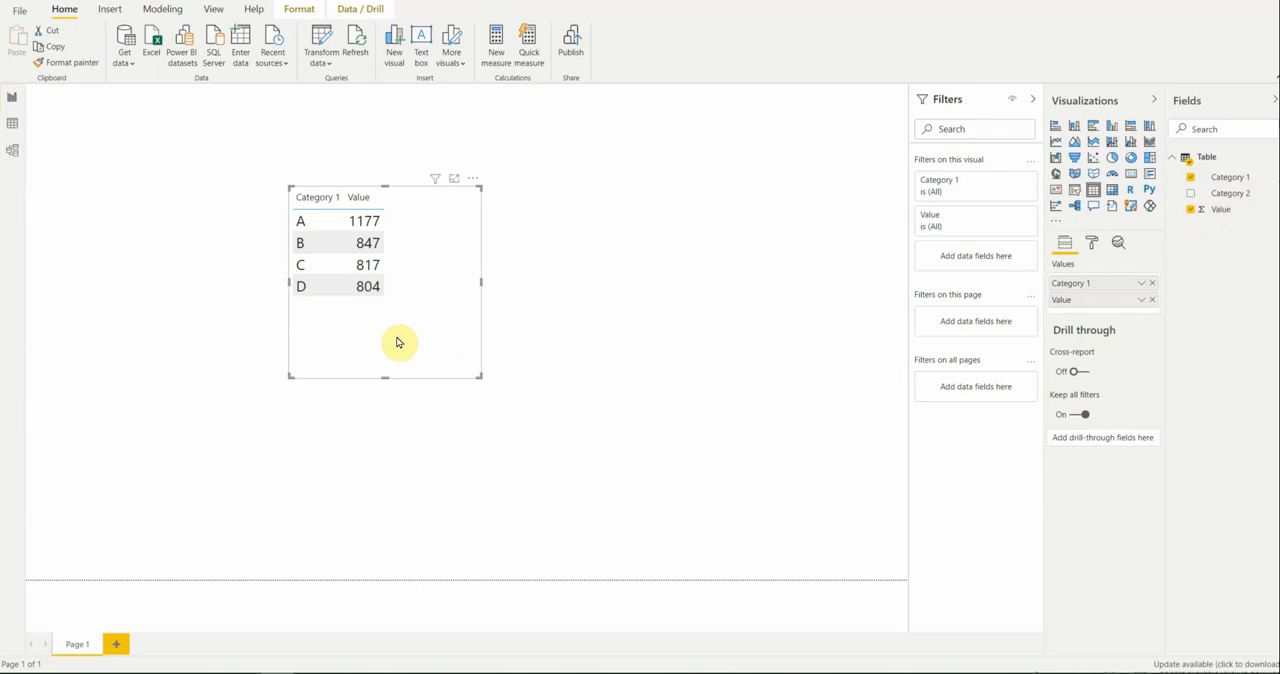
mouse_move(378, 322)
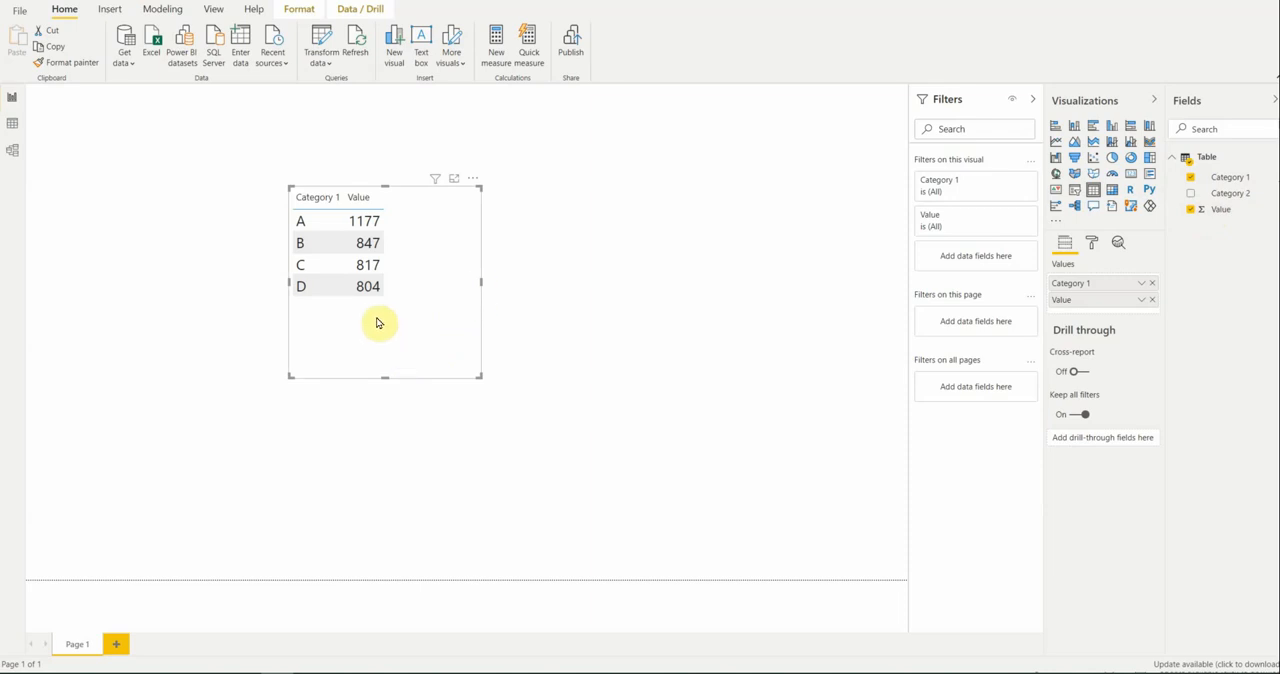
mouse_move(797, 302)
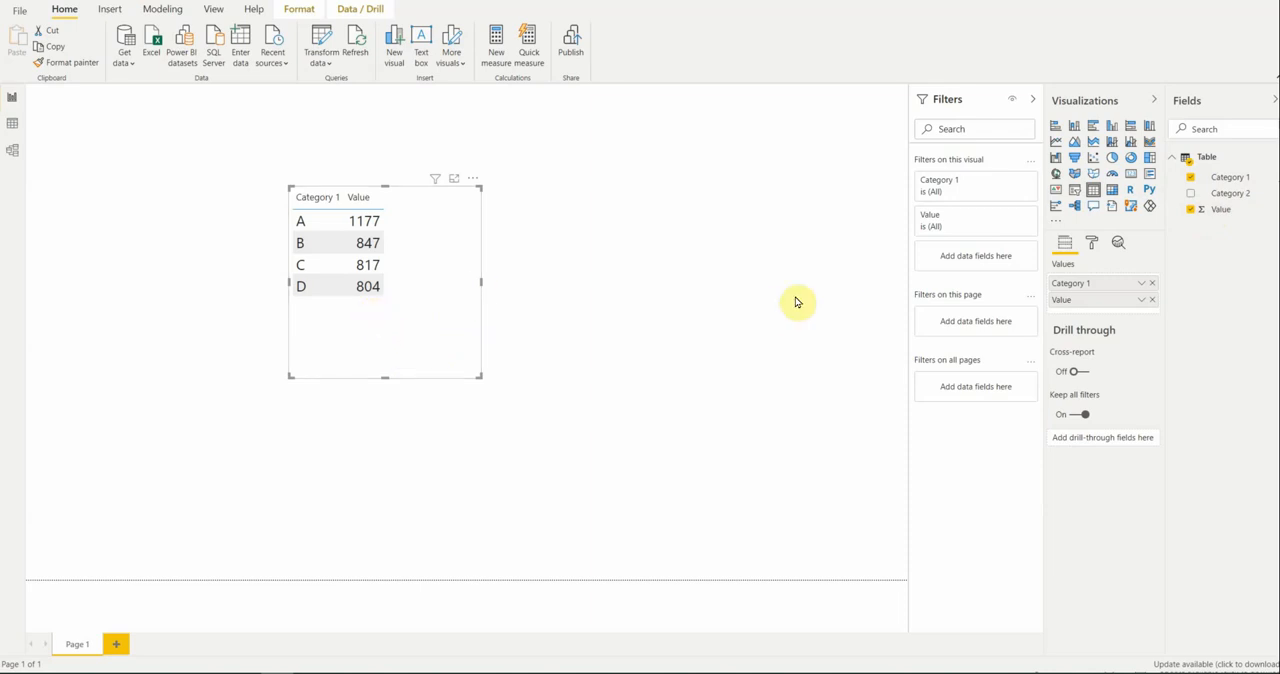
mouse_move(398, 256)
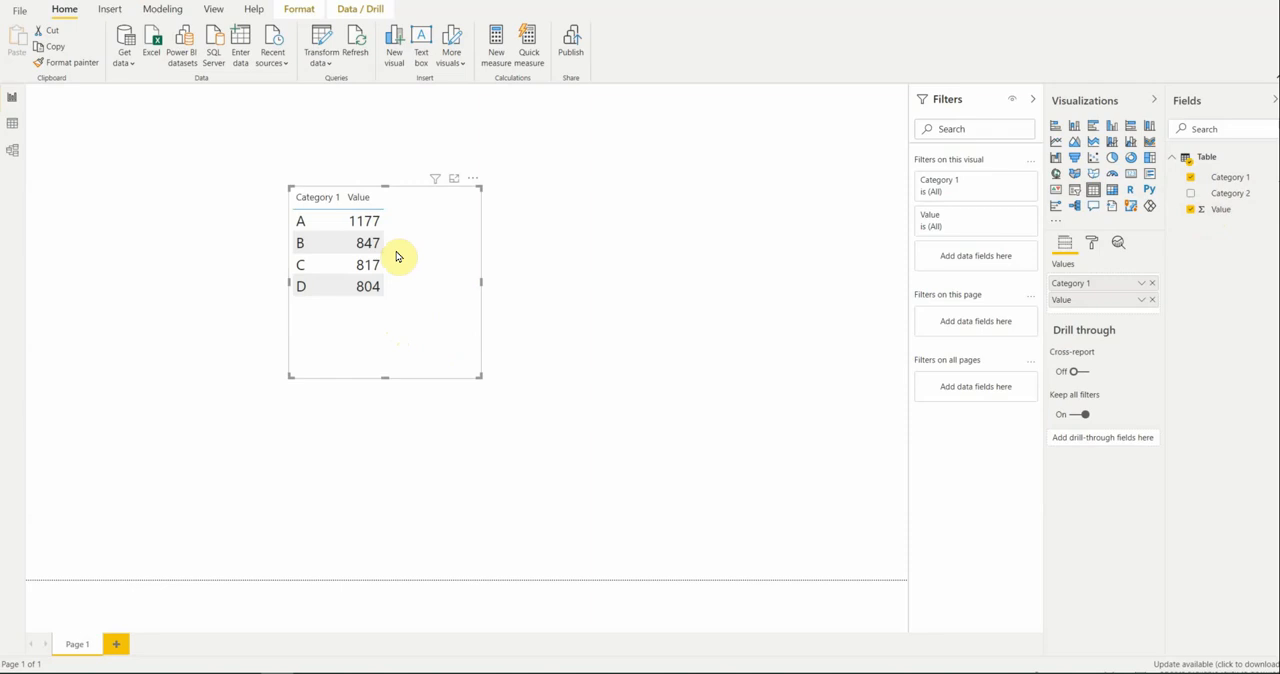
mouse_move(528, 257)
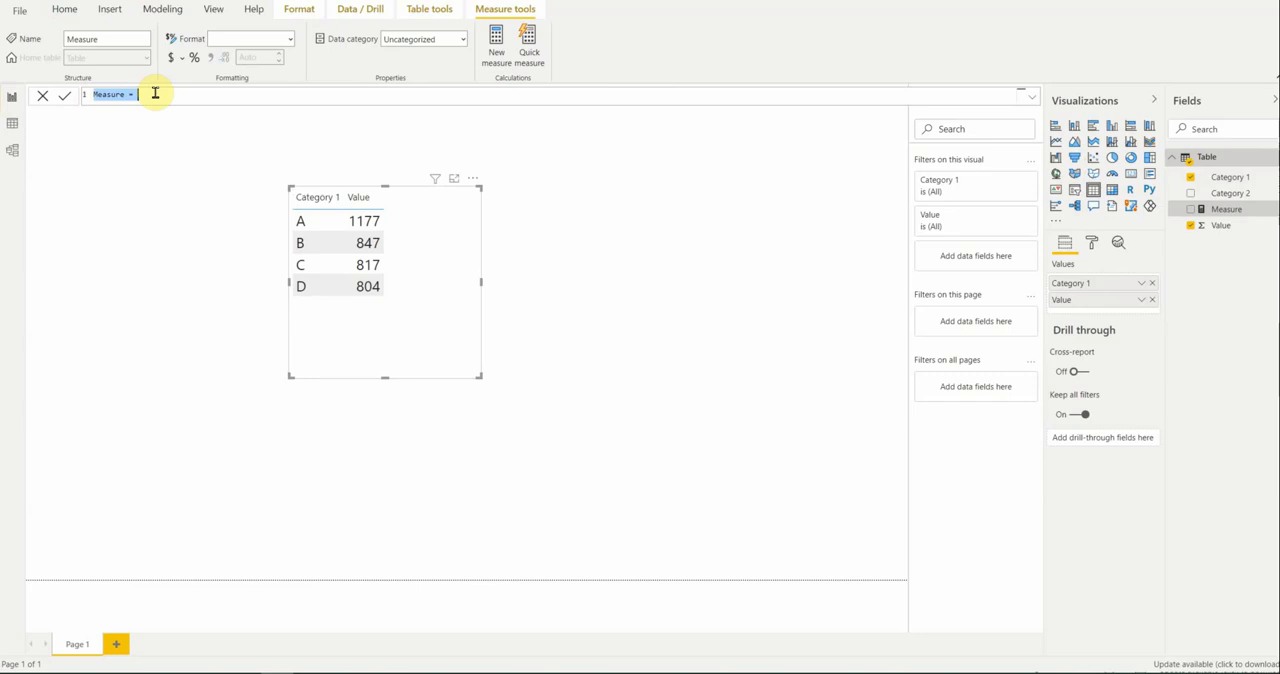
Complete the !Total = SUM('Table'[Value]) formula and add !Total to the table.
text(Total=)
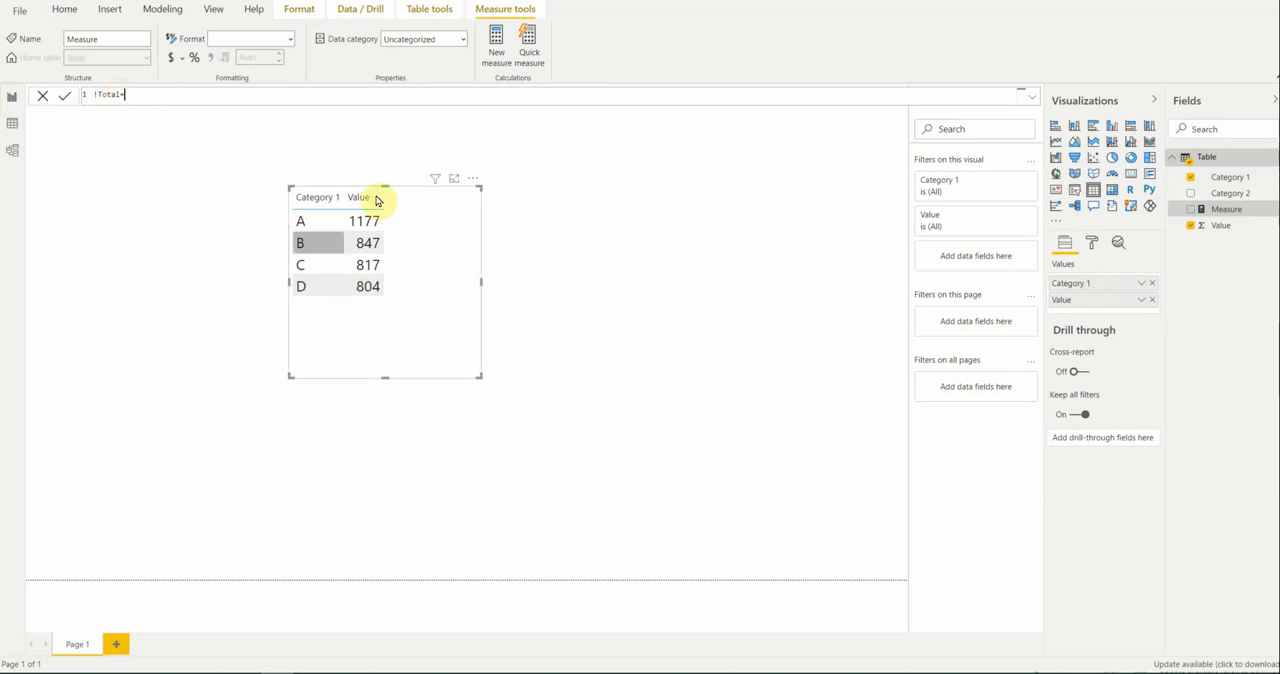
text(SUM('Table'[Value)
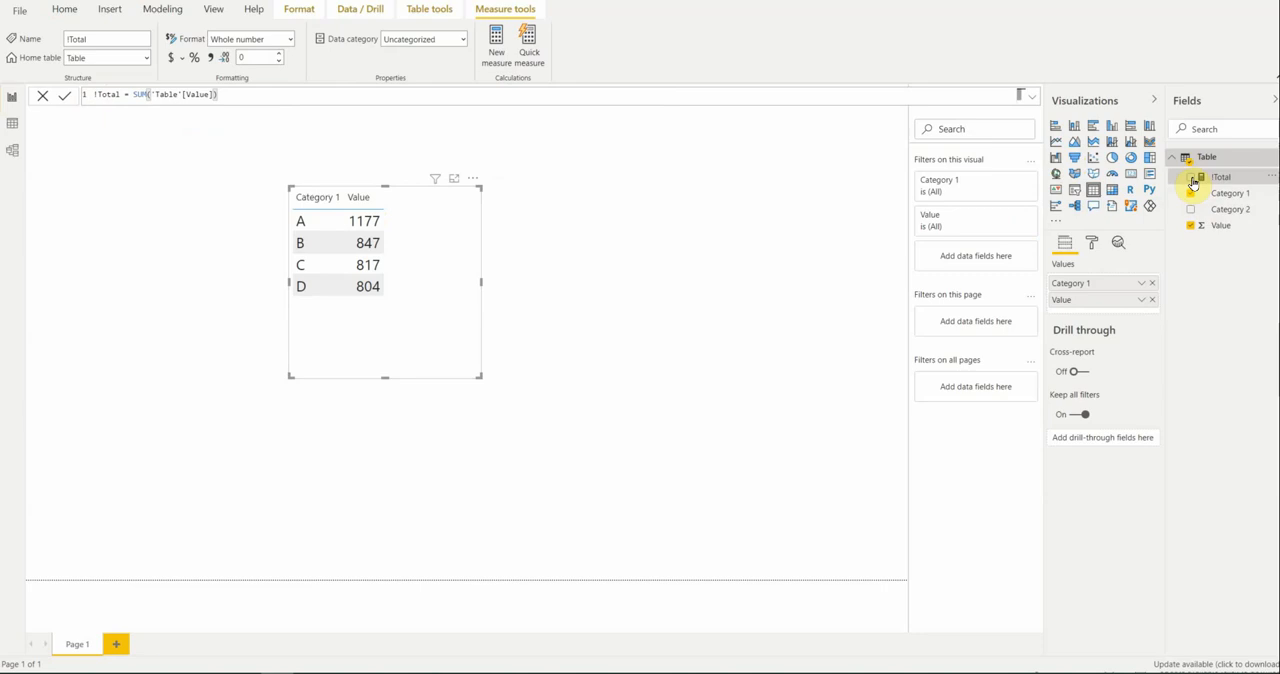
click(1191, 178)
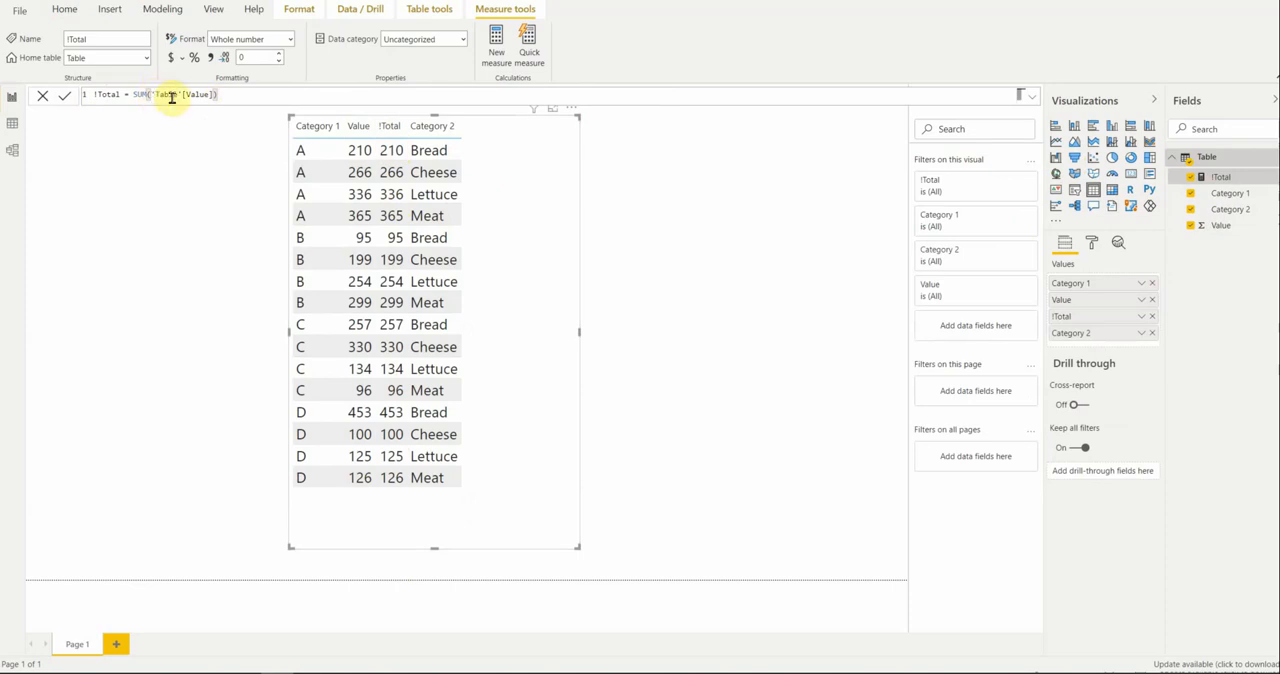
mouse_move(770, 170)
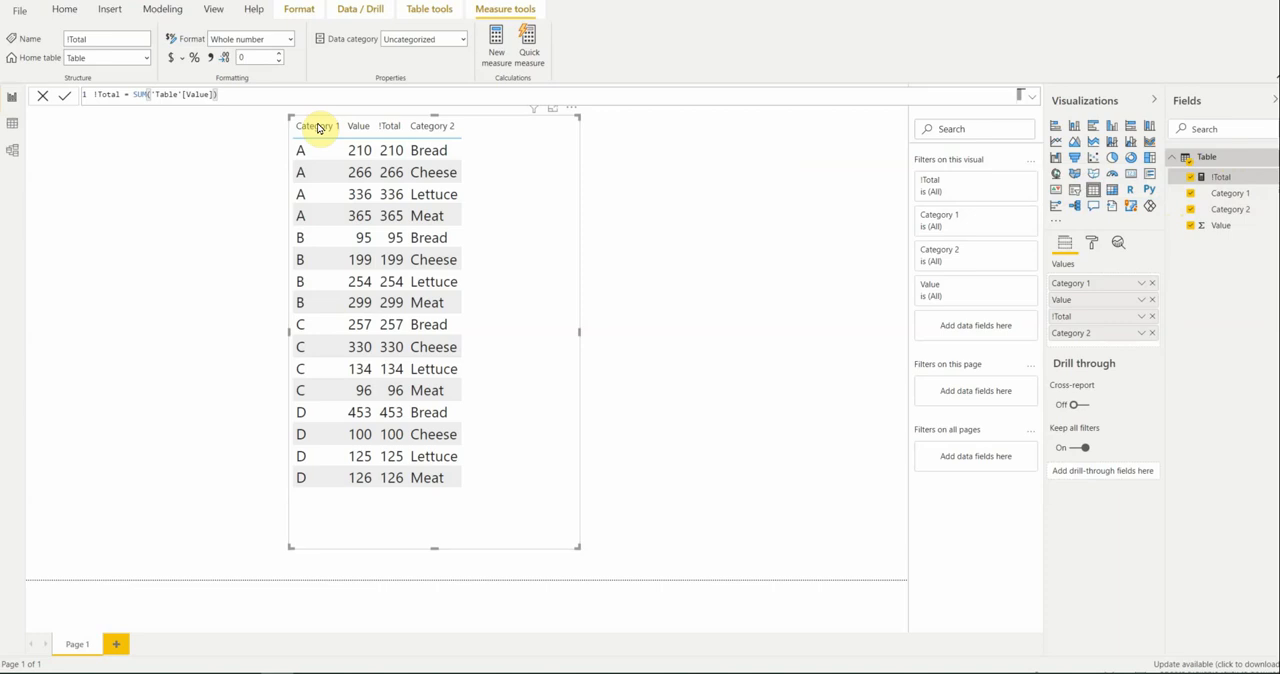
Format !Total as currency, remove Value and Category 2, and move the table lower.
click(280, 38)
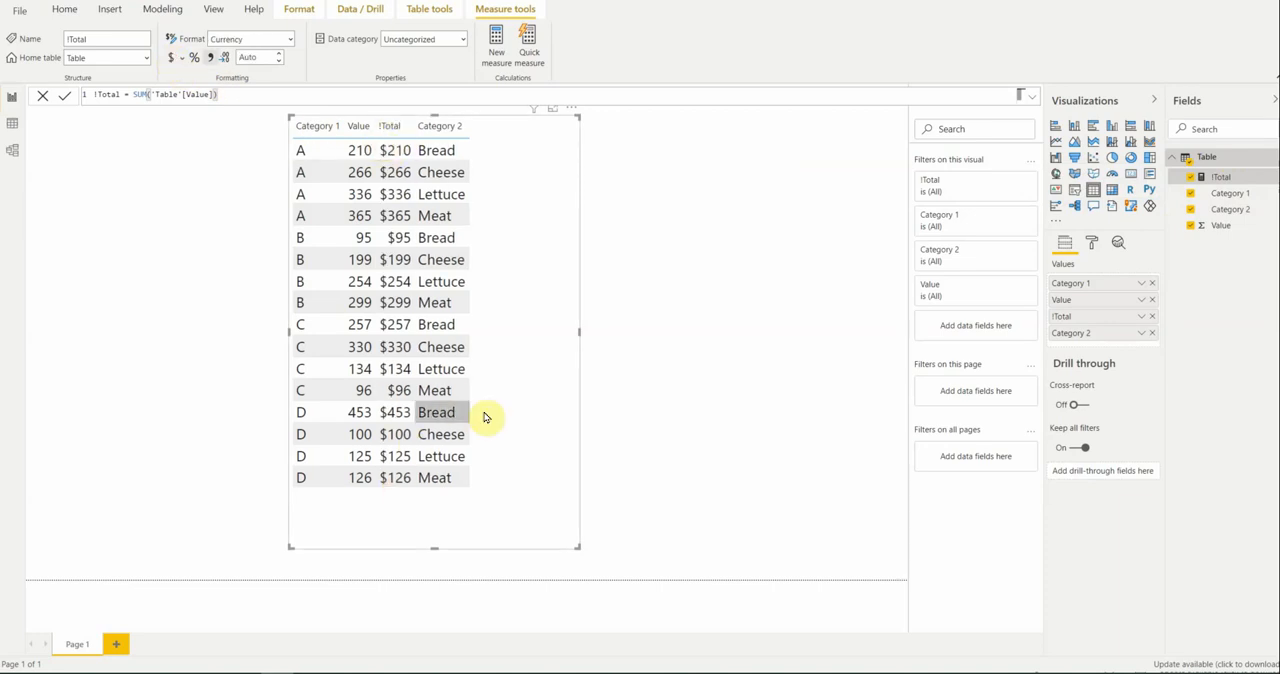
mouse_move(1183, 328)
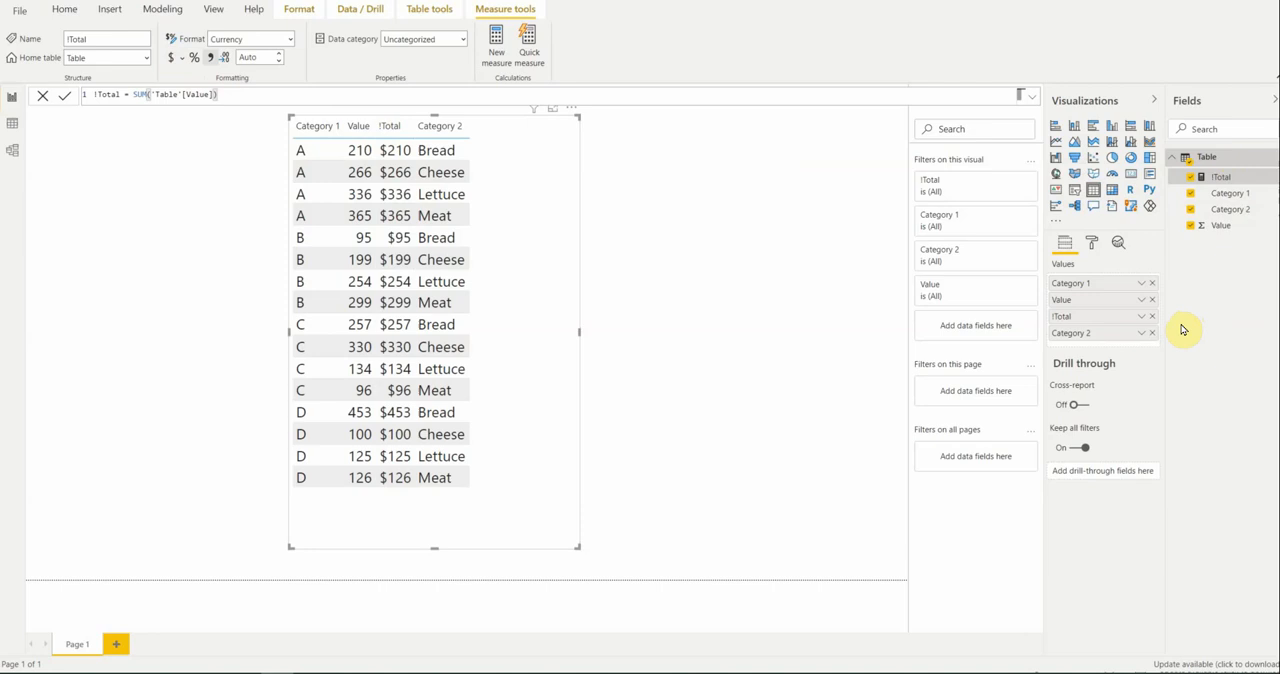
mouse_move(745, 289)
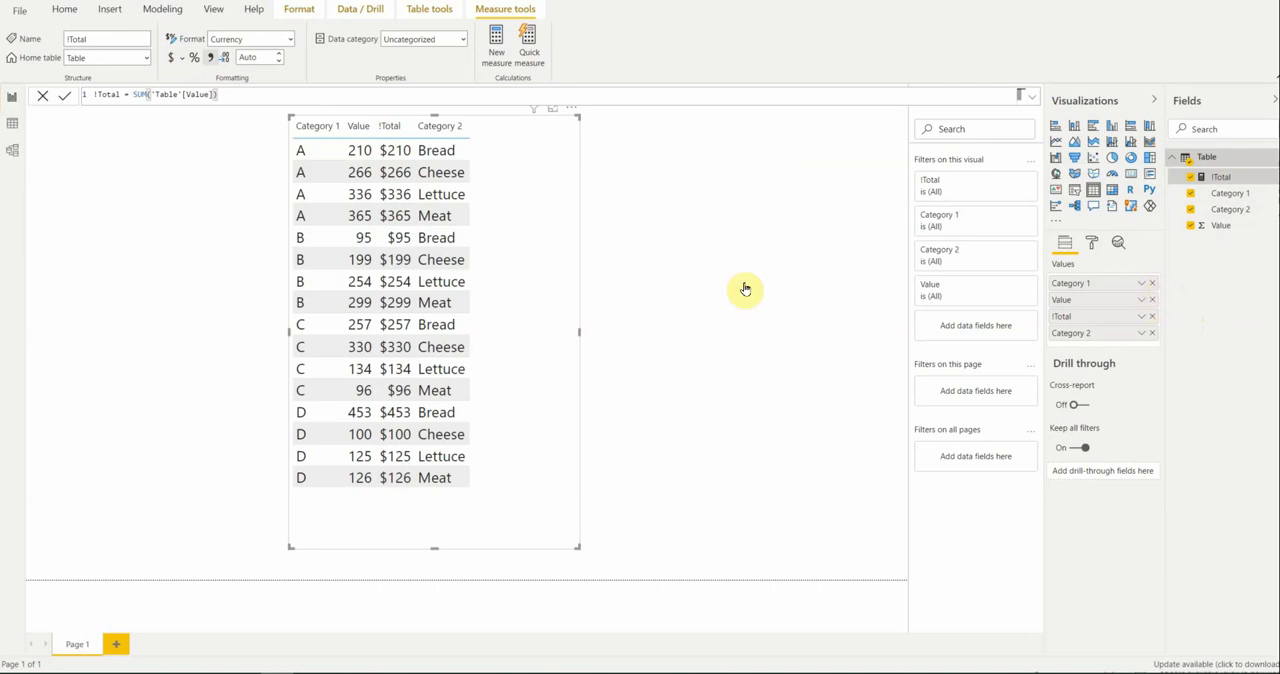
click(1153, 299)
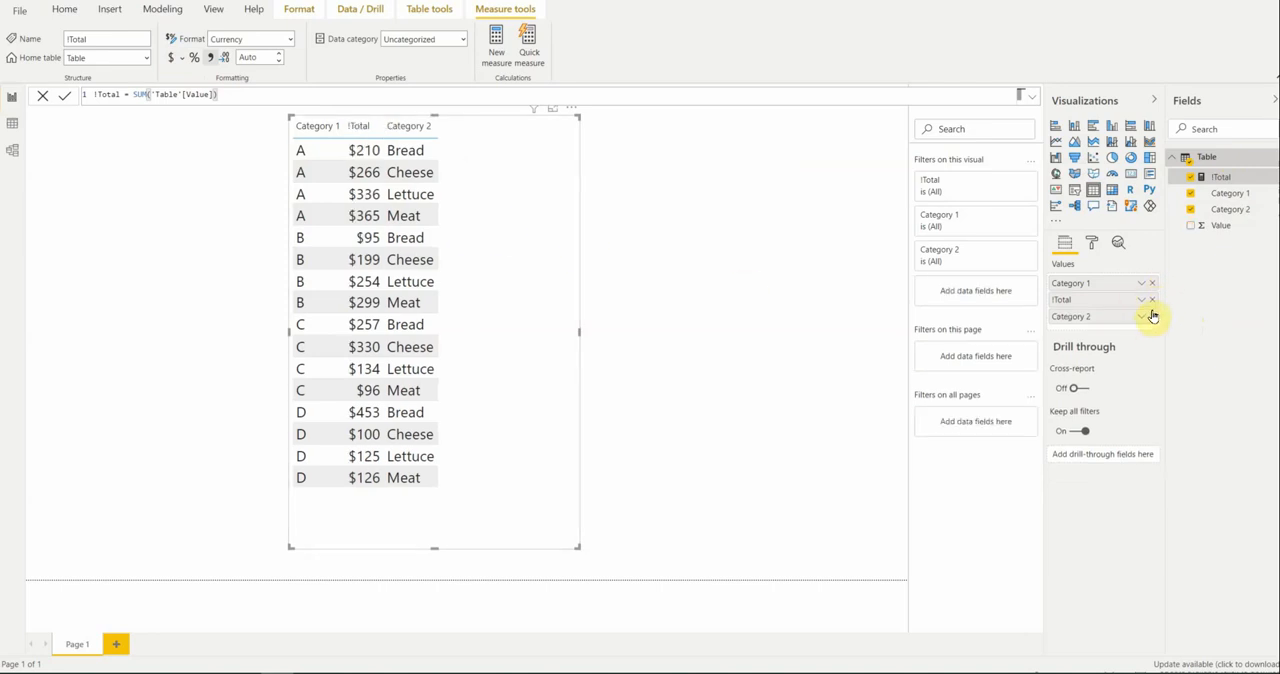
click(1152, 316)
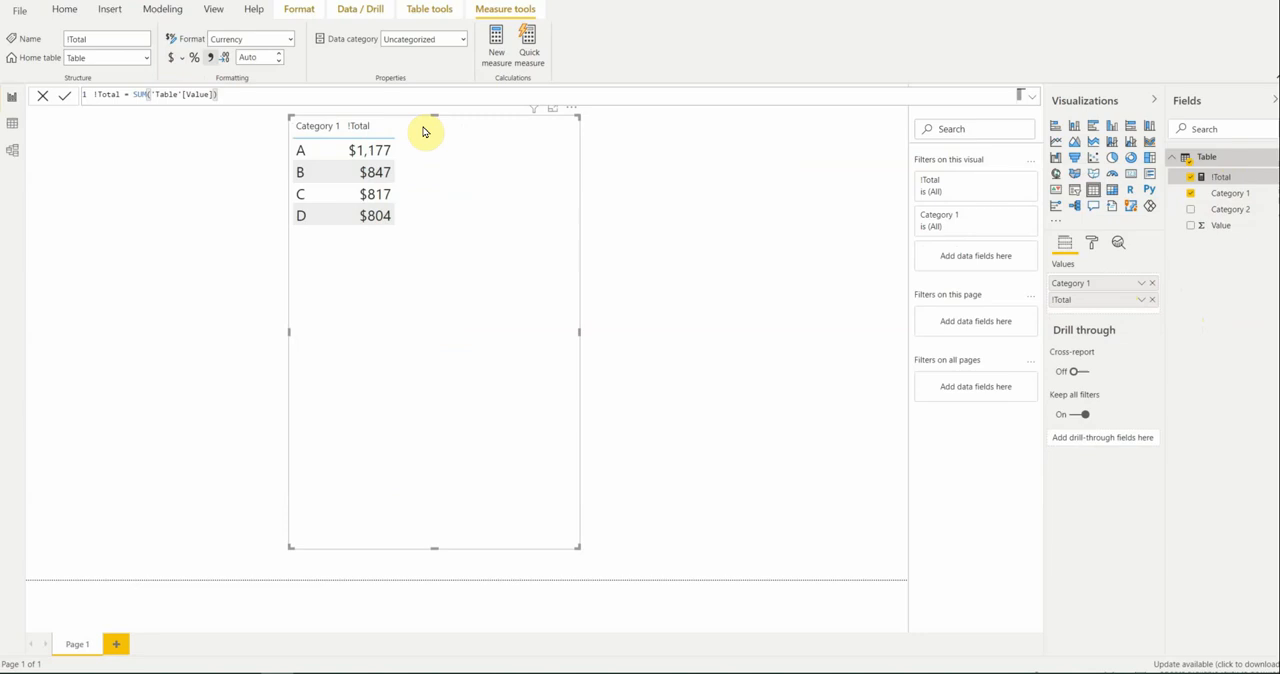
drag(433, 125, 448, 245)
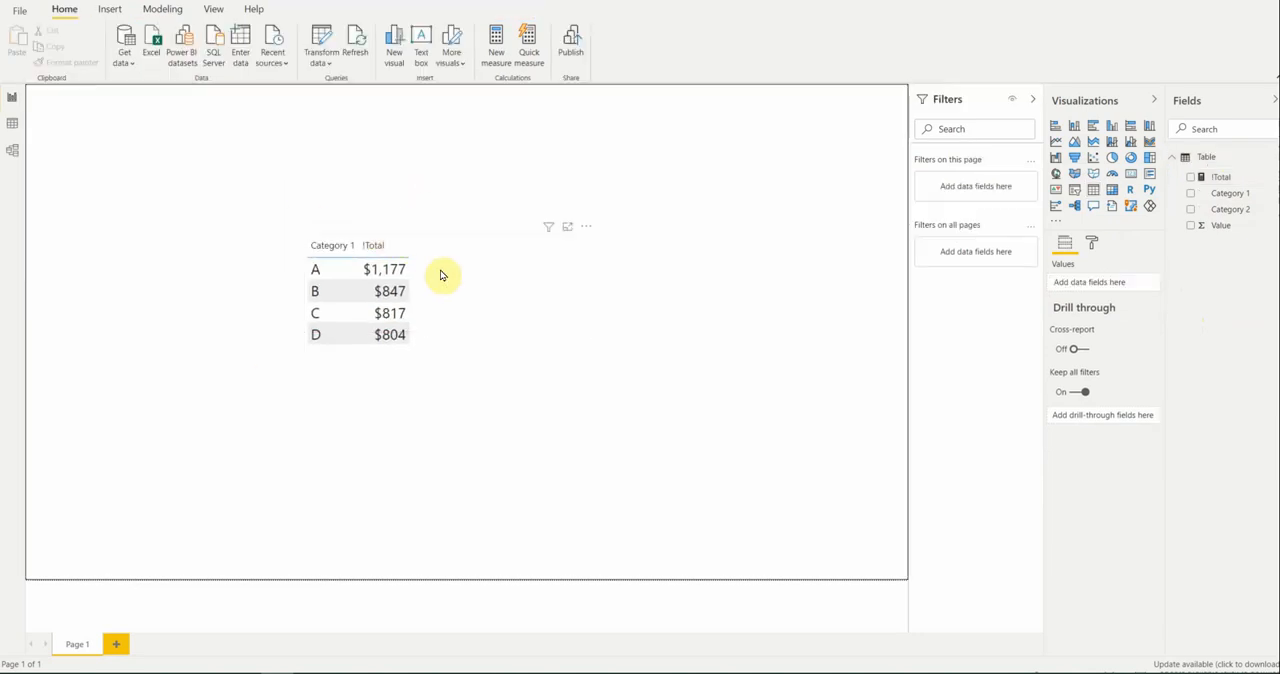
mouse_move(305, 269)
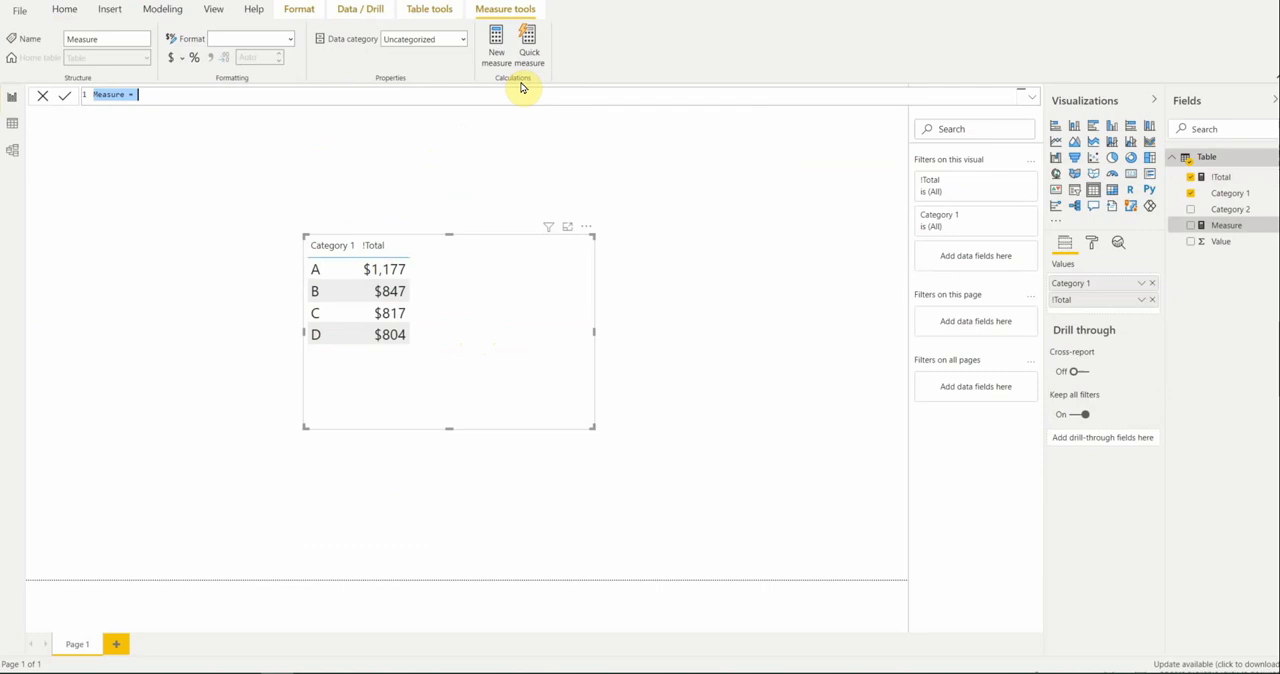
Begin the new measure formula as !Rank = RANKX.
text(!Rank=)
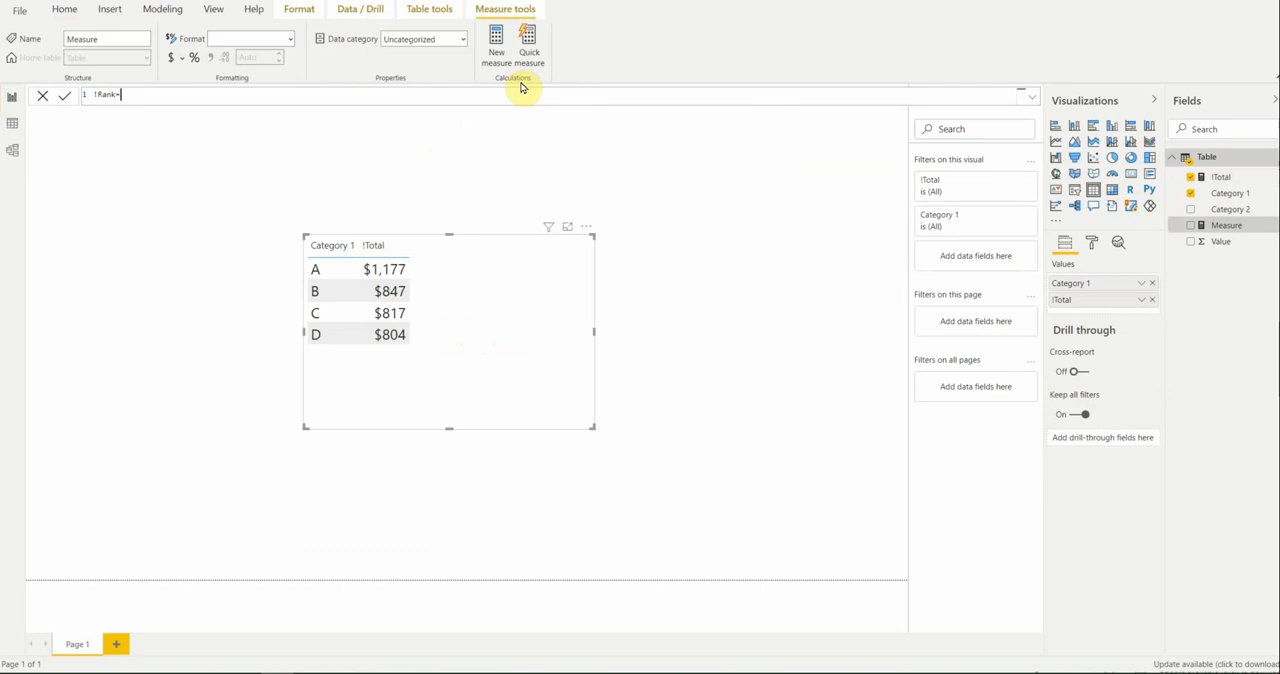
text(rank)
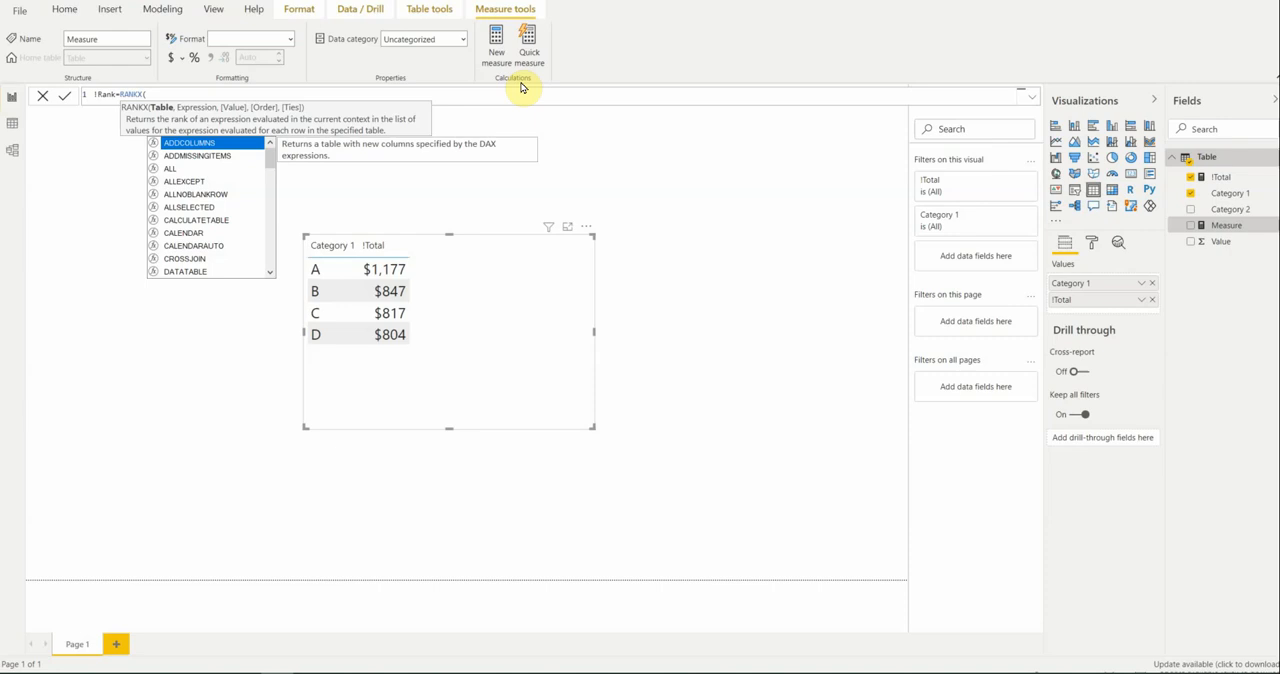
mouse_move(140, 111)
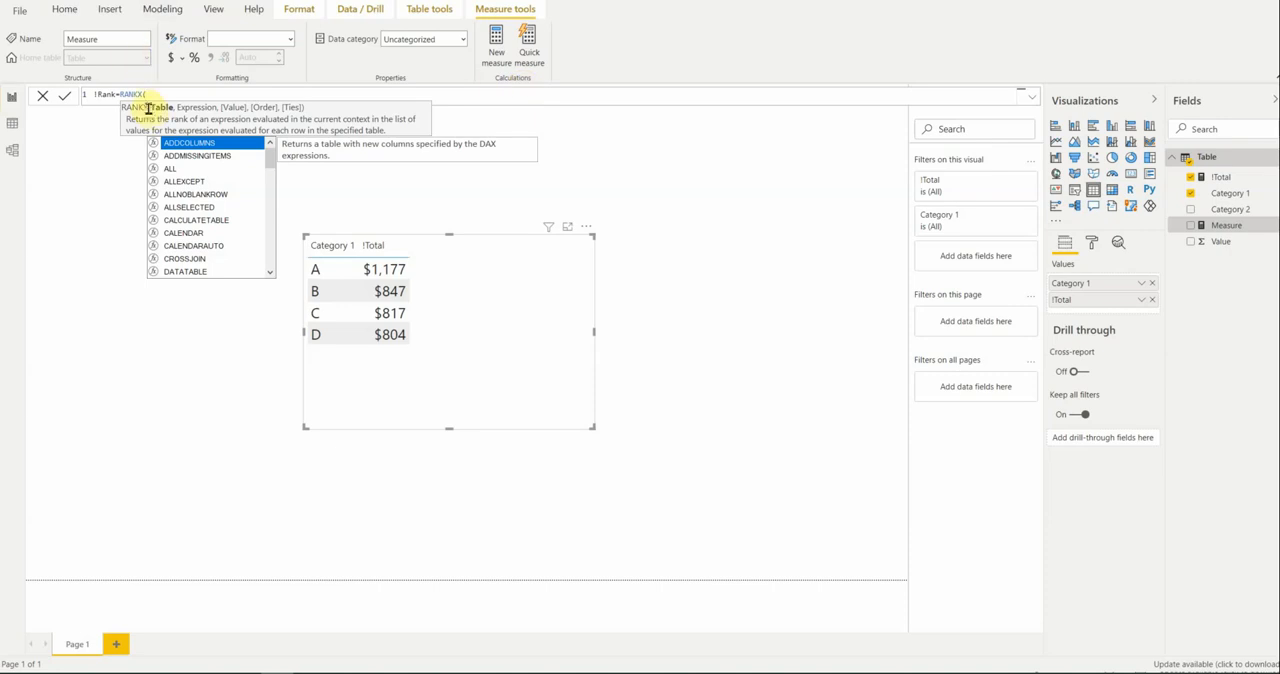
mouse_move(168, 105)
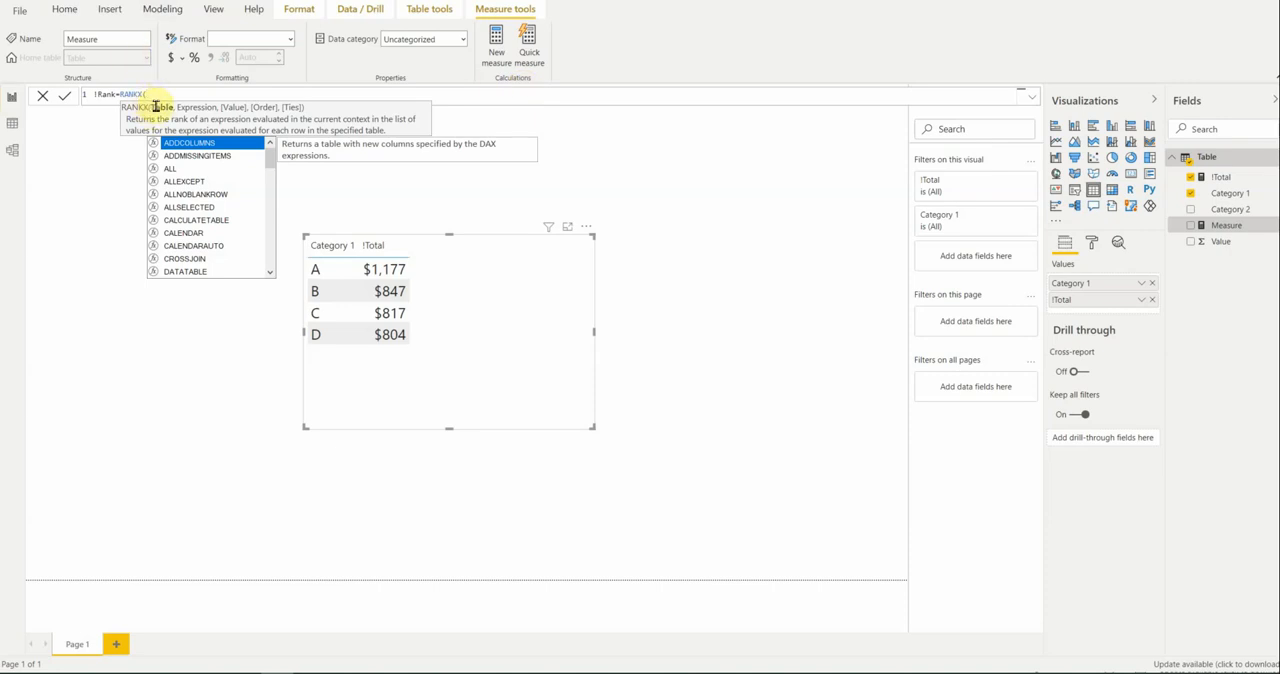
mouse_move(227, 118)
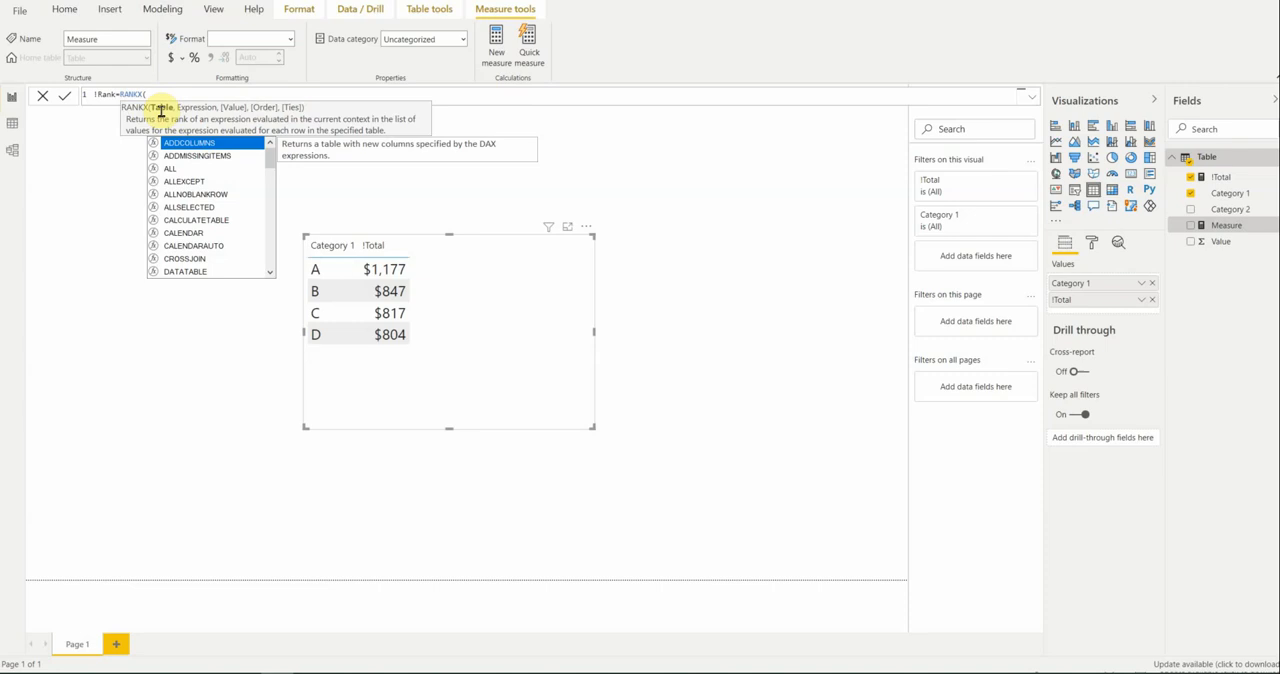
mouse_move(193, 120)
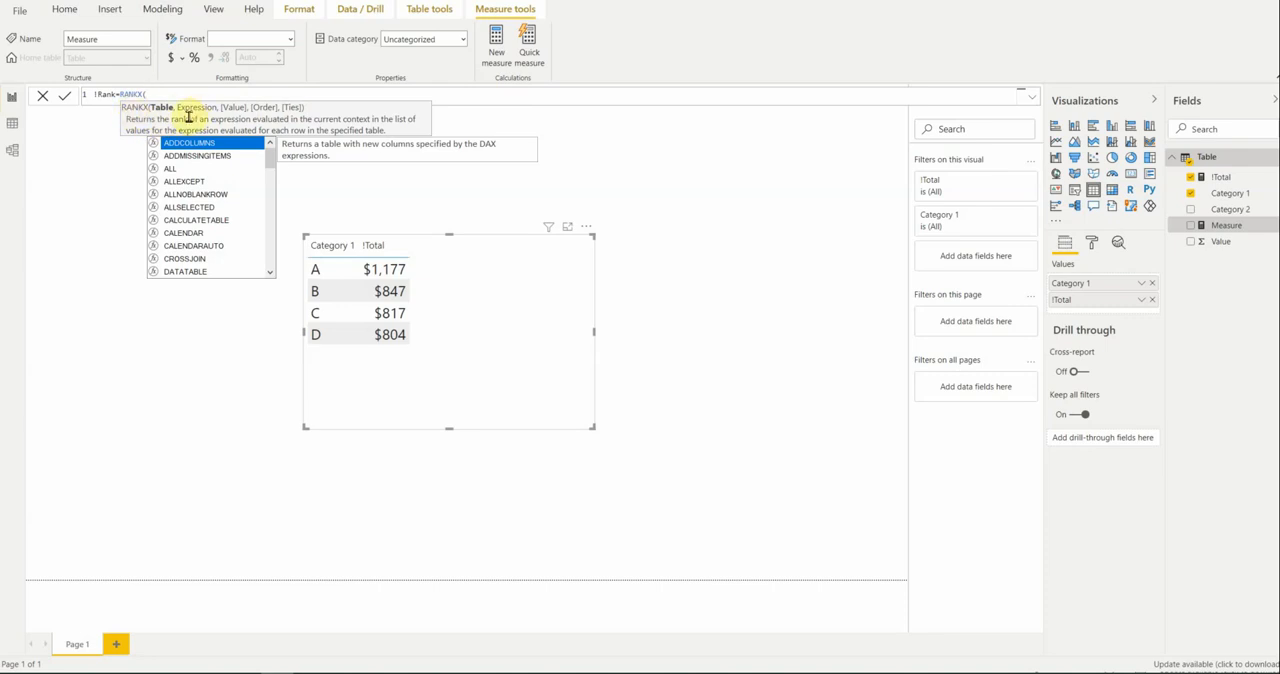
mouse_move(167, 120)
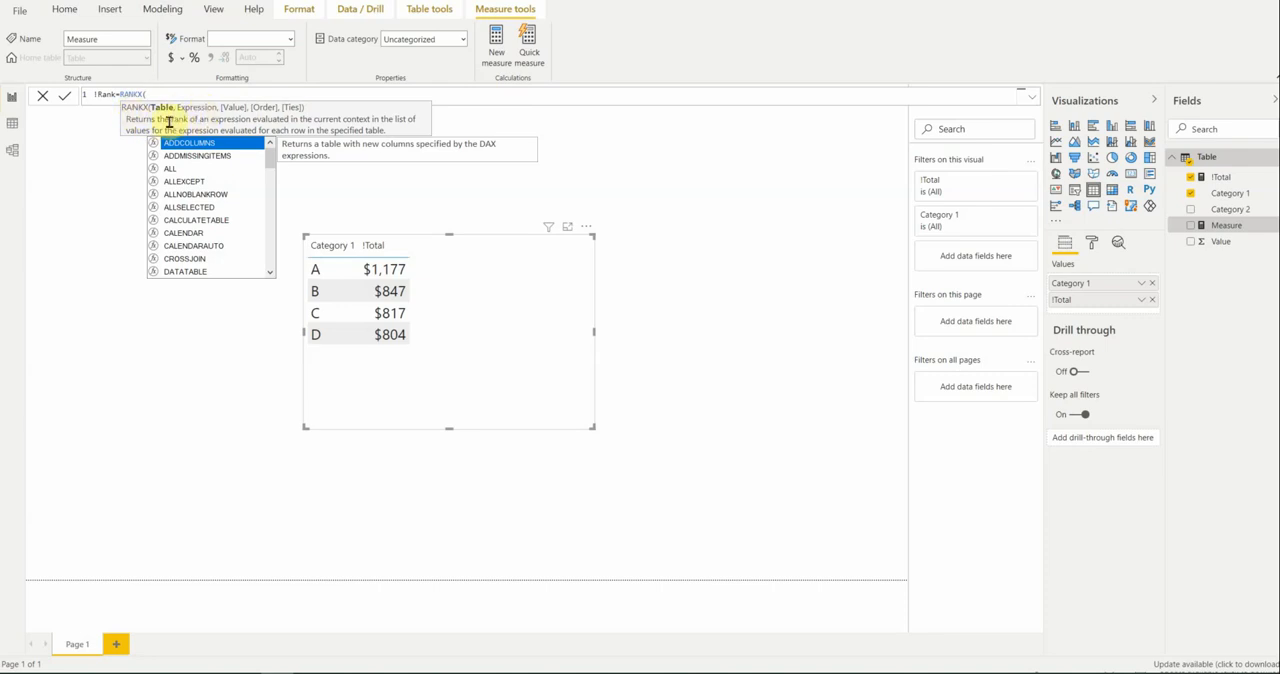
mouse_move(197, 87)
text('Table',[!Total]))
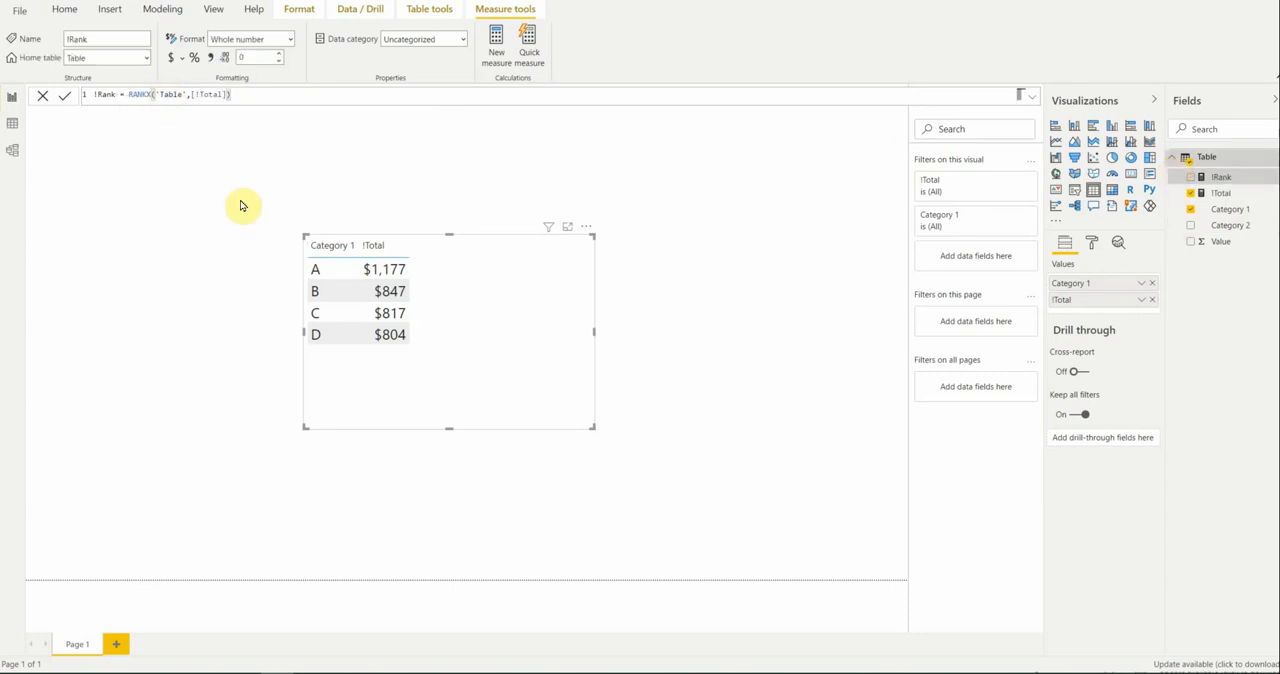
mouse_move(432, 291)
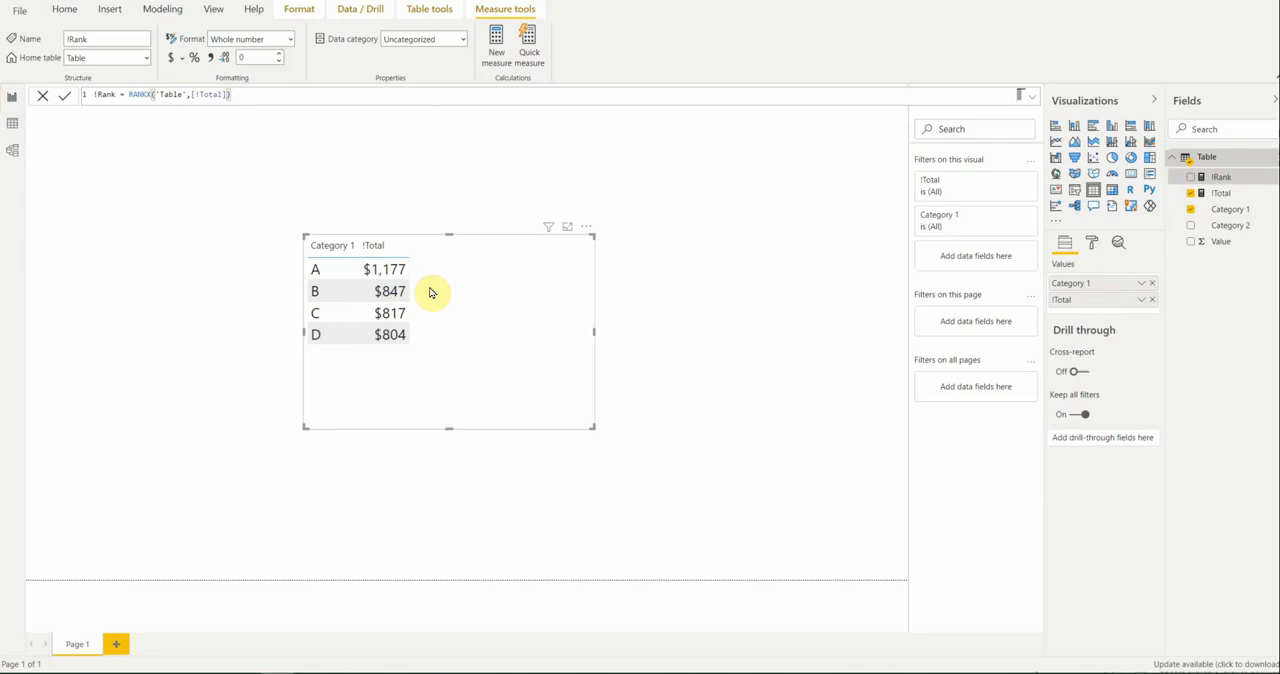
mouse_move(470, 258)
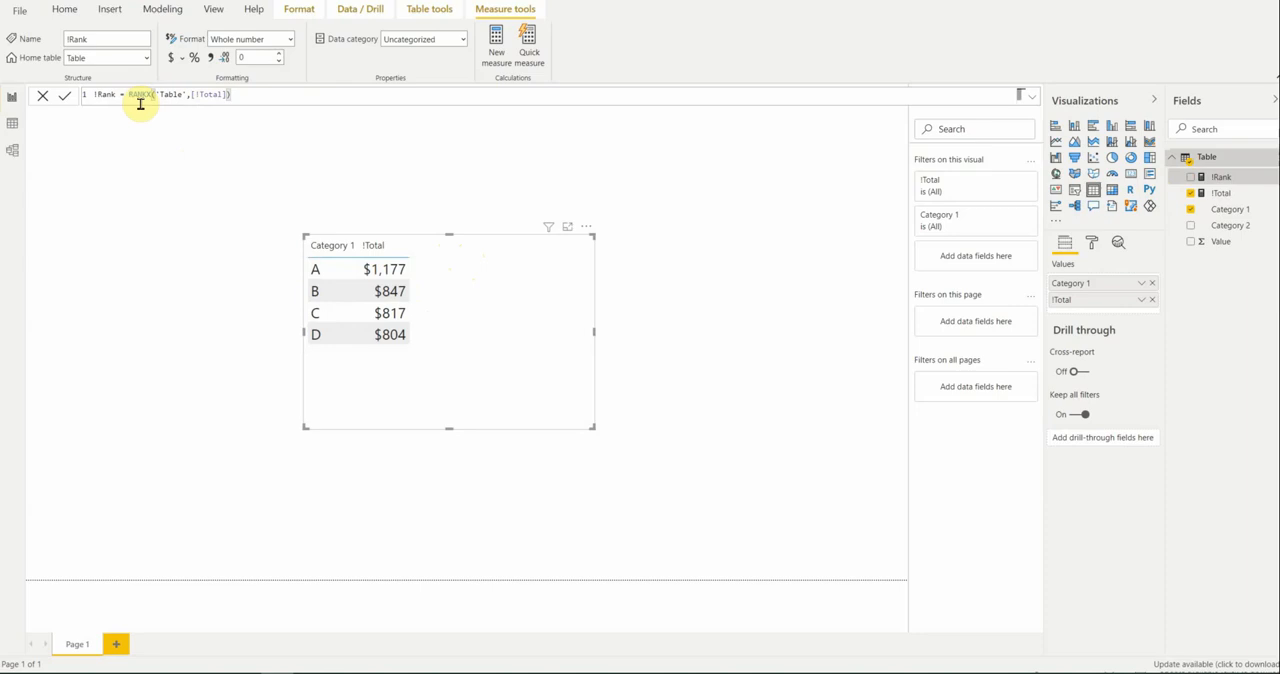
mouse_move(456, 132)
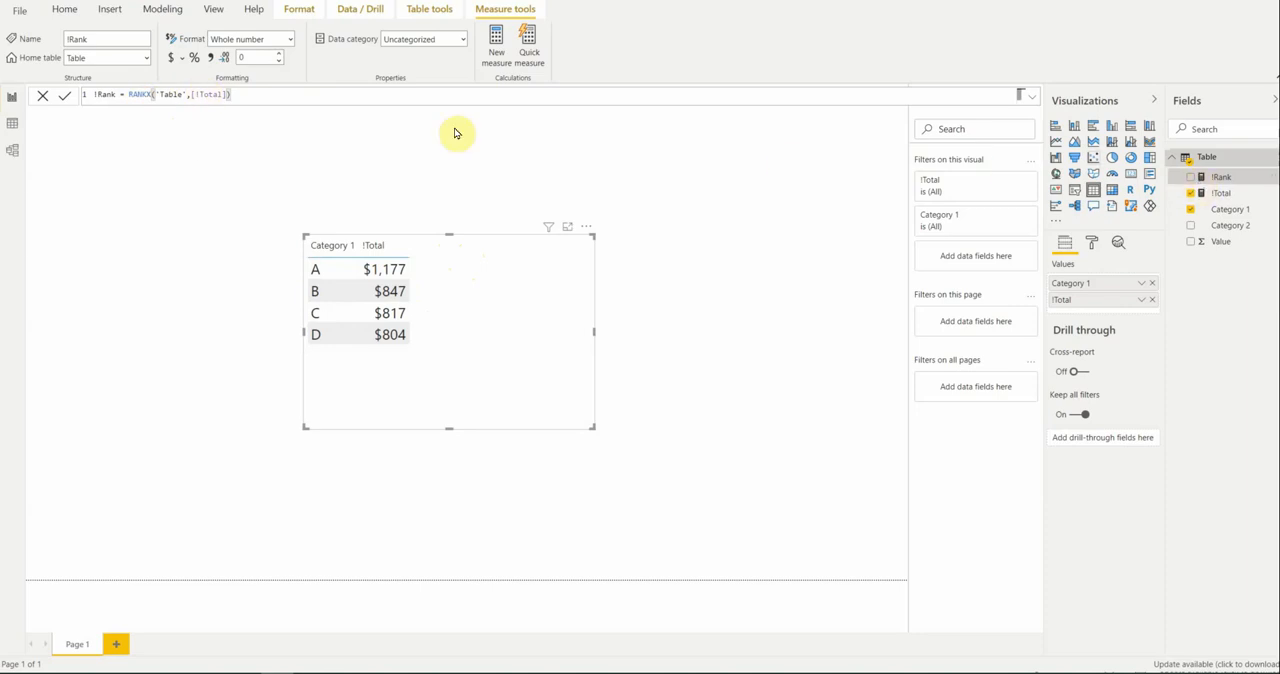
mouse_move(202, 127)
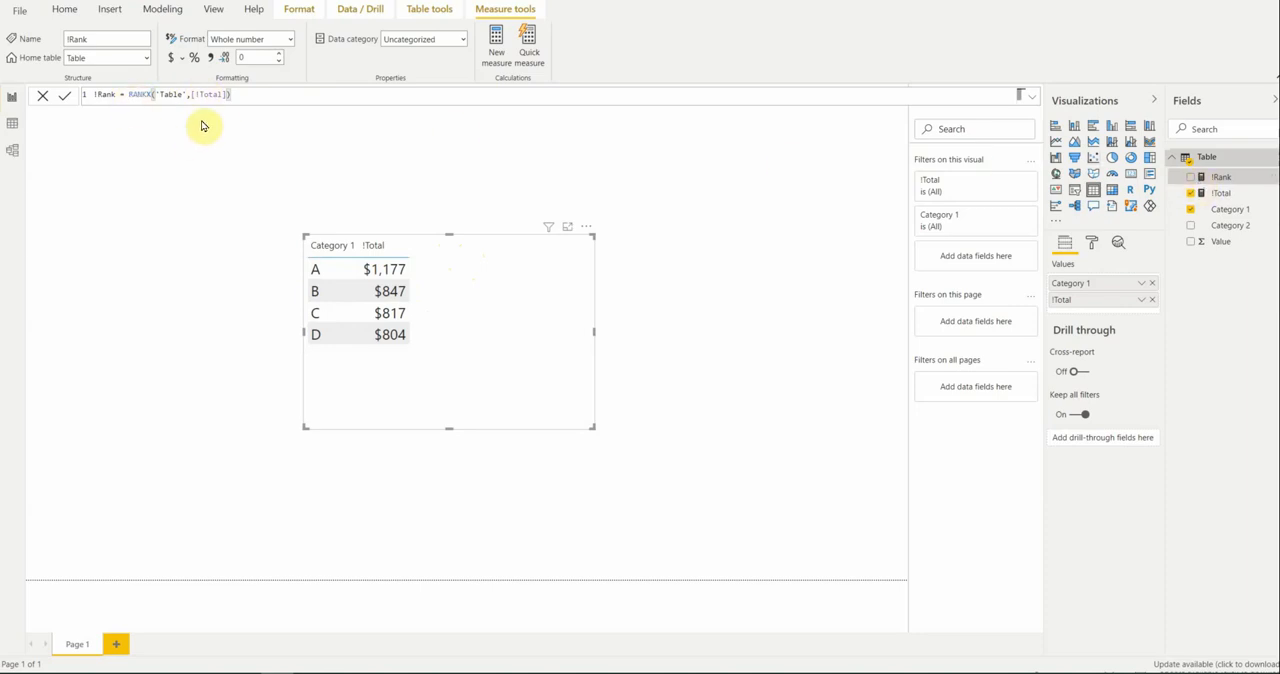
mouse_move(180, 117)
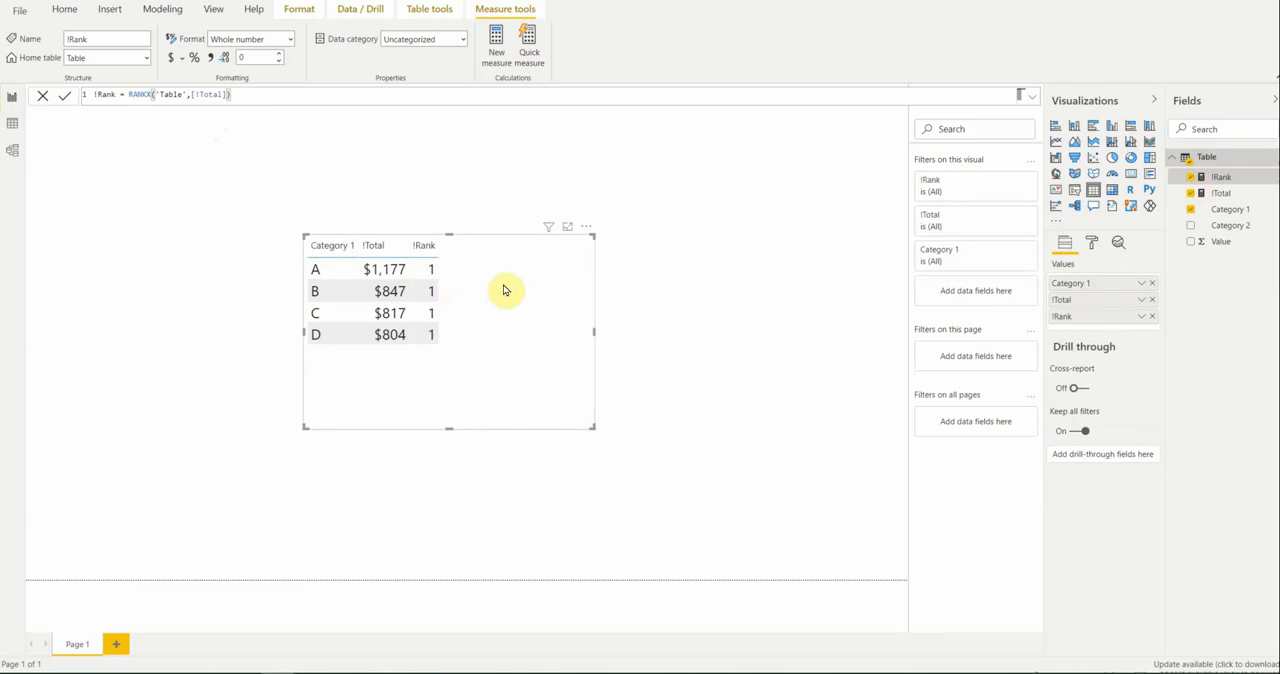
mouse_move(445, 274)
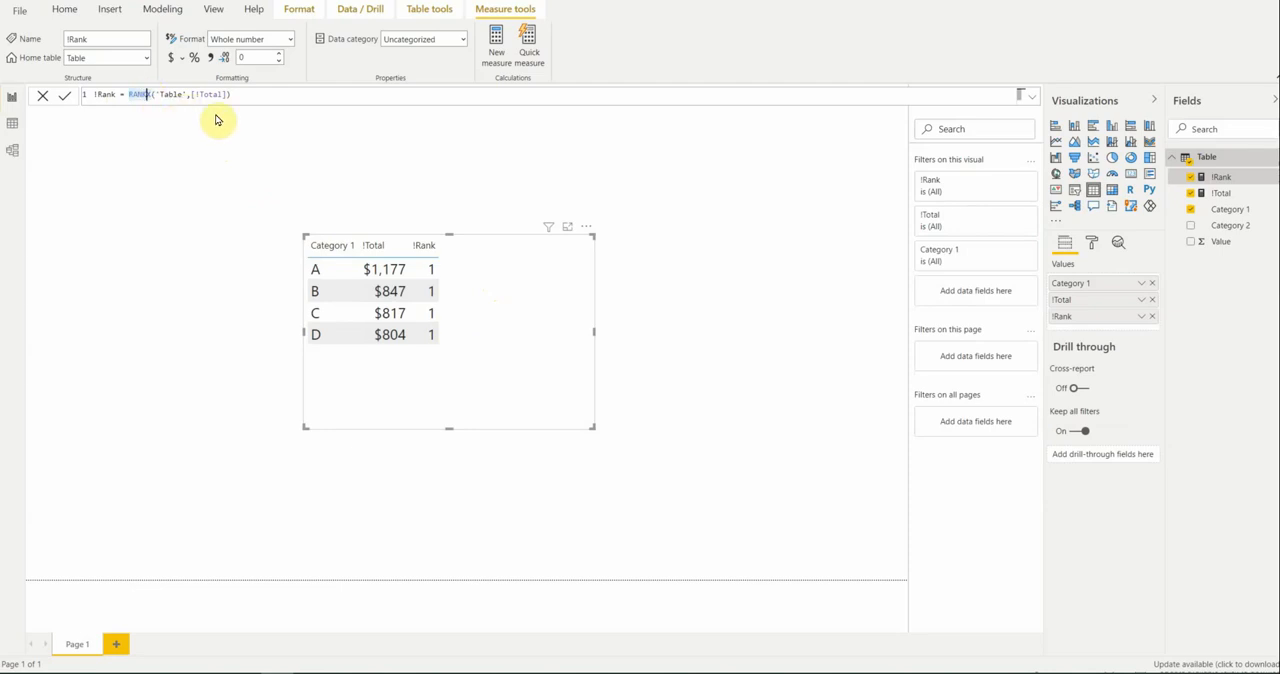
mouse_move(178, 102)
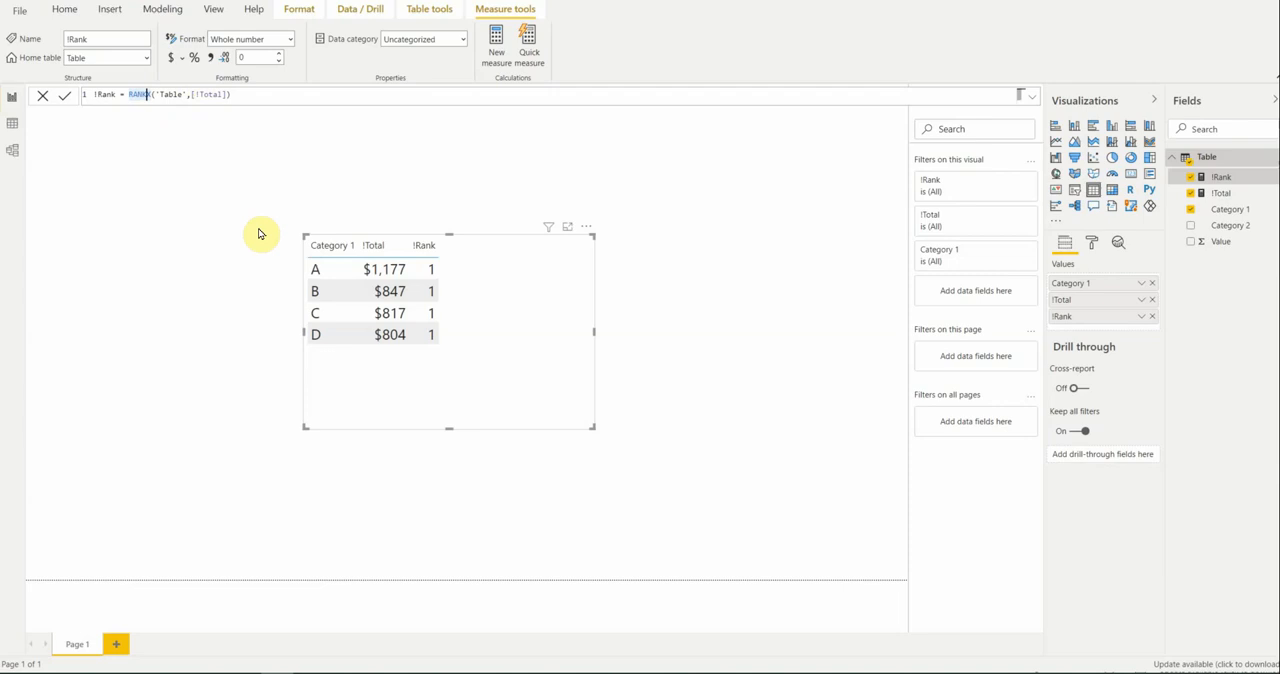
mouse_move(245, 271)
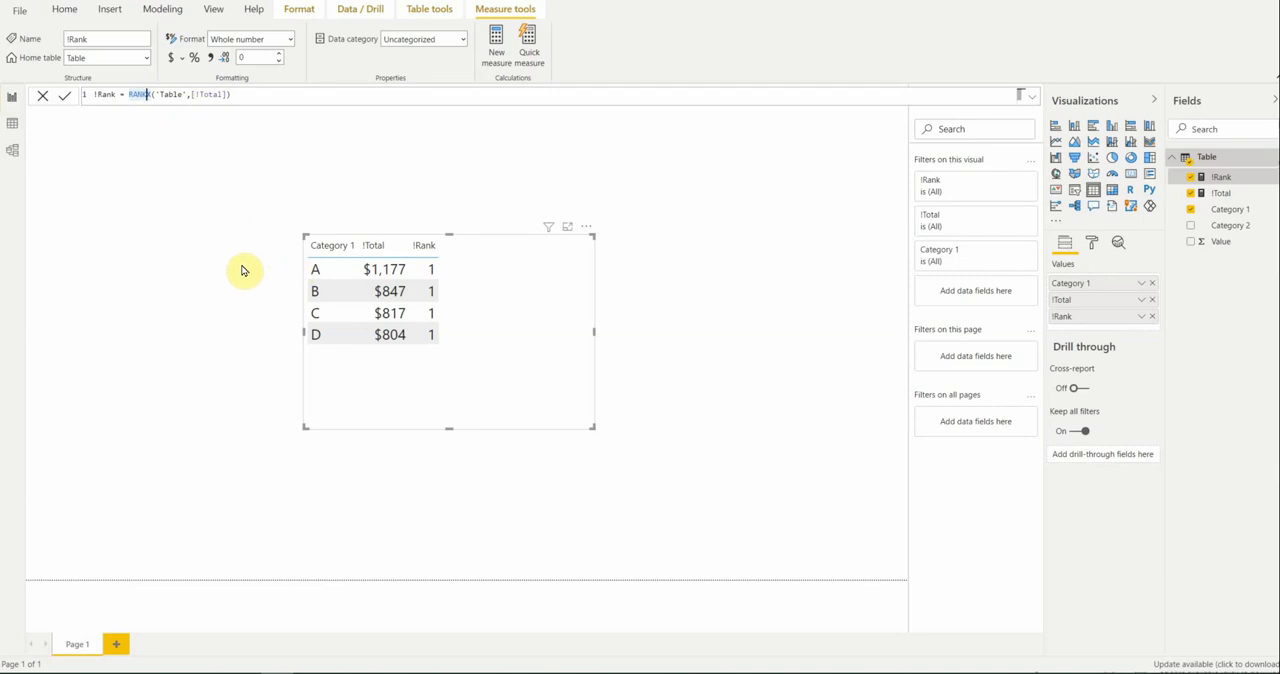
mouse_move(505, 278)
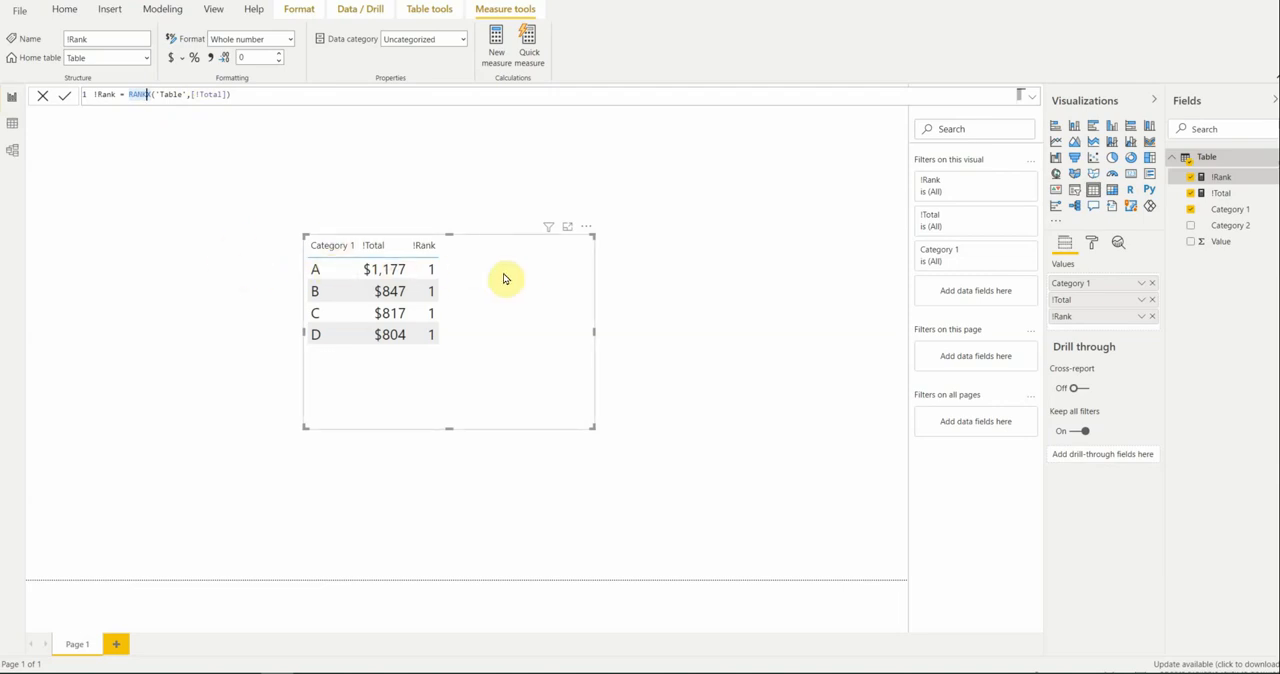
mouse_move(278, 270)
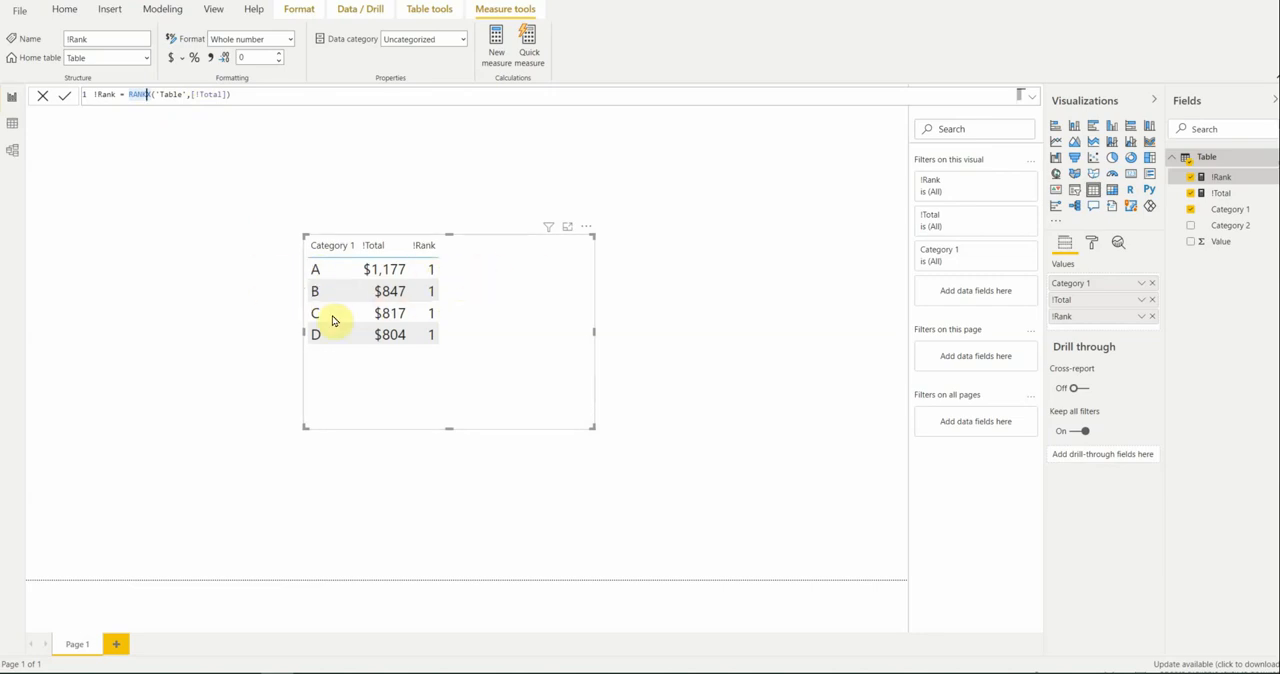
mouse_move(447, 308)
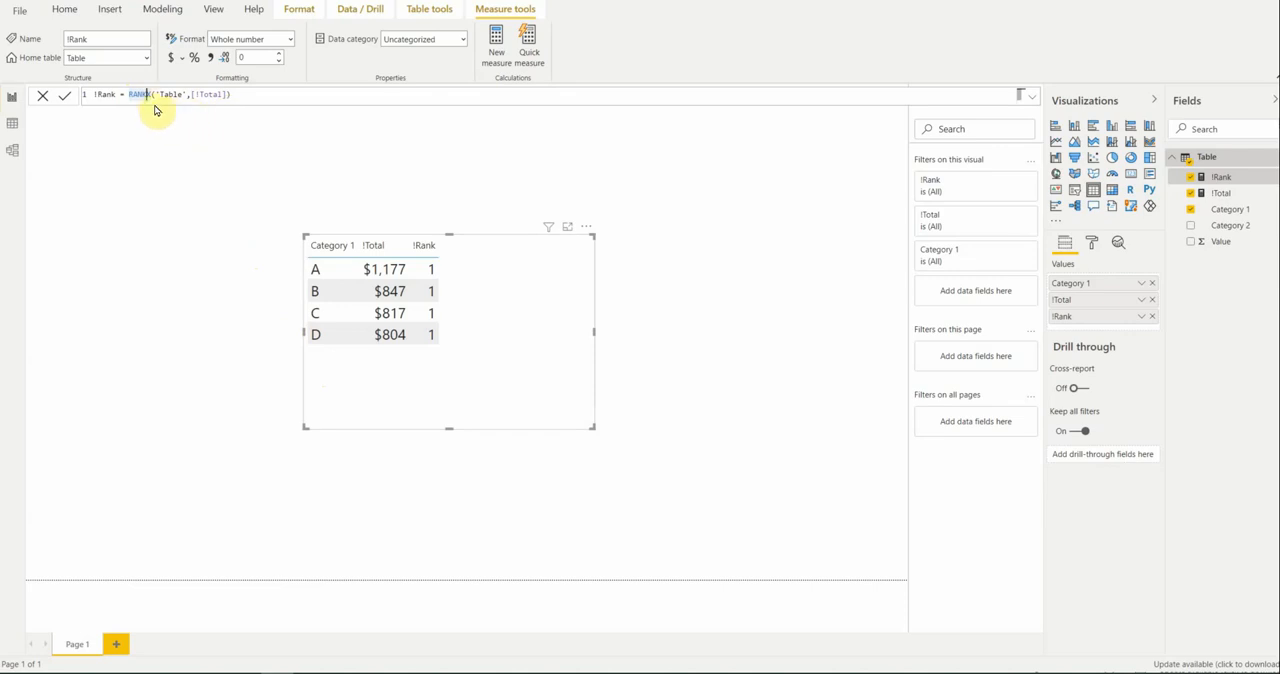
mouse_move(220, 150)
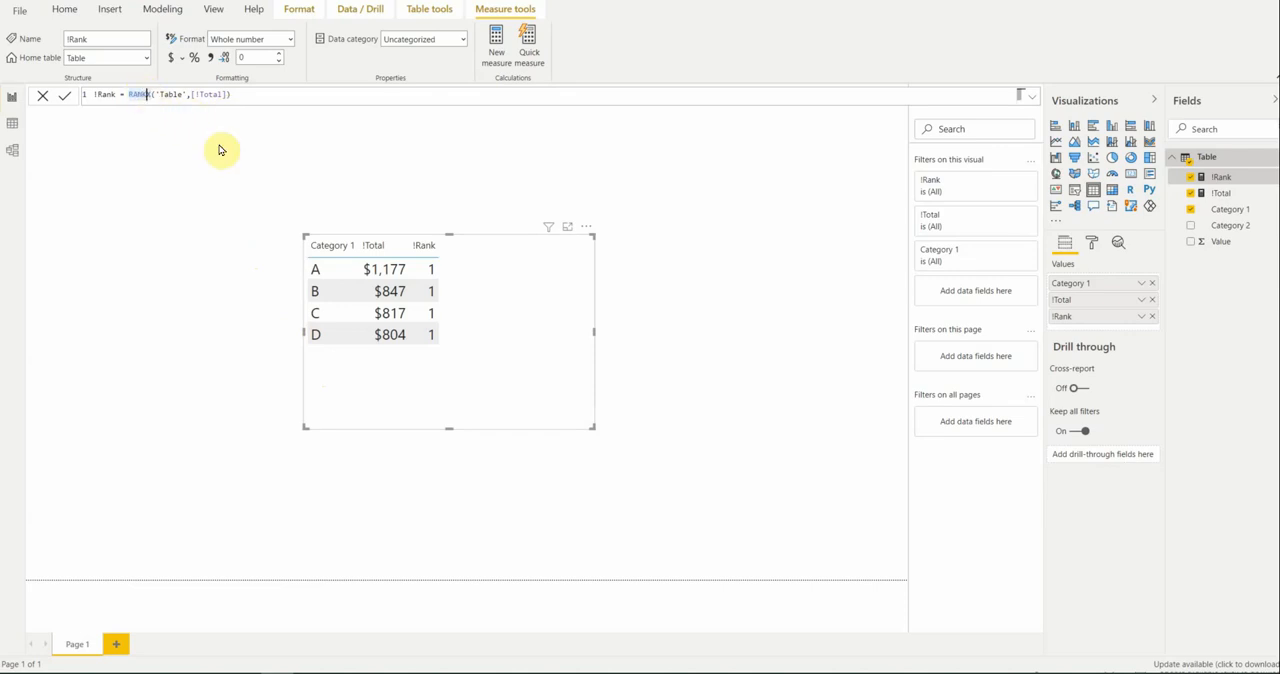
mouse_move(280, 148)
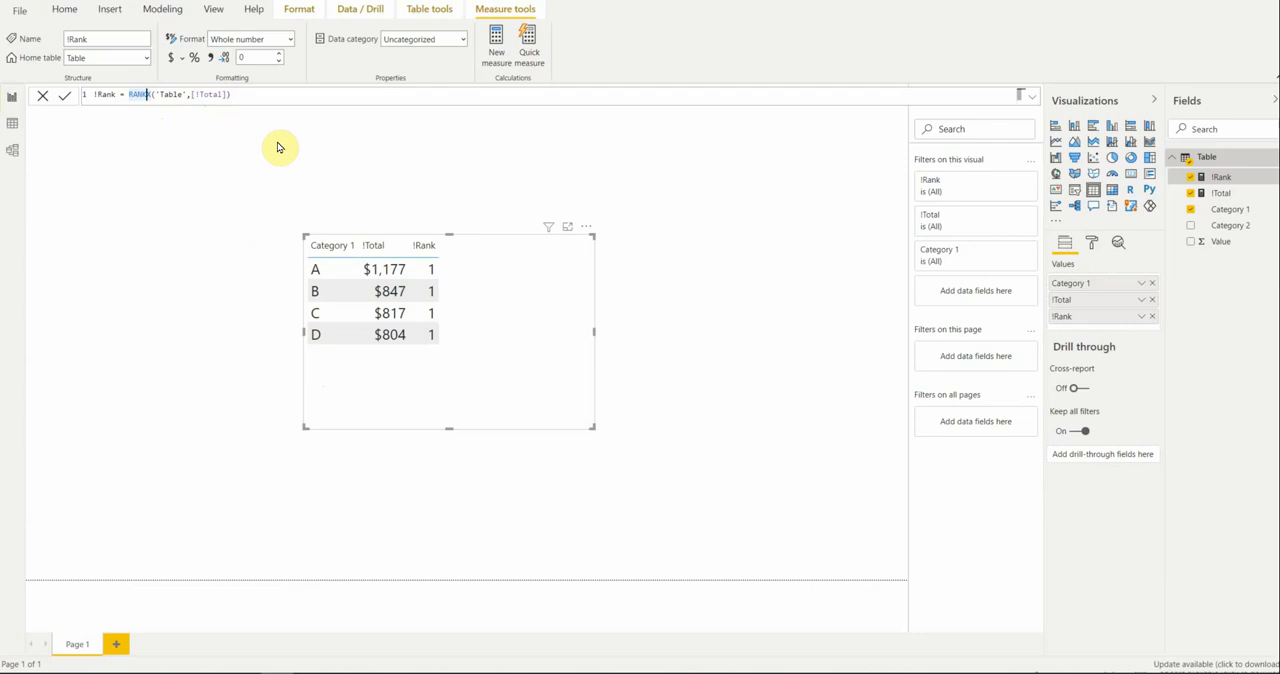
mouse_move(280, 131)
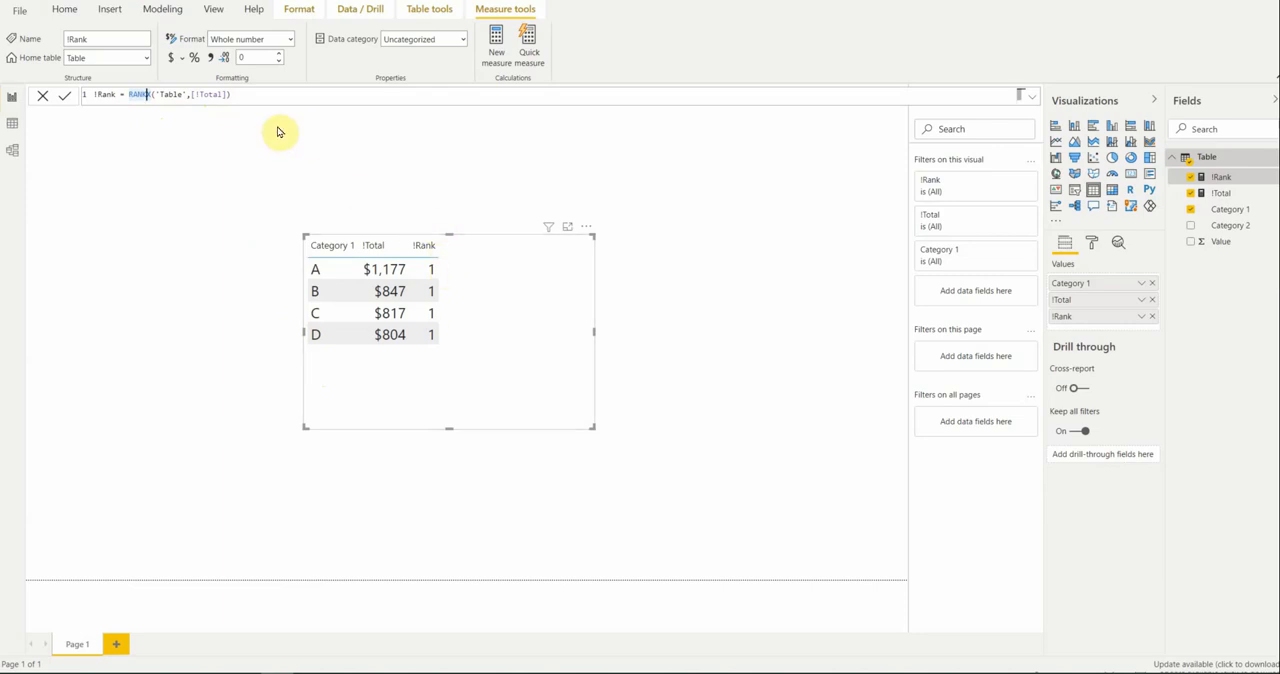
mouse_move(207, 119)
text(X)
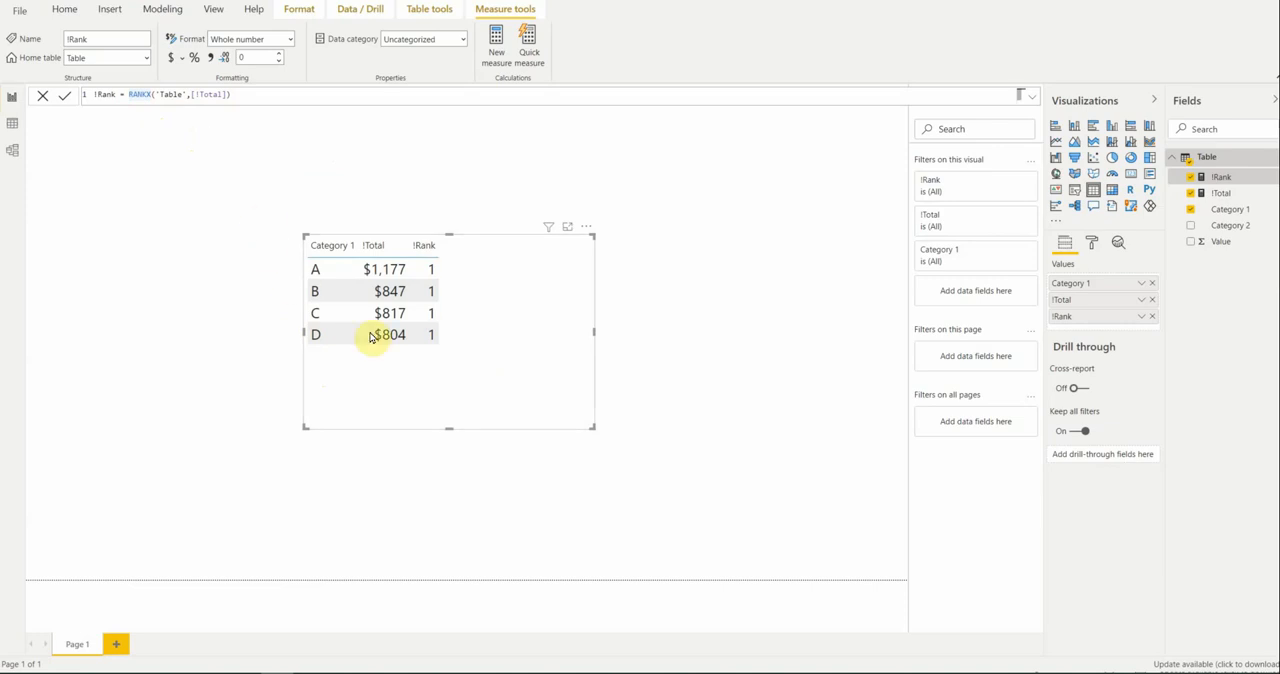
mouse_move(408, 213)
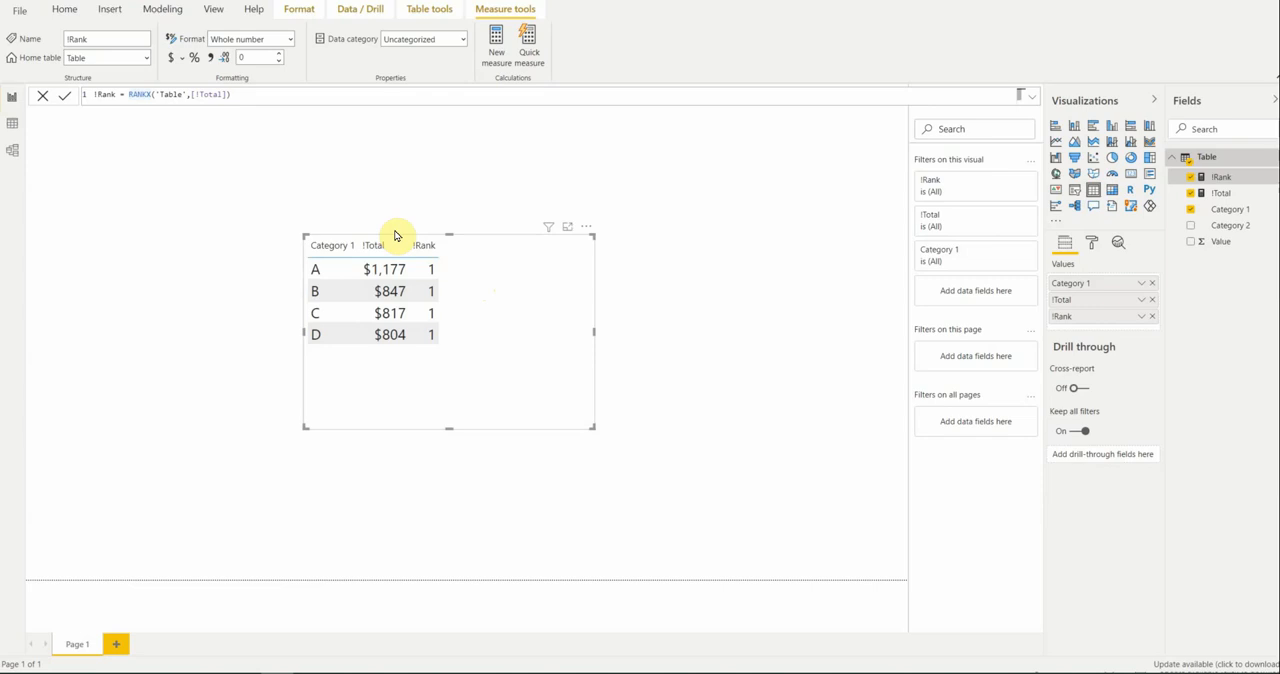
mouse_move(366, 356)
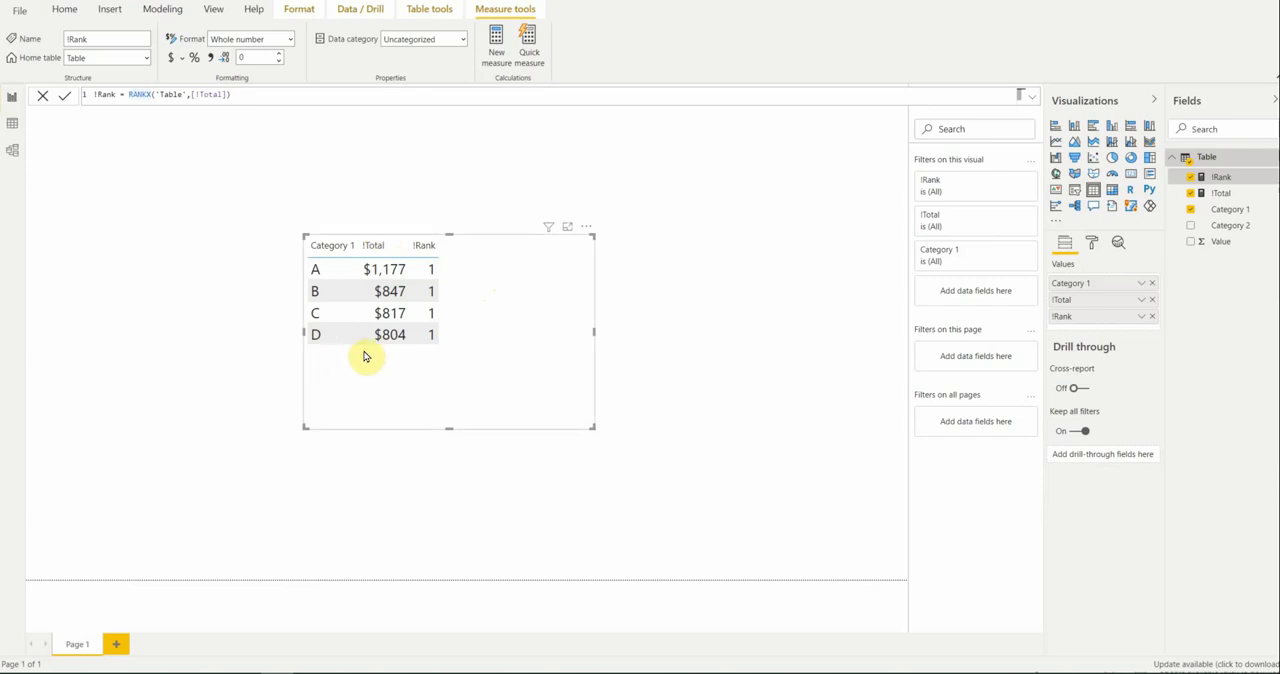
mouse_move(382, 269)
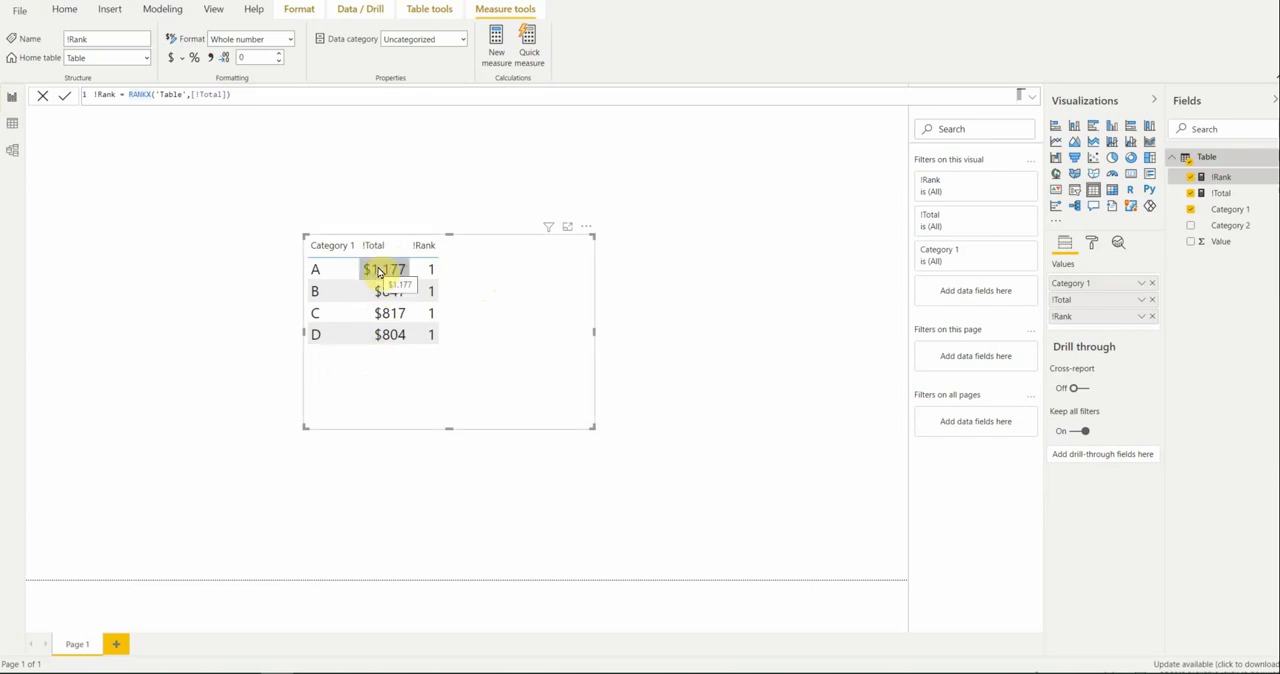
mouse_move(316, 347)
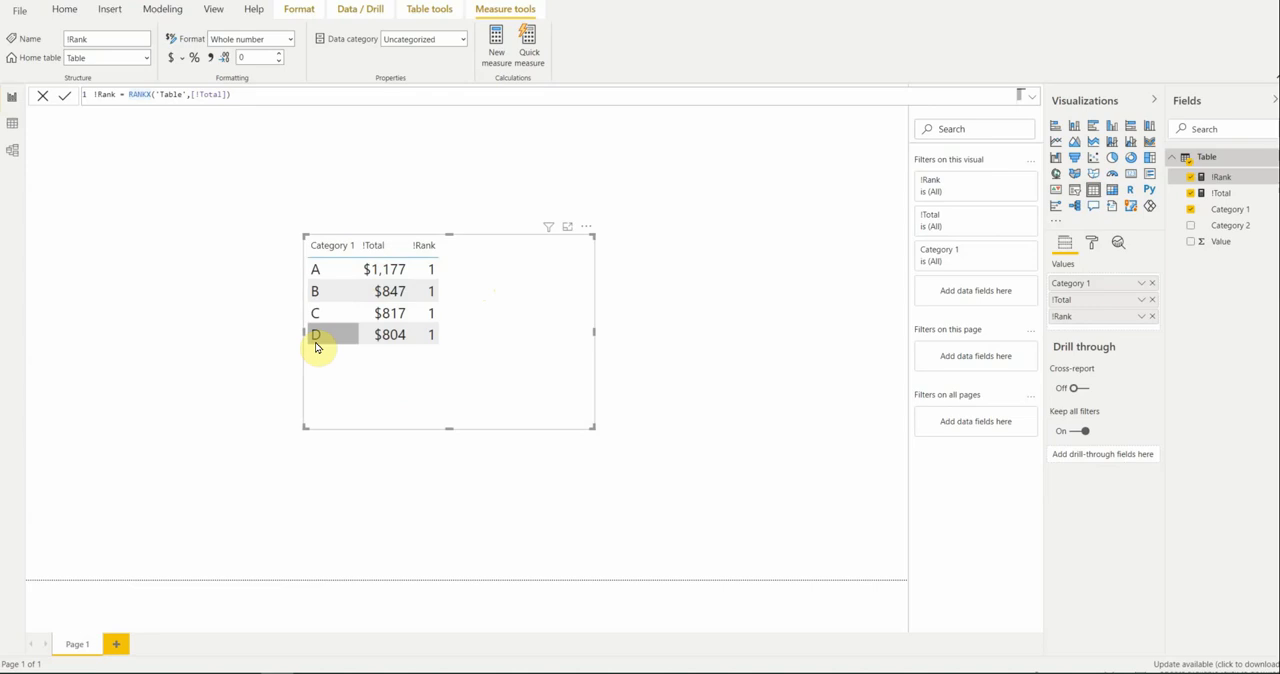
mouse_move(277, 402)
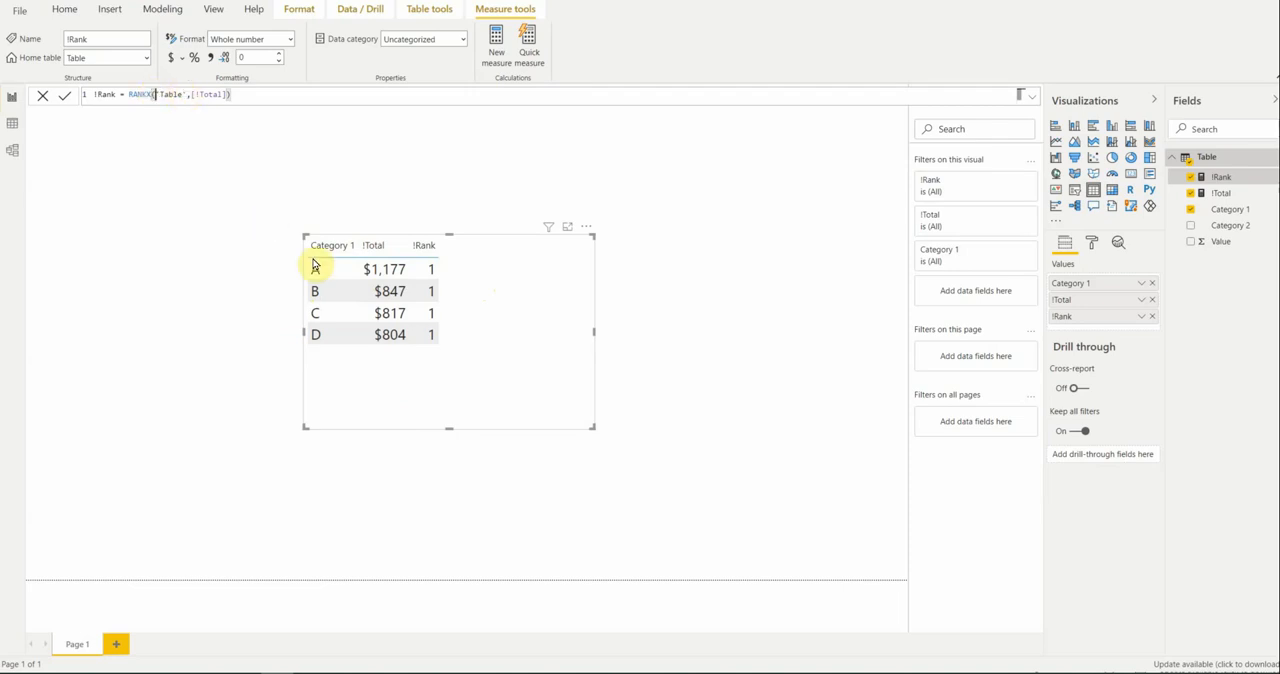
Change the !Rank table argument to ALL('Table'[Category 1]) and commit the formula.
click(150, 97)
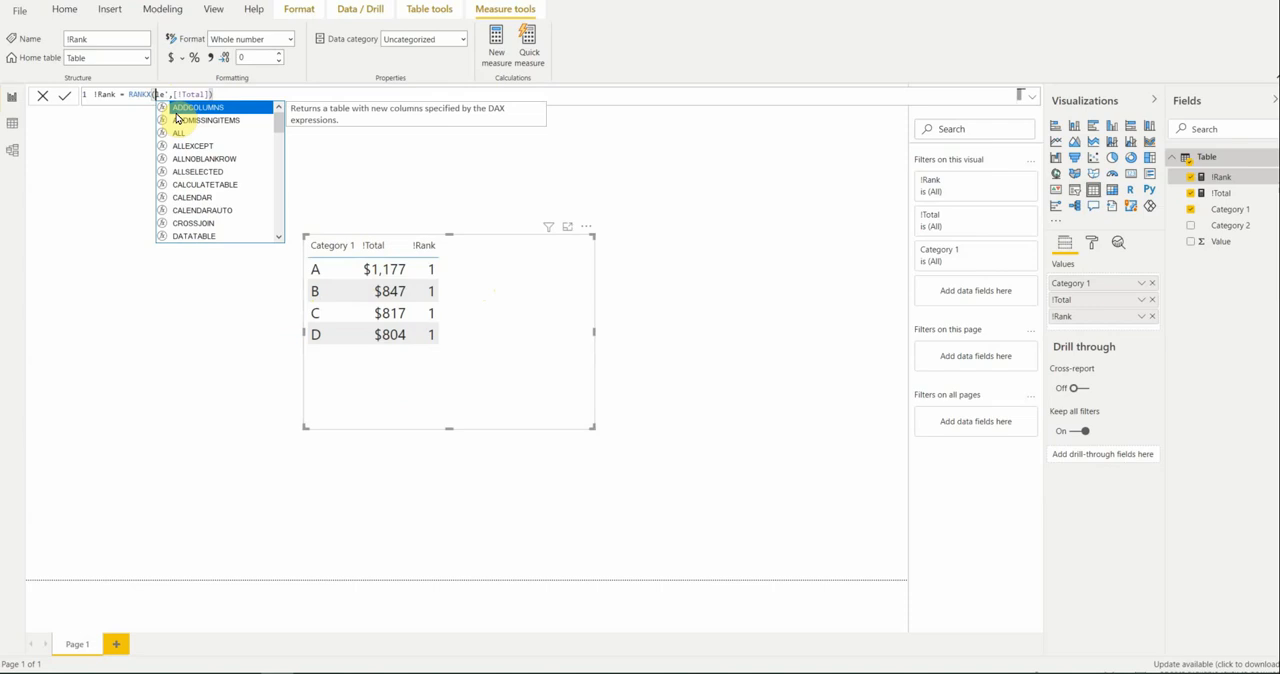
click(180, 132)
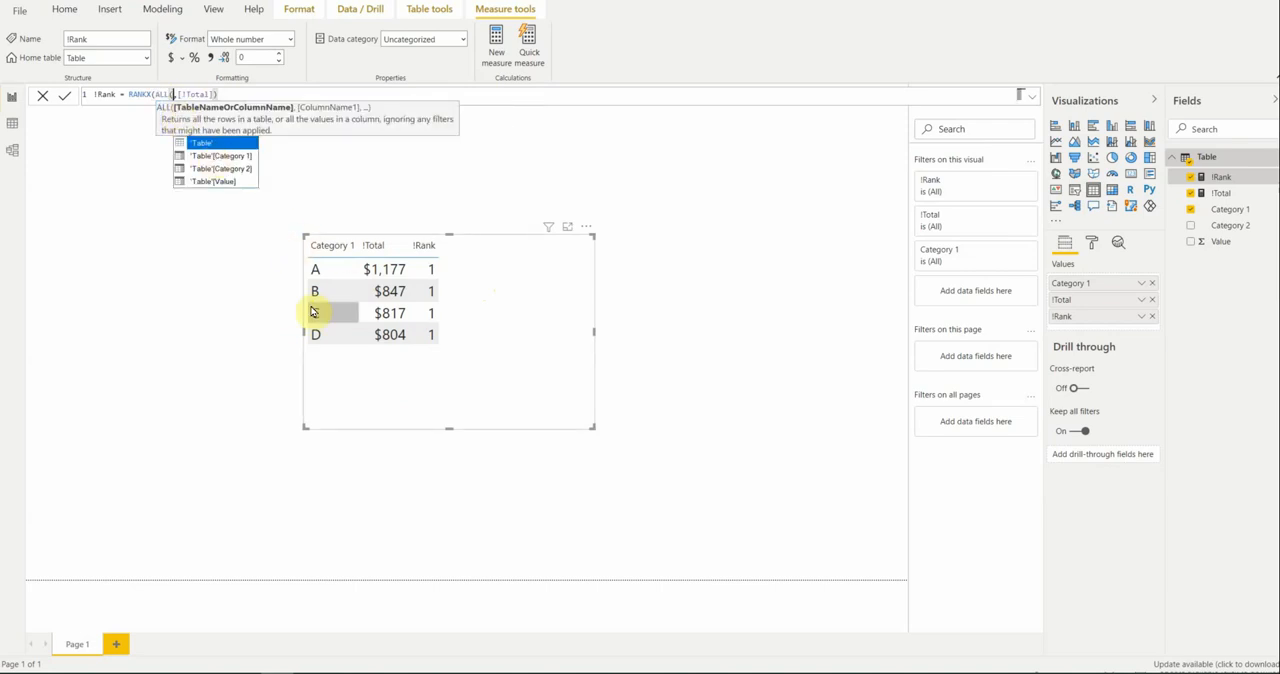
click(211, 156)
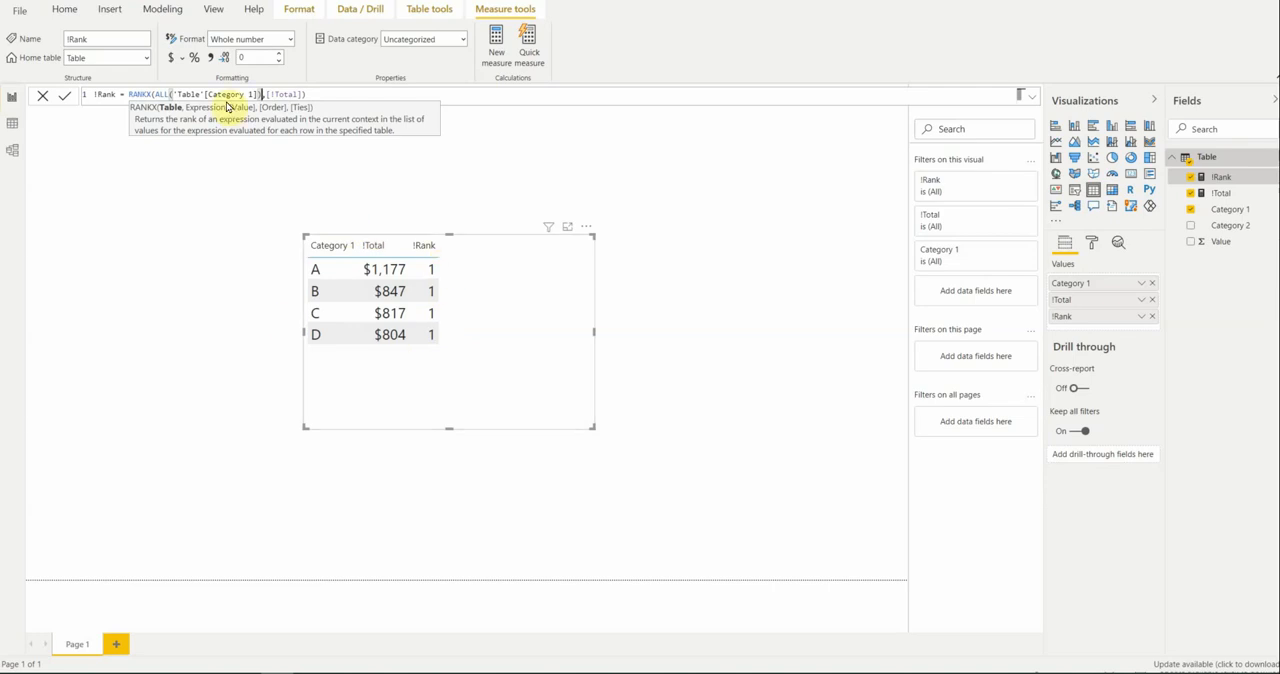
key(Enter)
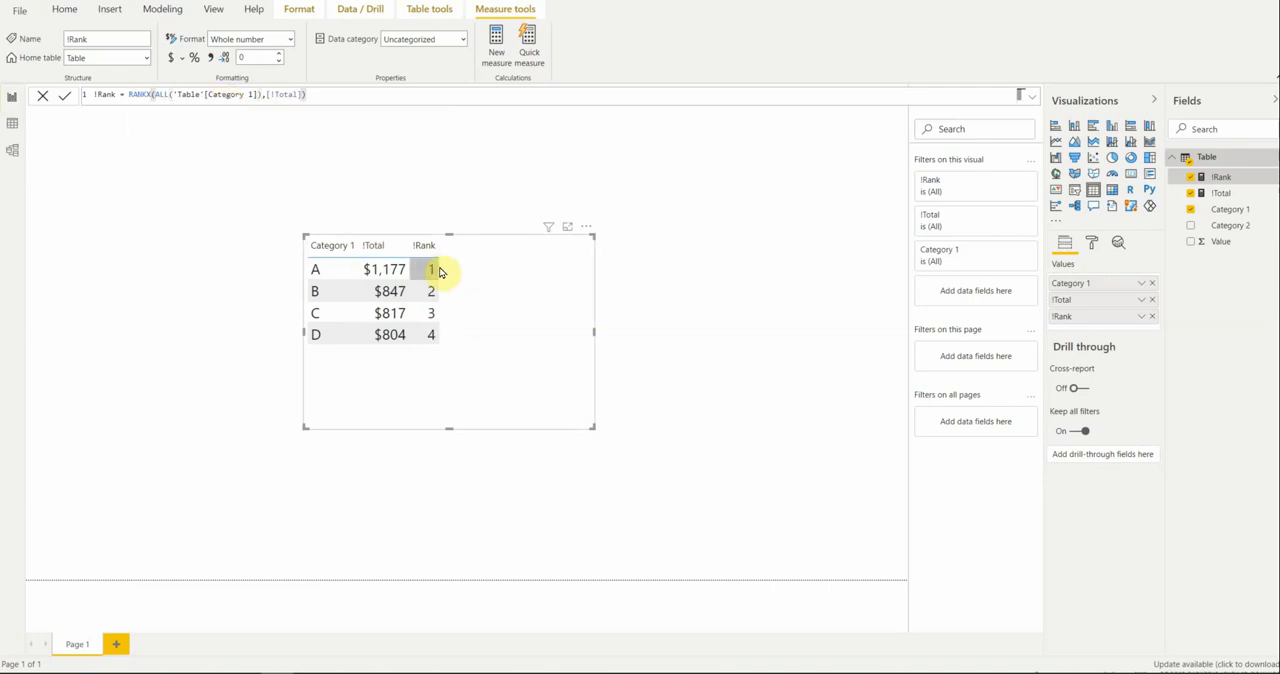
mouse_move(435, 281)
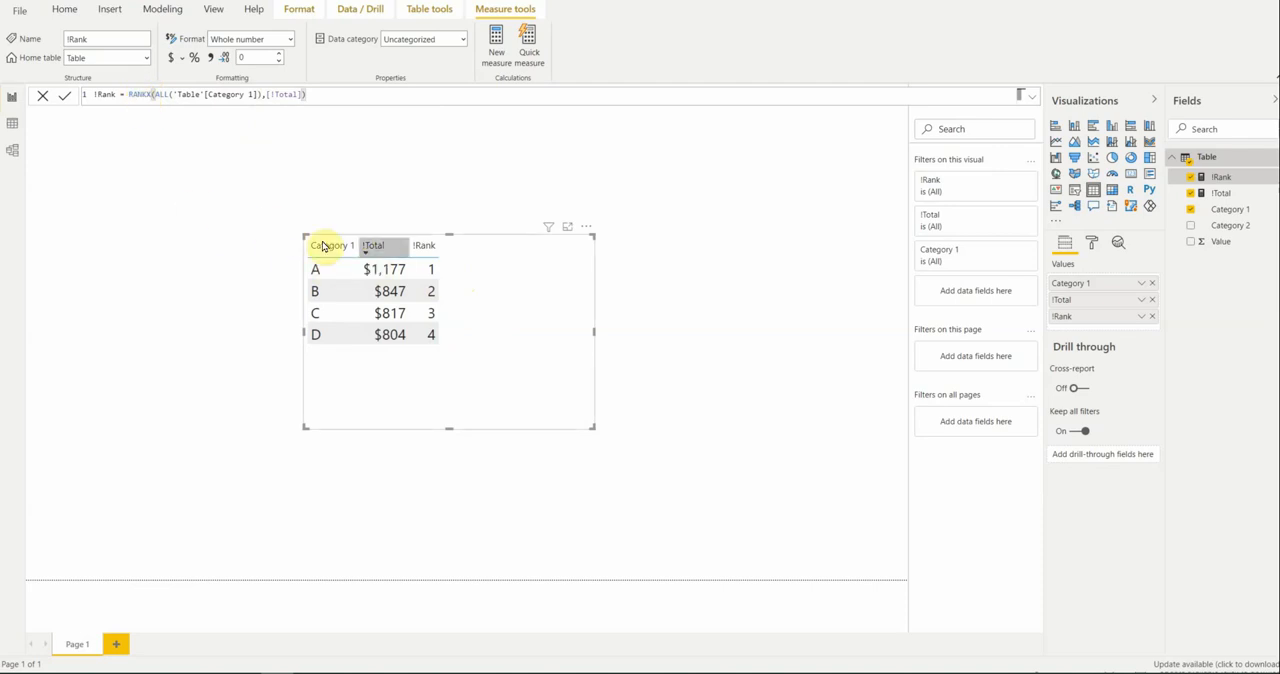
mouse_move(449, 233)
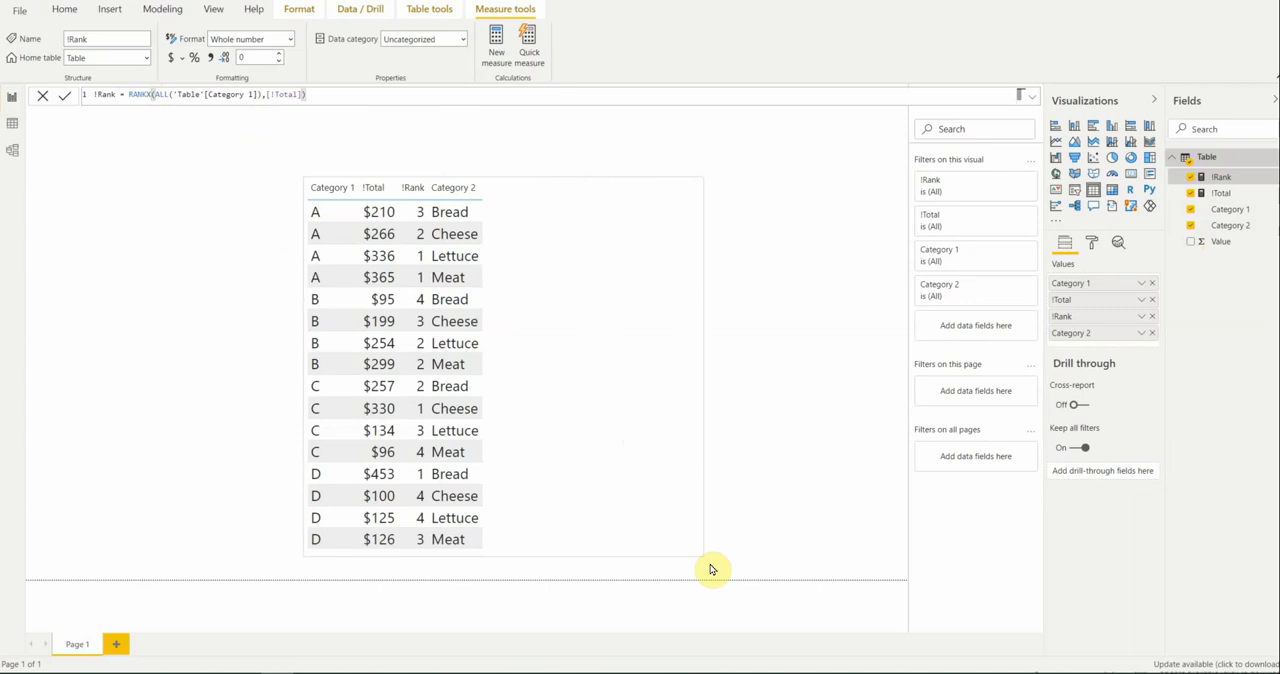
Select the table and sort its rows by !Rank, then by Category 2.
click(454, 233)
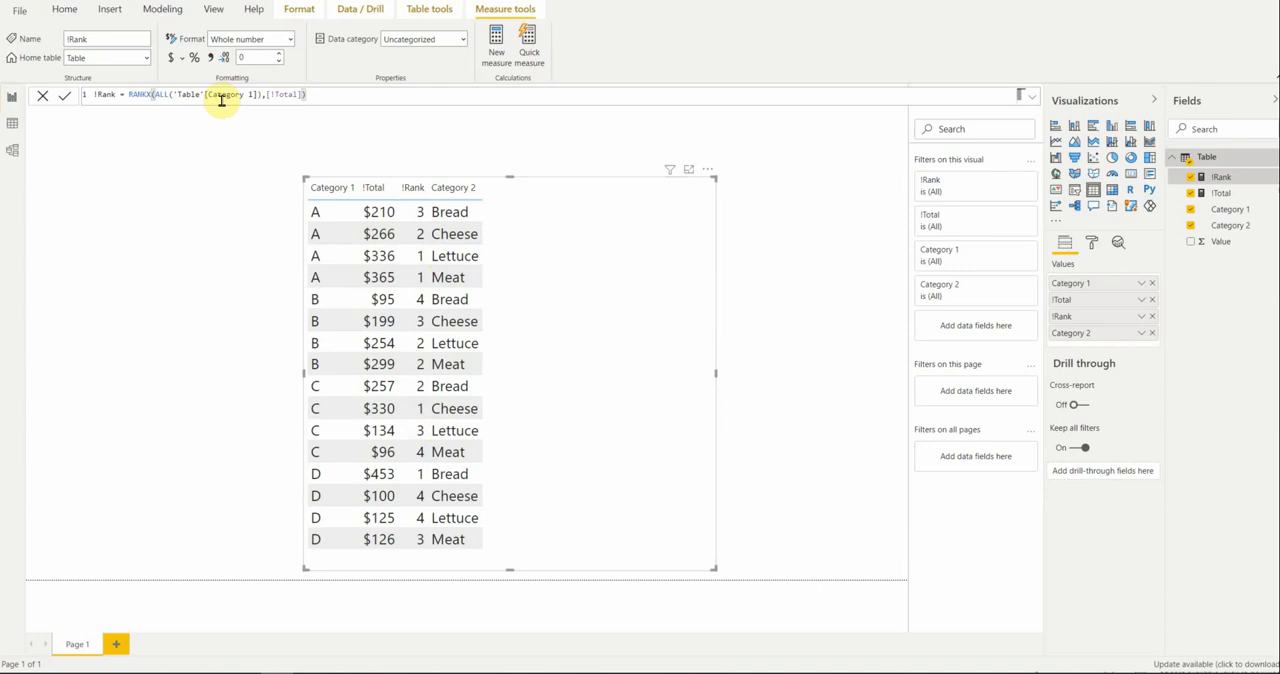
mouse_move(287, 163)
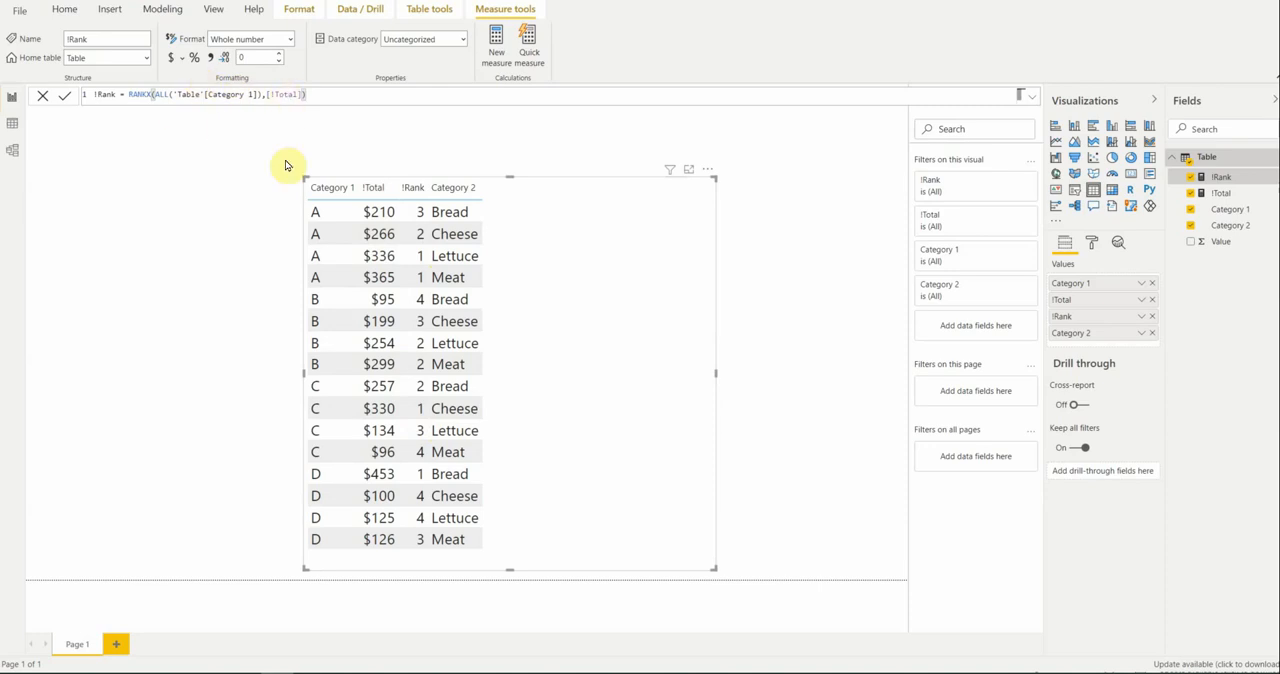
mouse_move(298, 290)
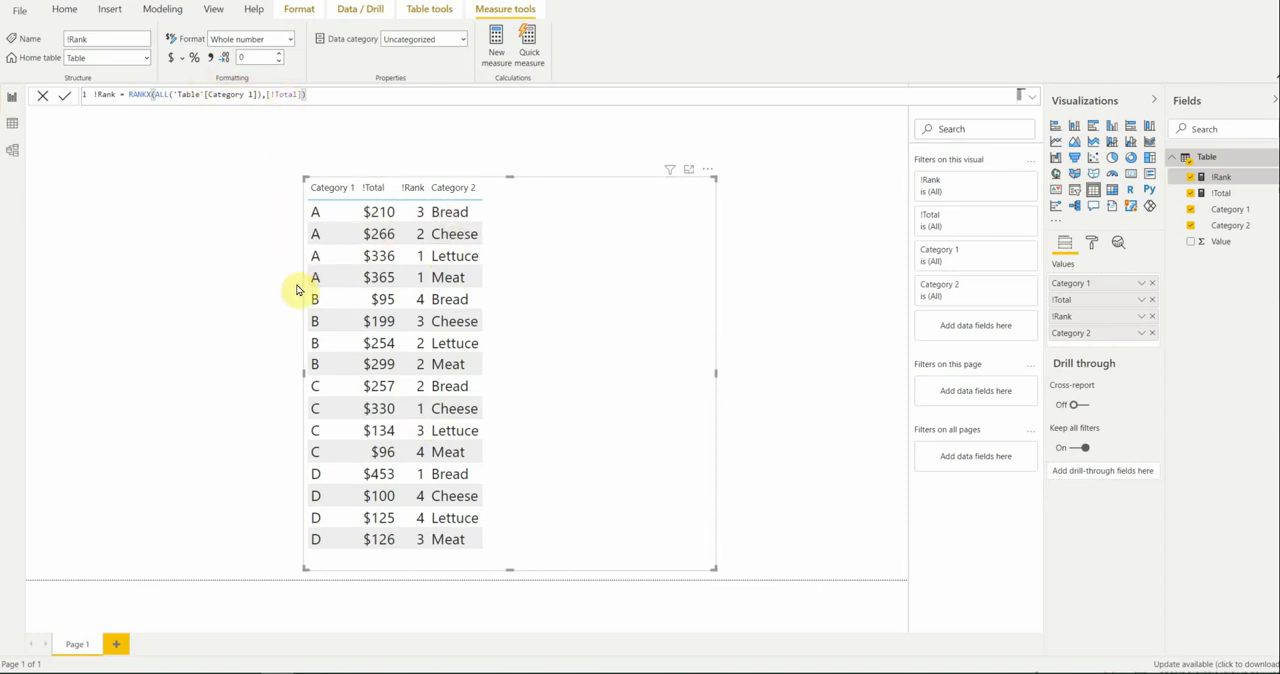
mouse_move(363, 283)
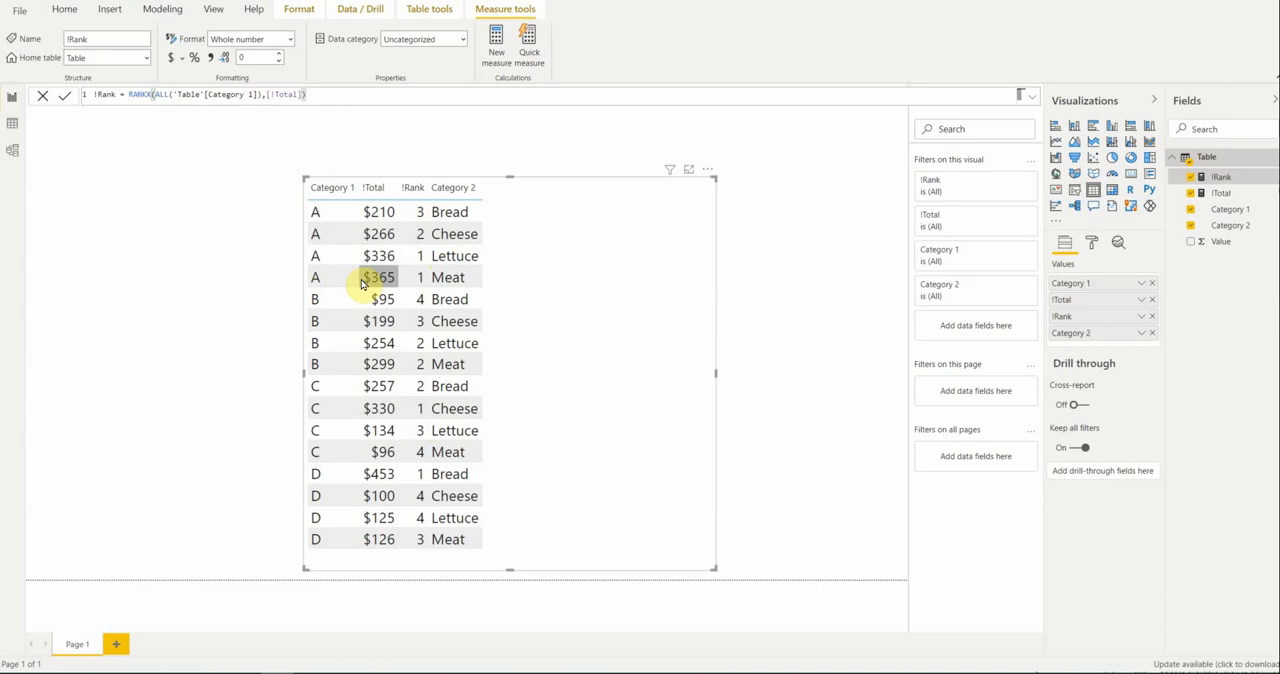
mouse_move(498, 250)
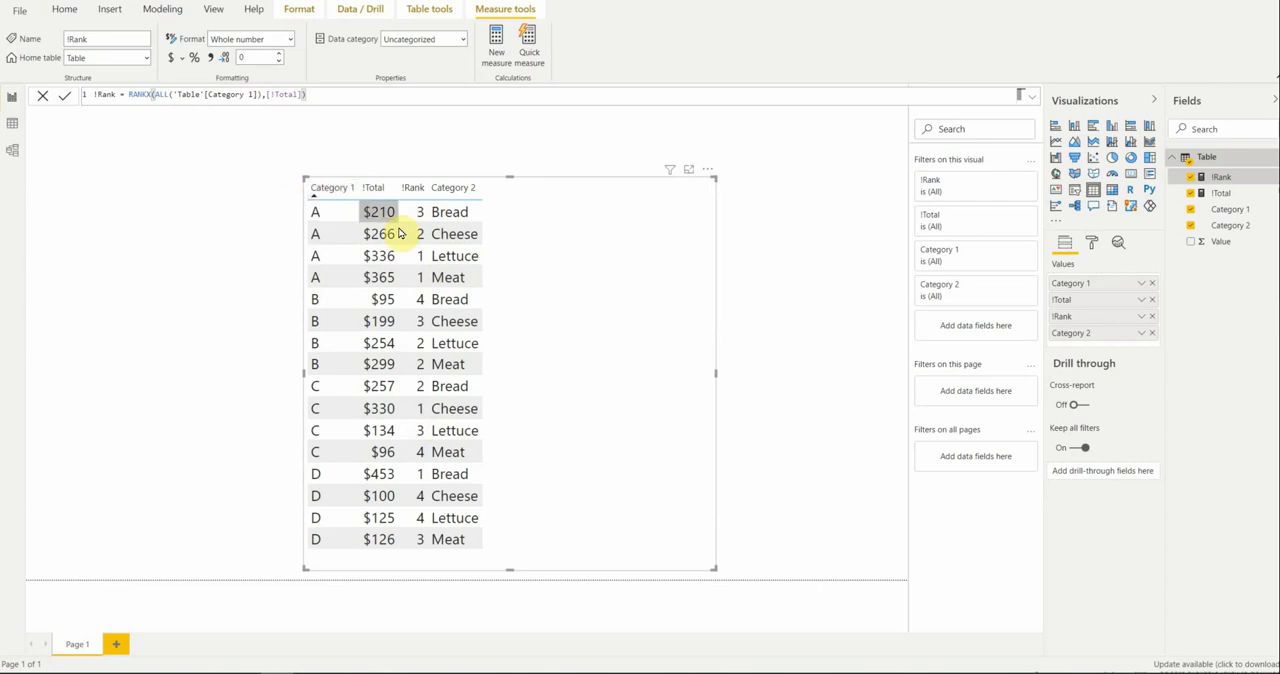
mouse_move(412, 277)
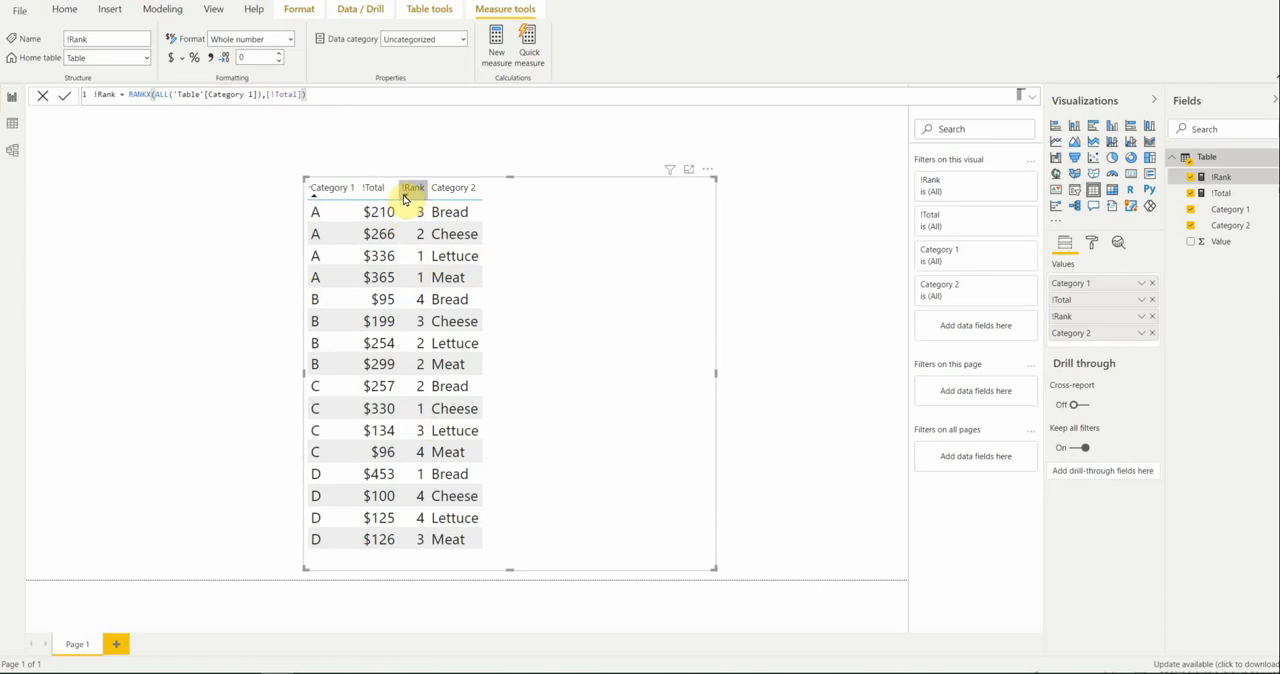
click(412, 188)
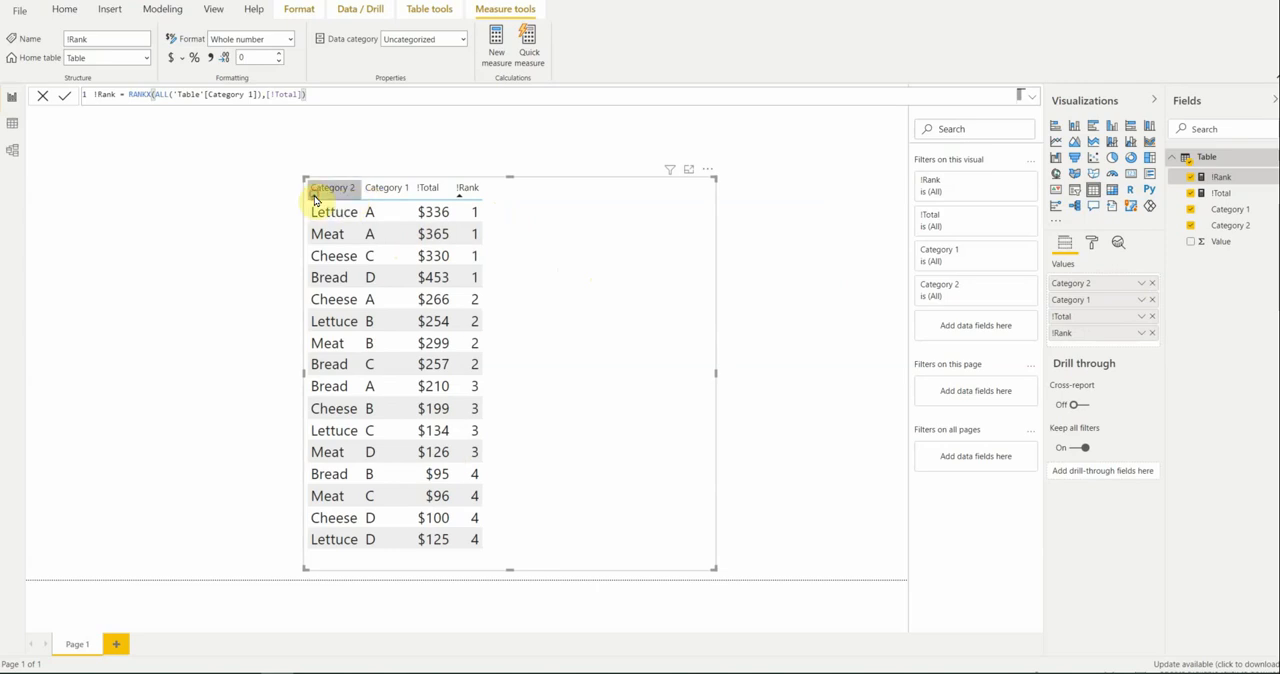
click(330, 188)
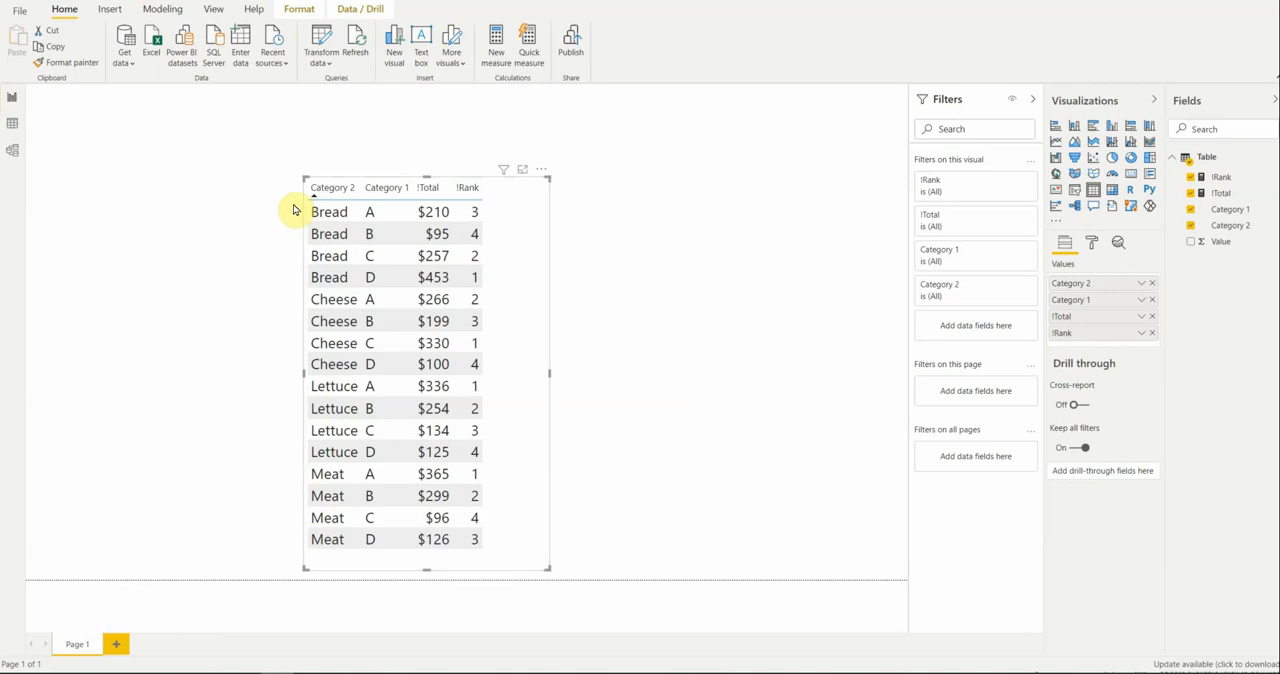
click(469, 233)
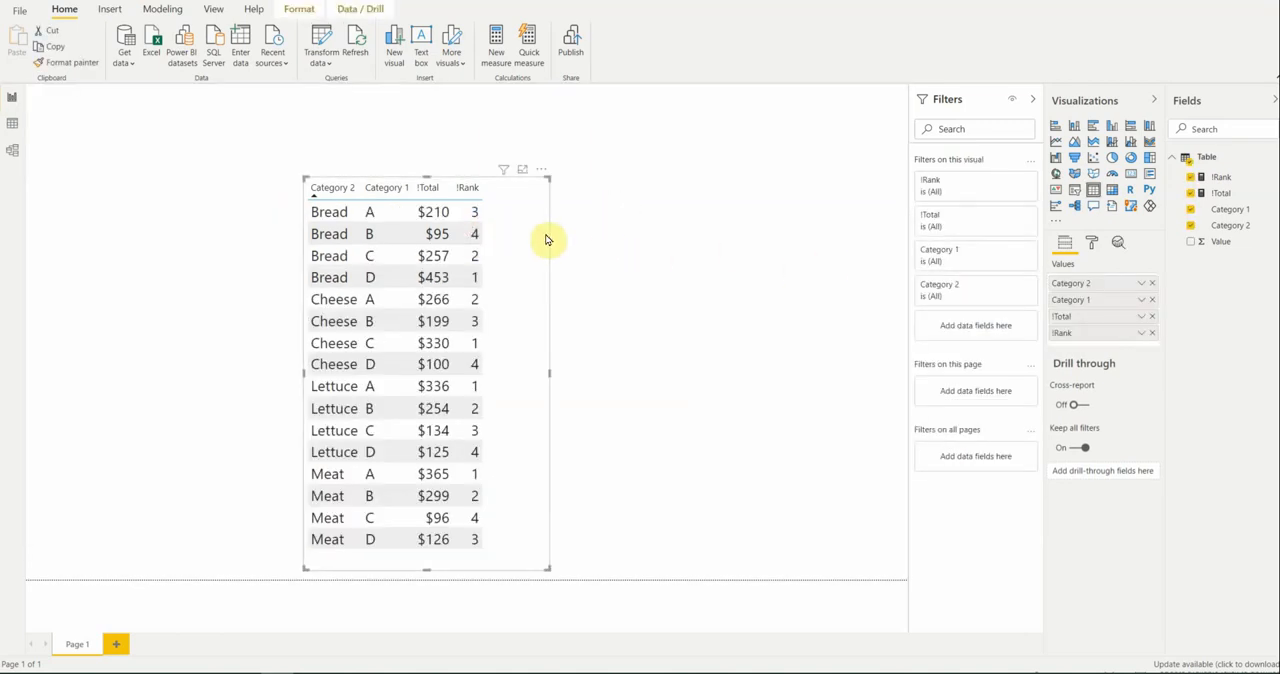
mouse_move(500, 217)
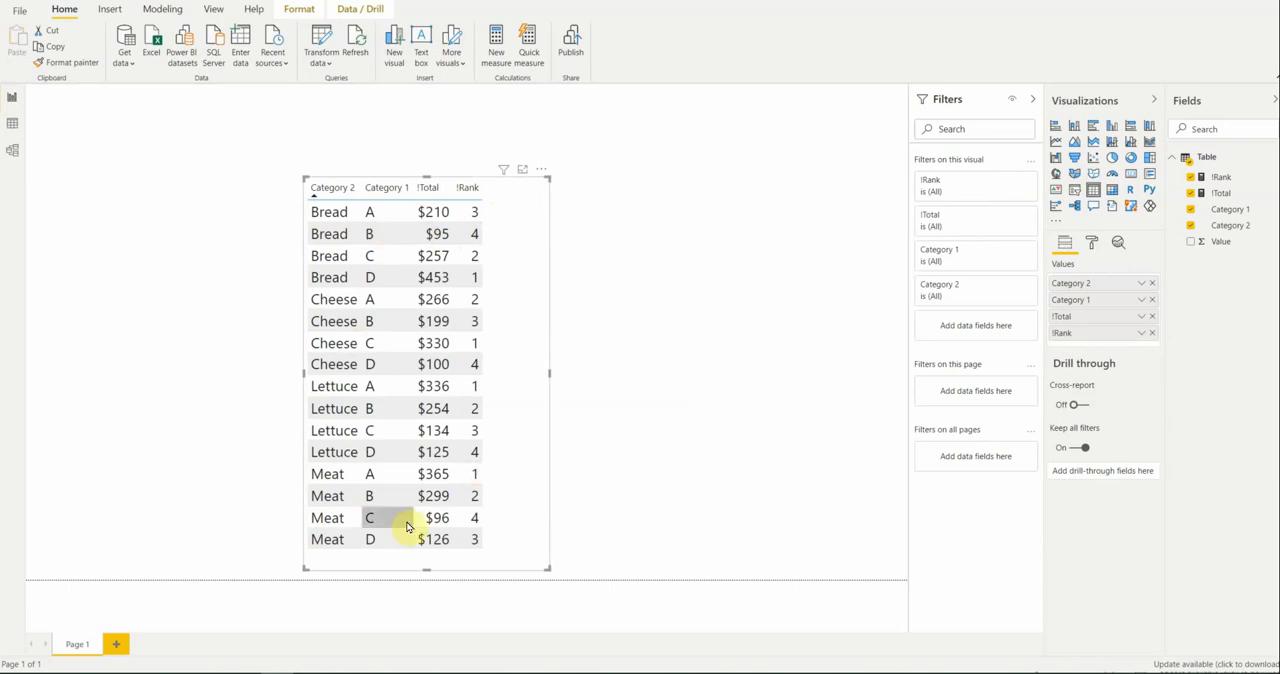
mouse_move(1210, 160)
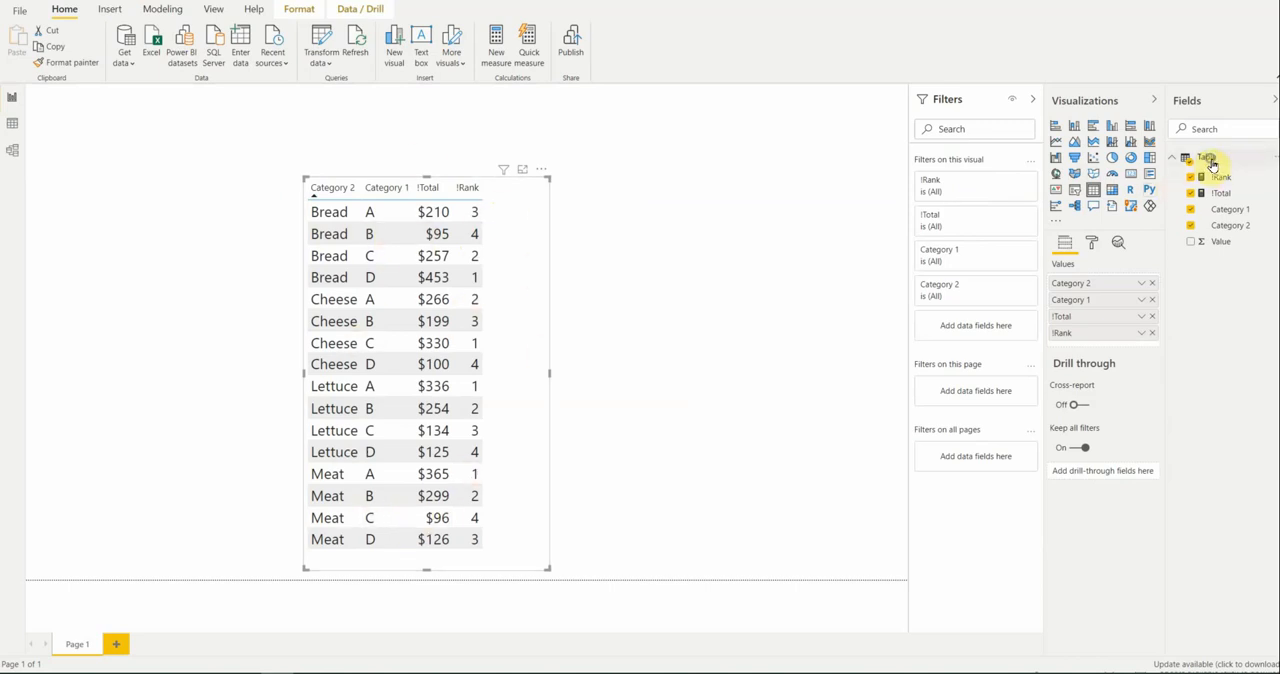
Create !Rank2 = RANKX(ALL('Table'),[!Total]) and sort the table ascending by it.
click(1215, 160)
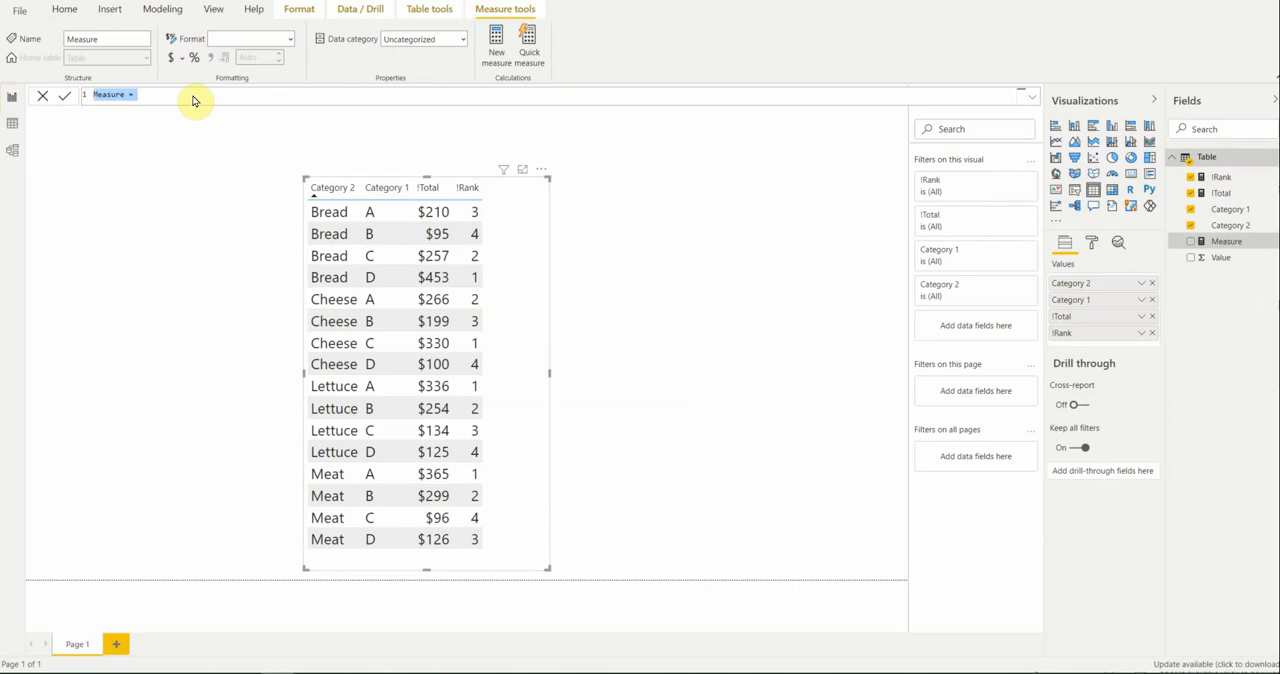
text(!Rank2=ra)
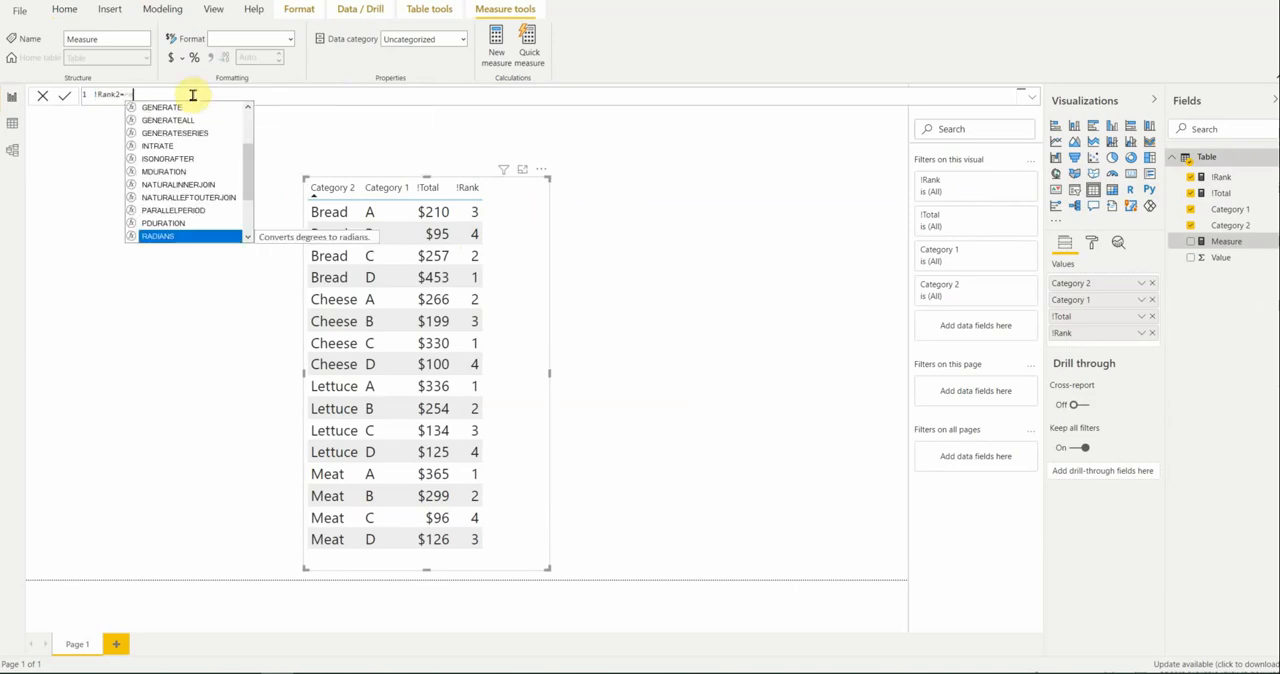
text(RANKX(ALL('Table)
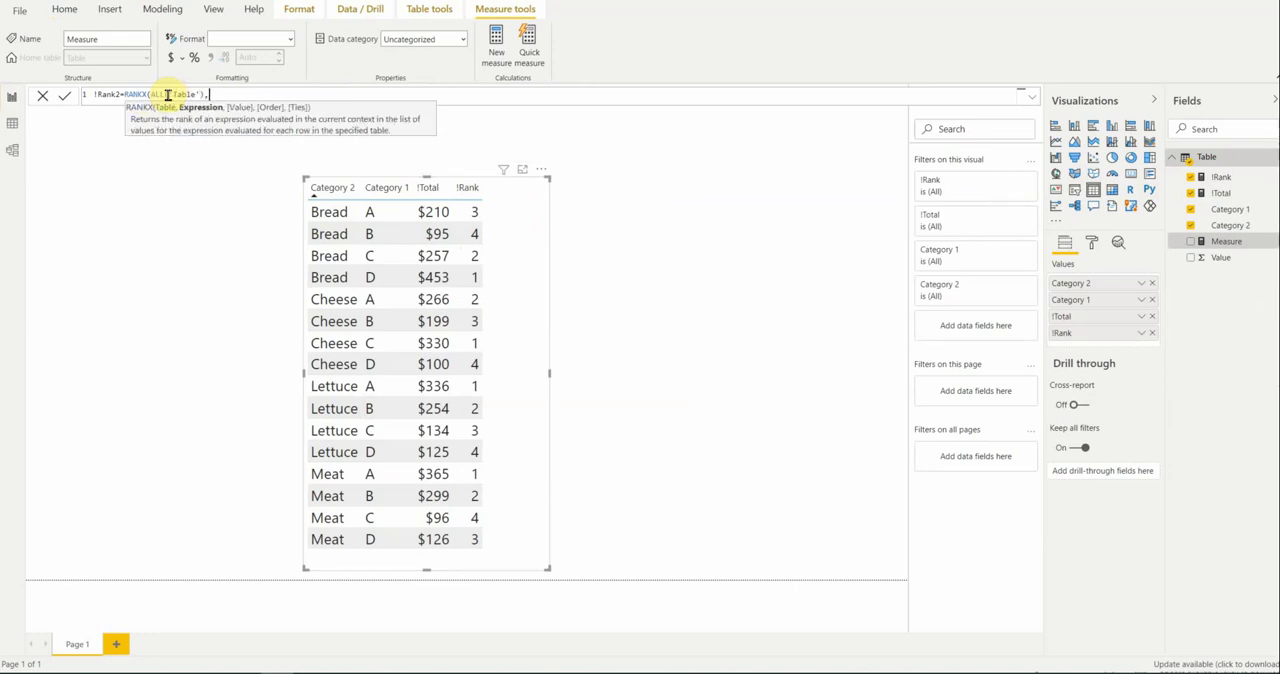
text(,[!Total])
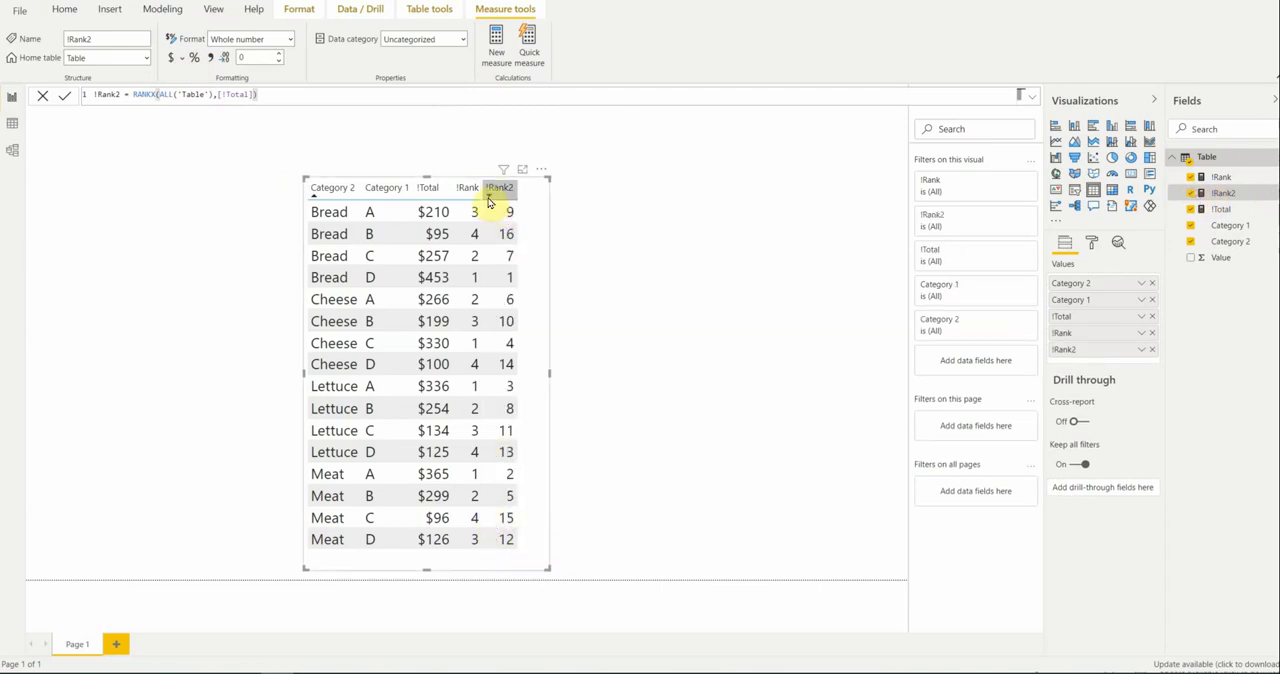
click(500, 188)
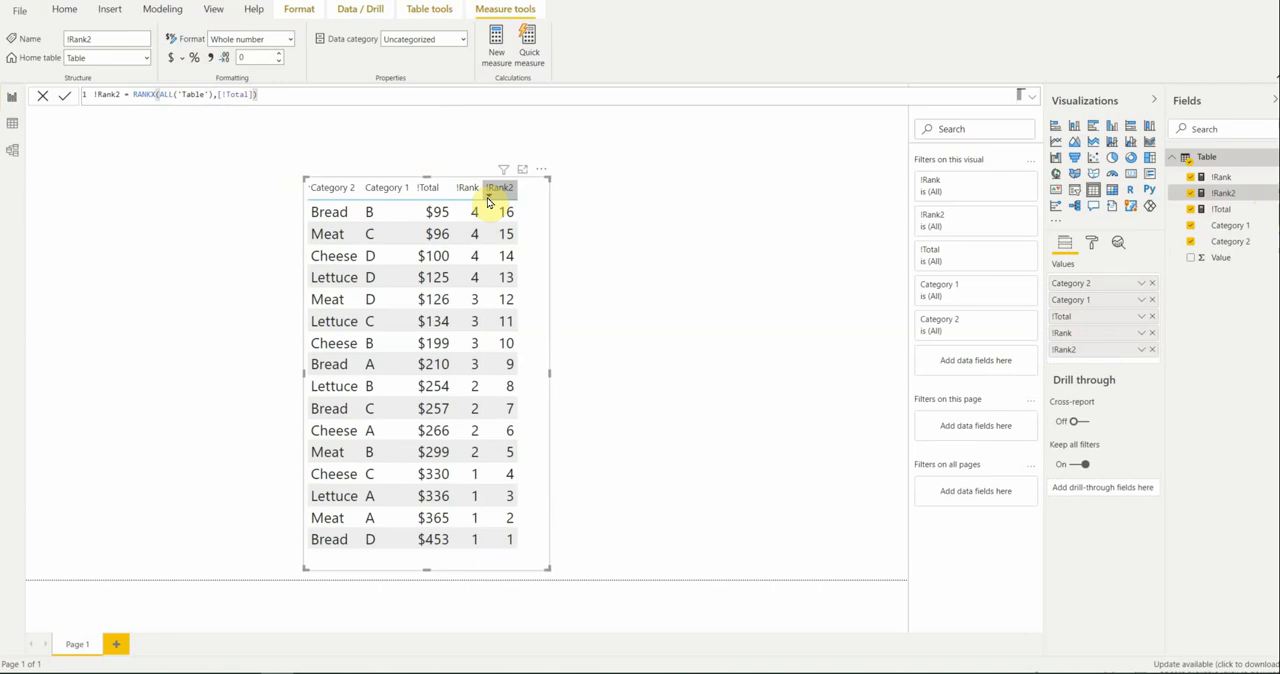
click(500, 188)
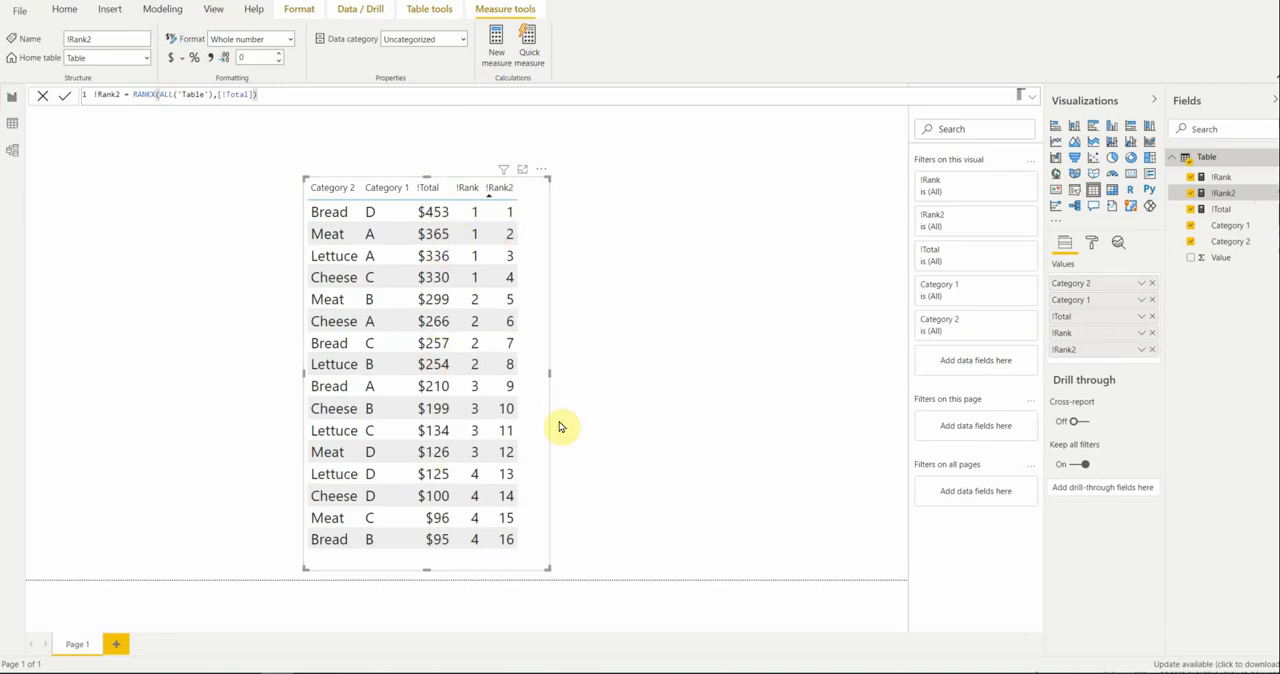
mouse_move(305, 181)
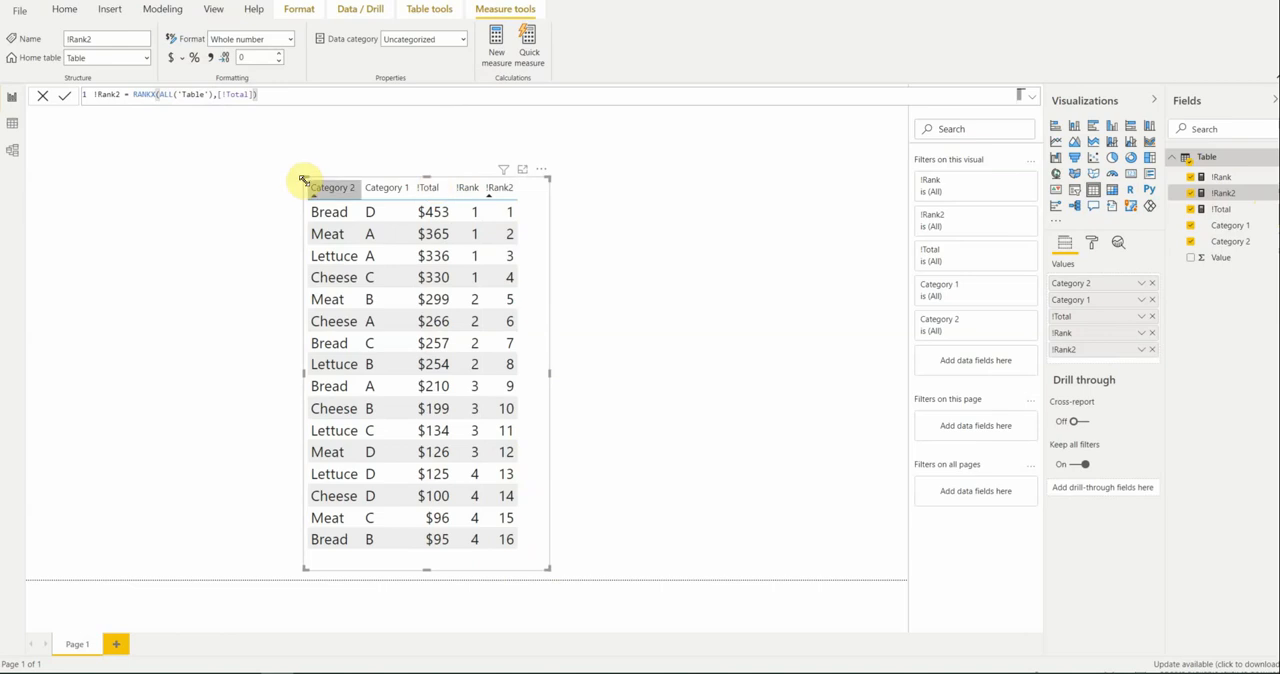
mouse_move(148, 99)
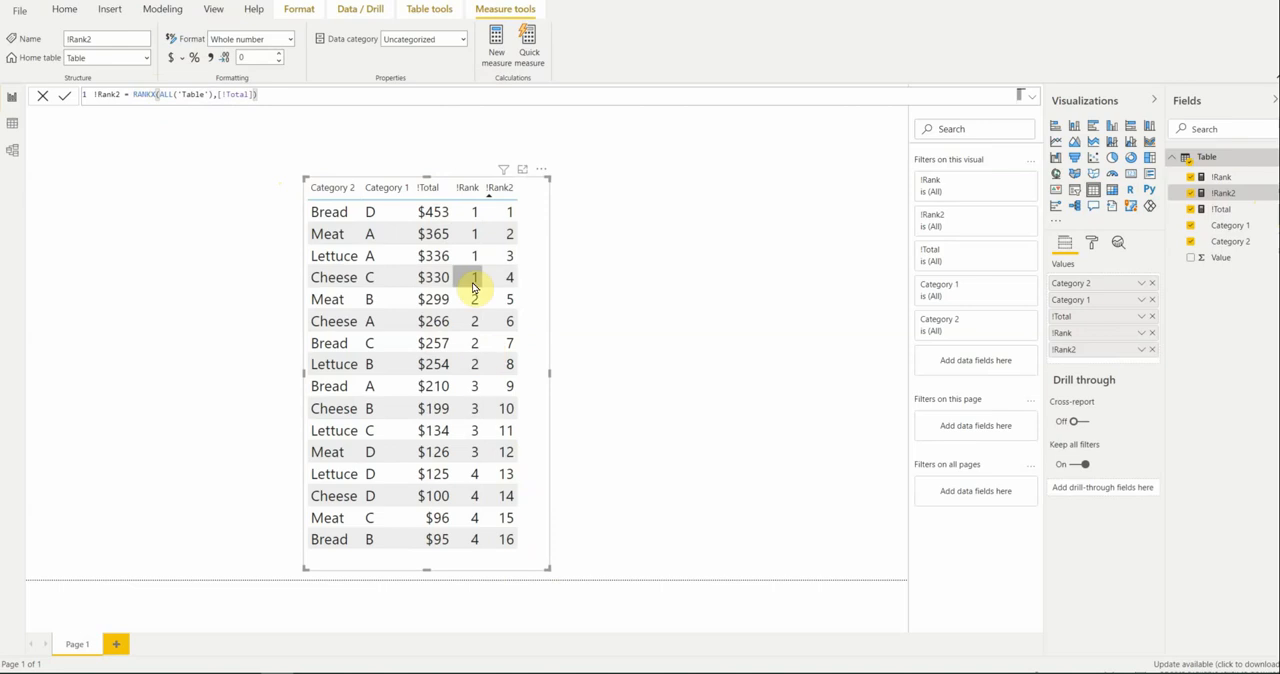
mouse_move(527, 262)
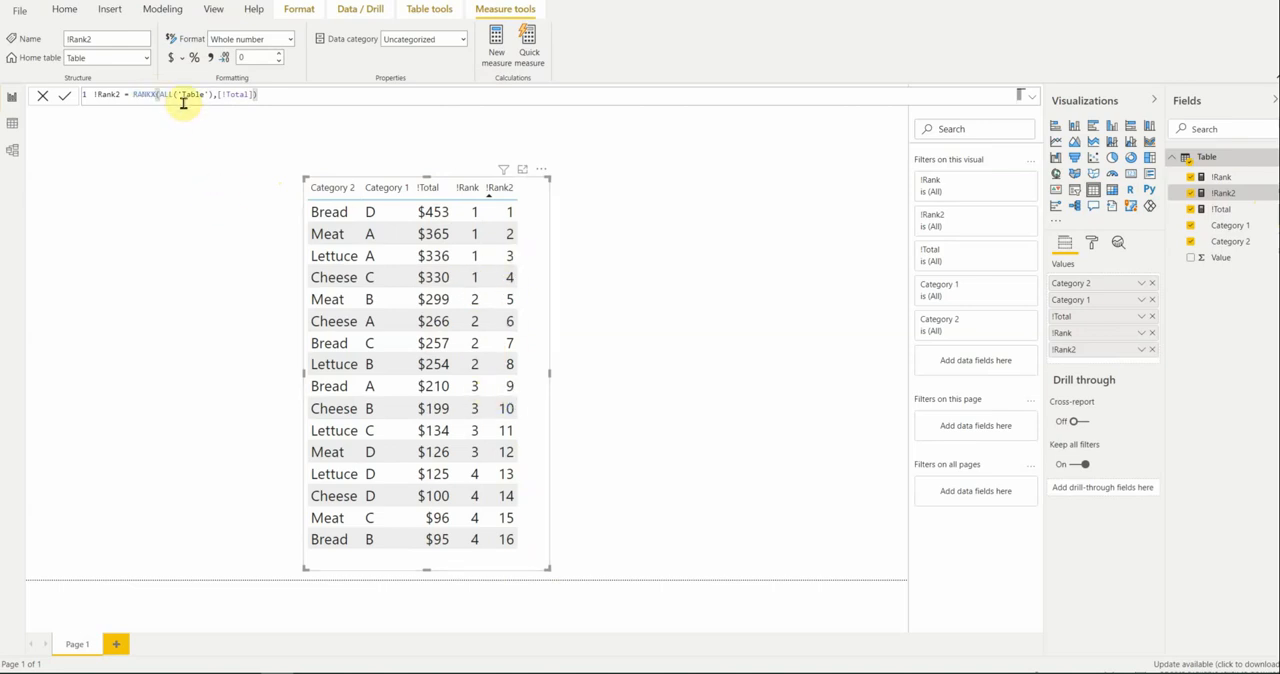
mouse_move(160, 100)
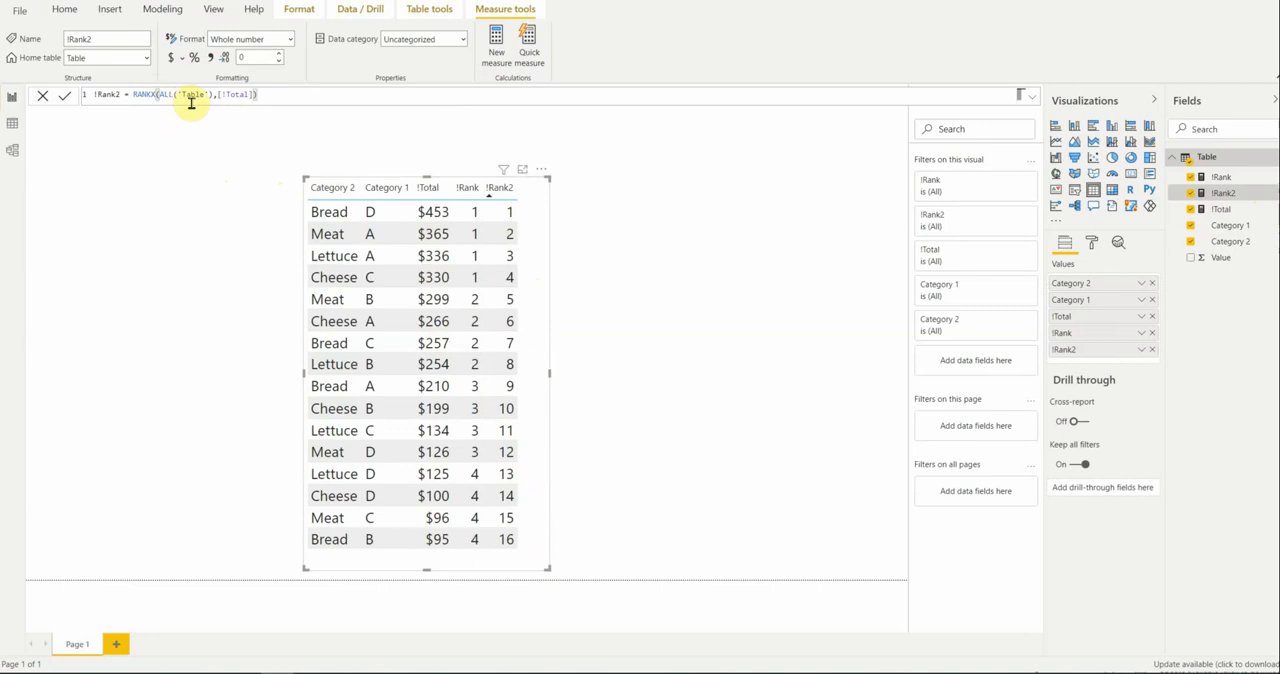
mouse_move(545, 328)
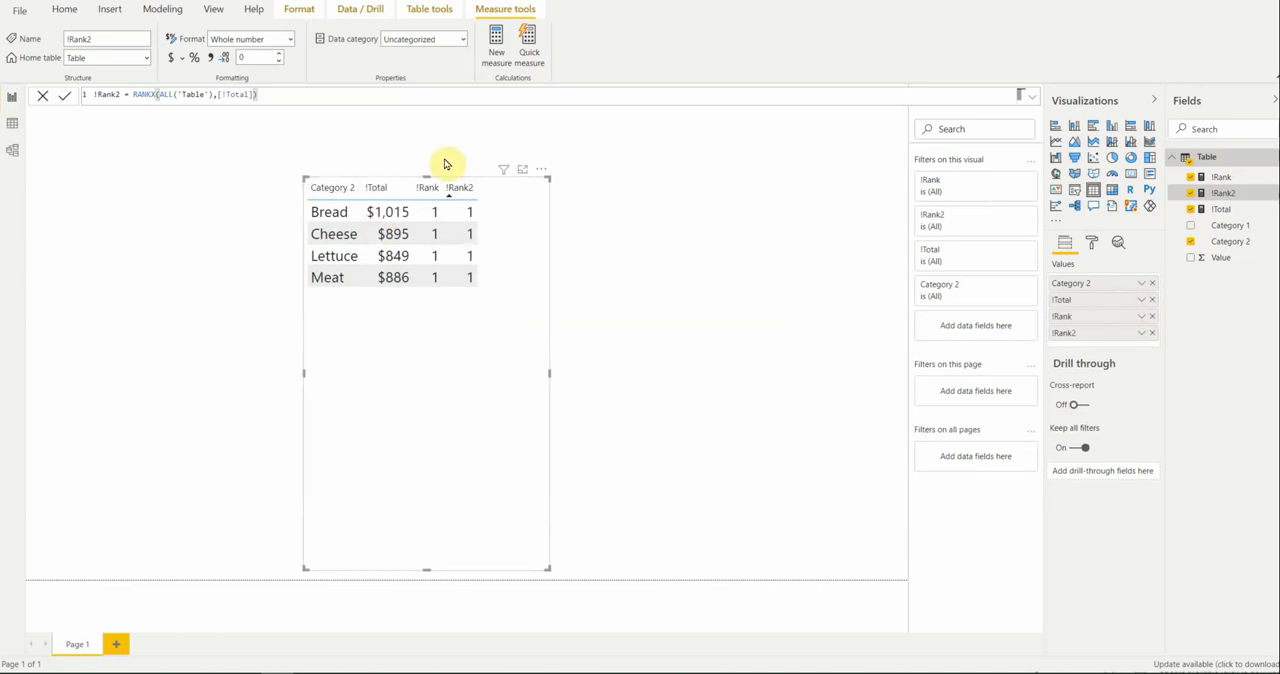
mouse_move(529, 246)
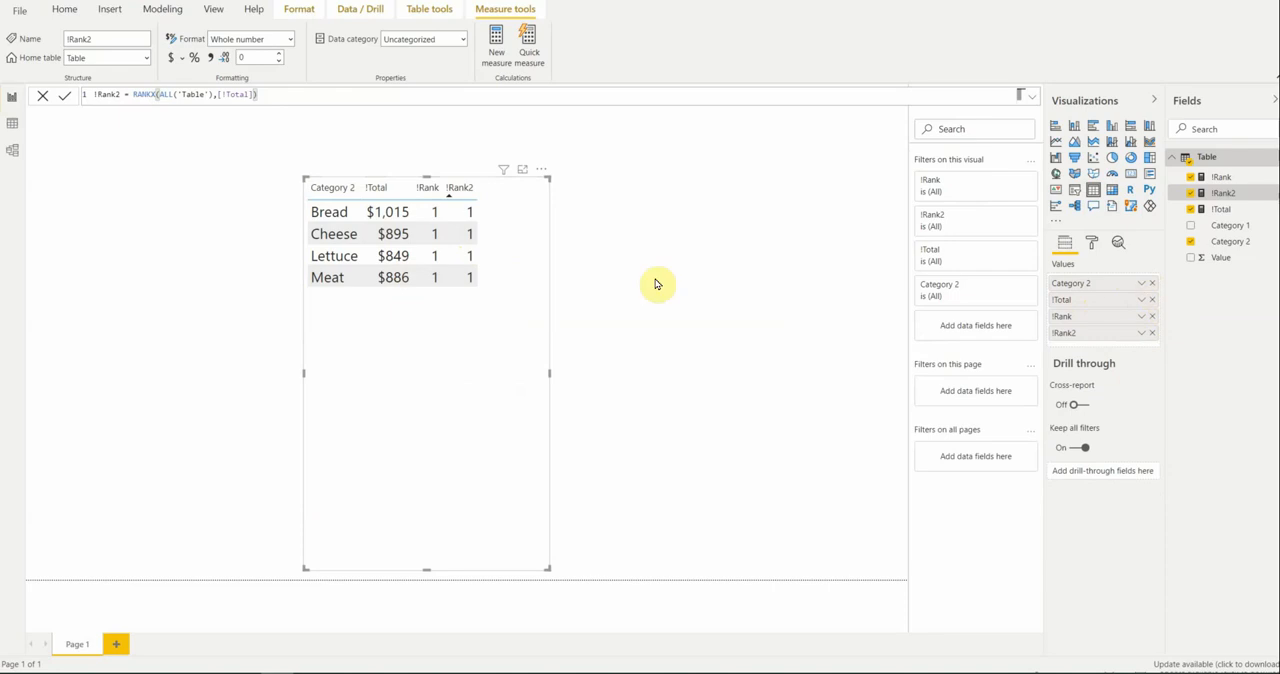
mouse_move(936, 187)
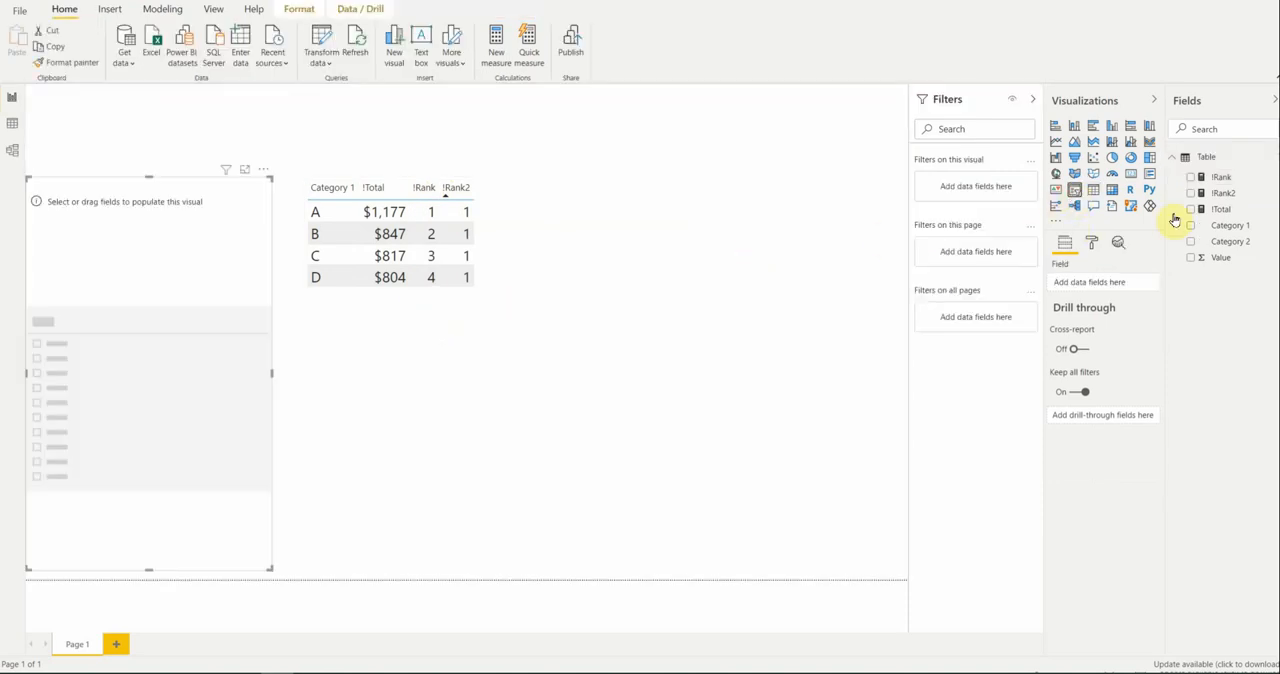
Add a Category 1 slicer right of the table and select A, B and D.
click(1199, 225)
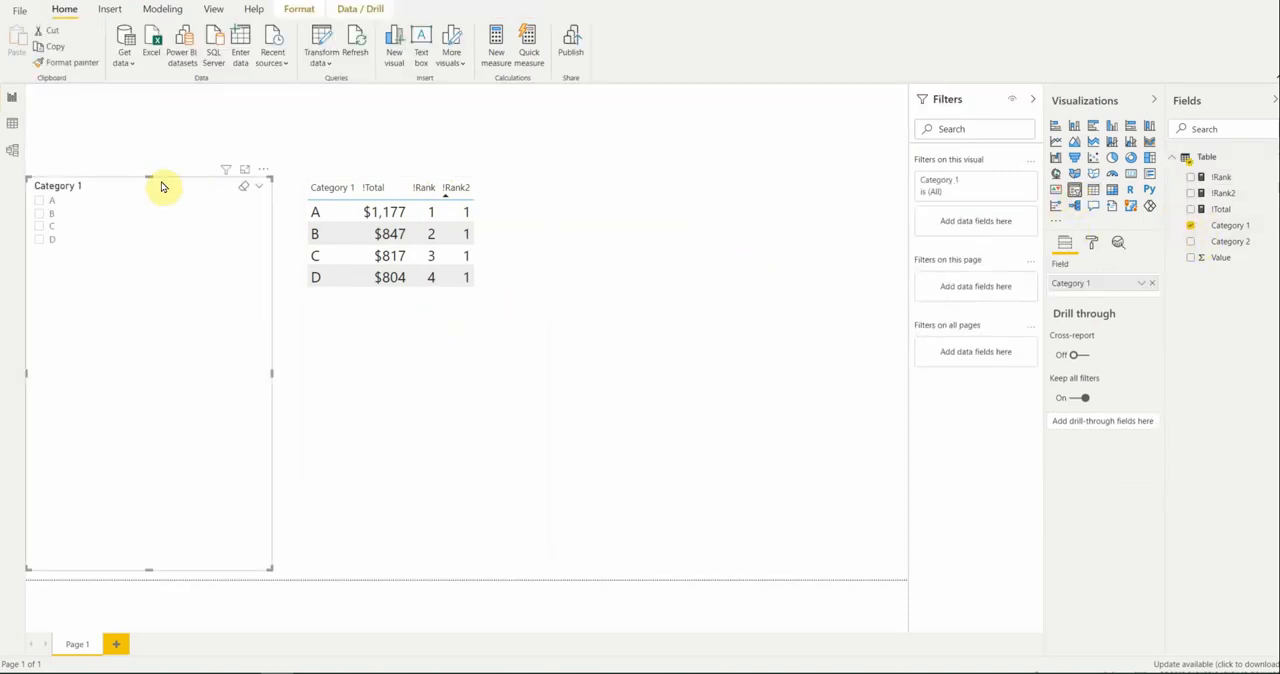
drag(150, 185, 710, 200)
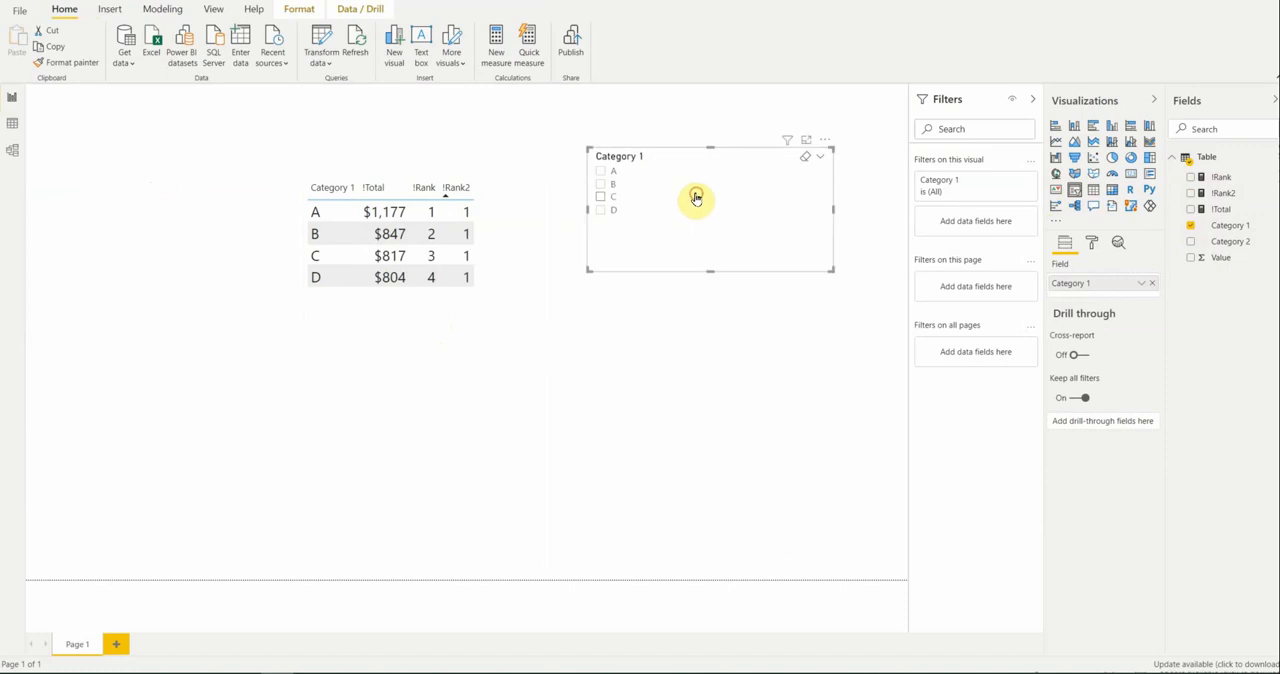
click(600, 170)
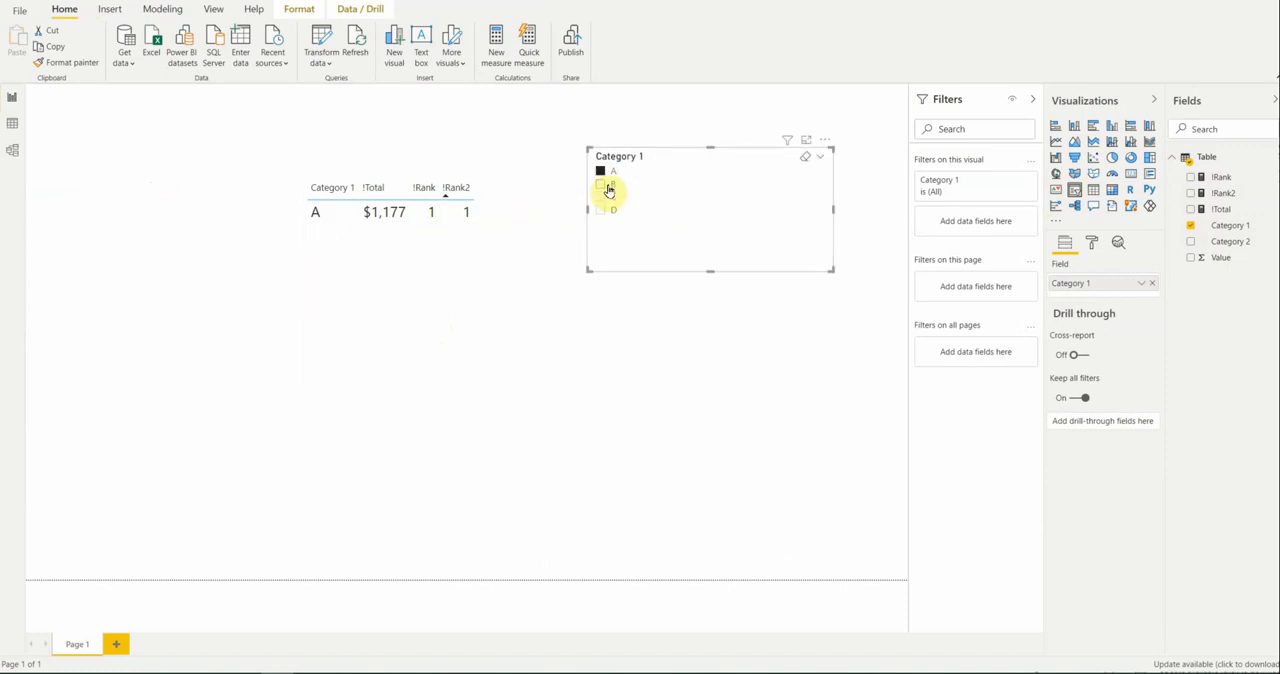
click(600, 184)
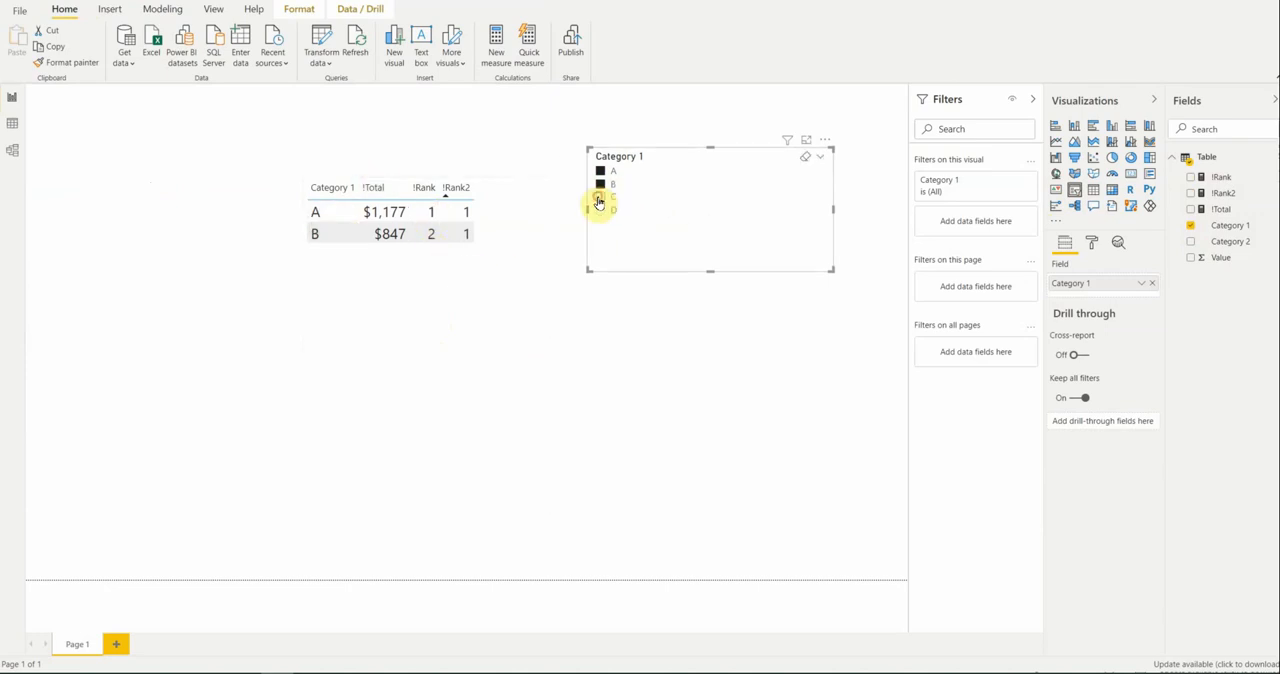
click(600, 197)
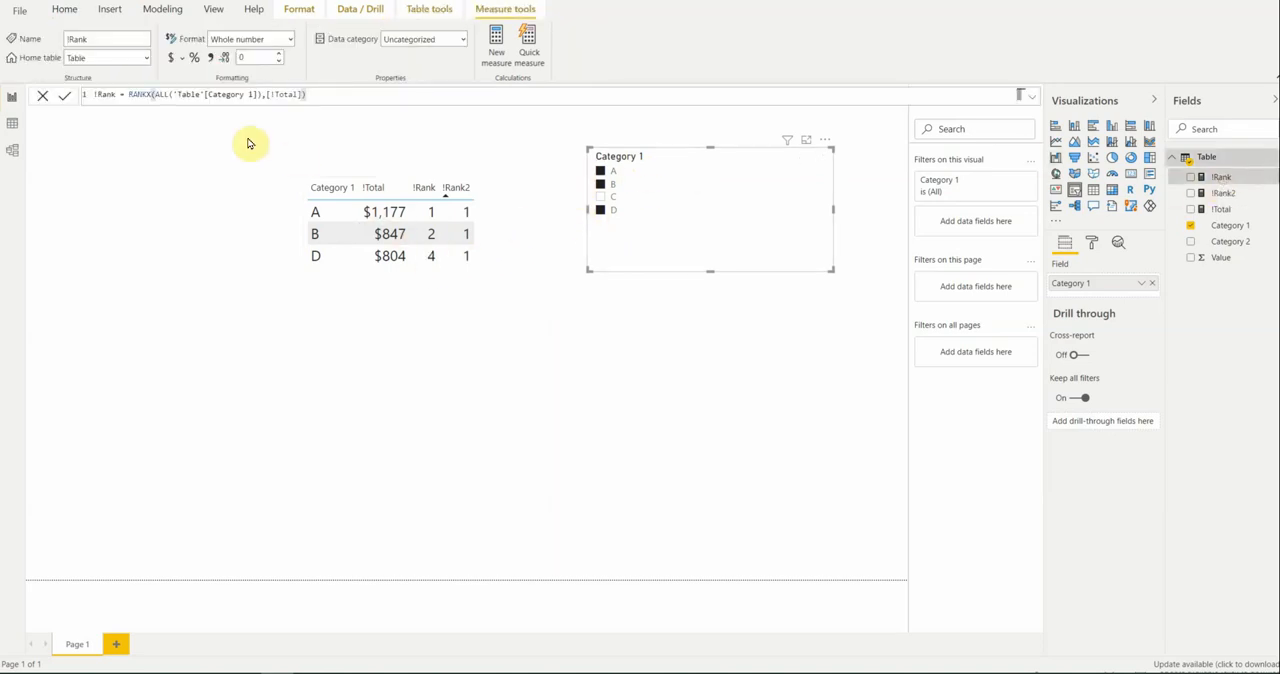
mouse_move(203, 116)
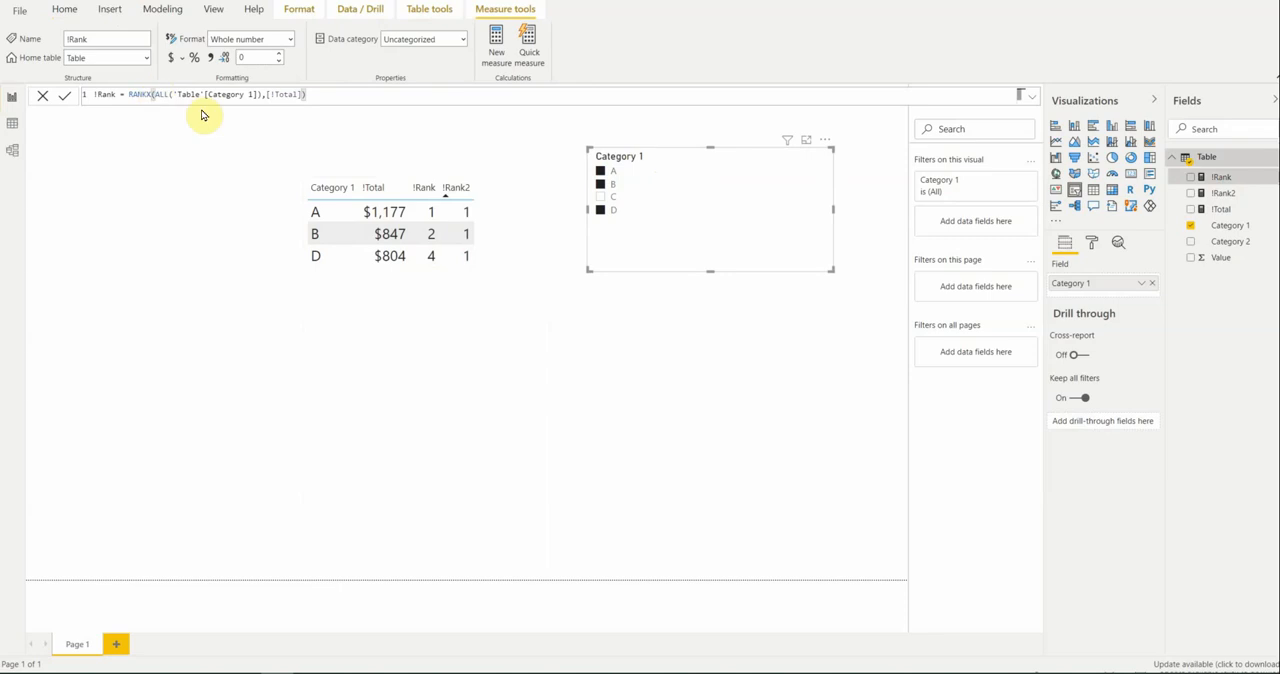
mouse_move(177, 98)
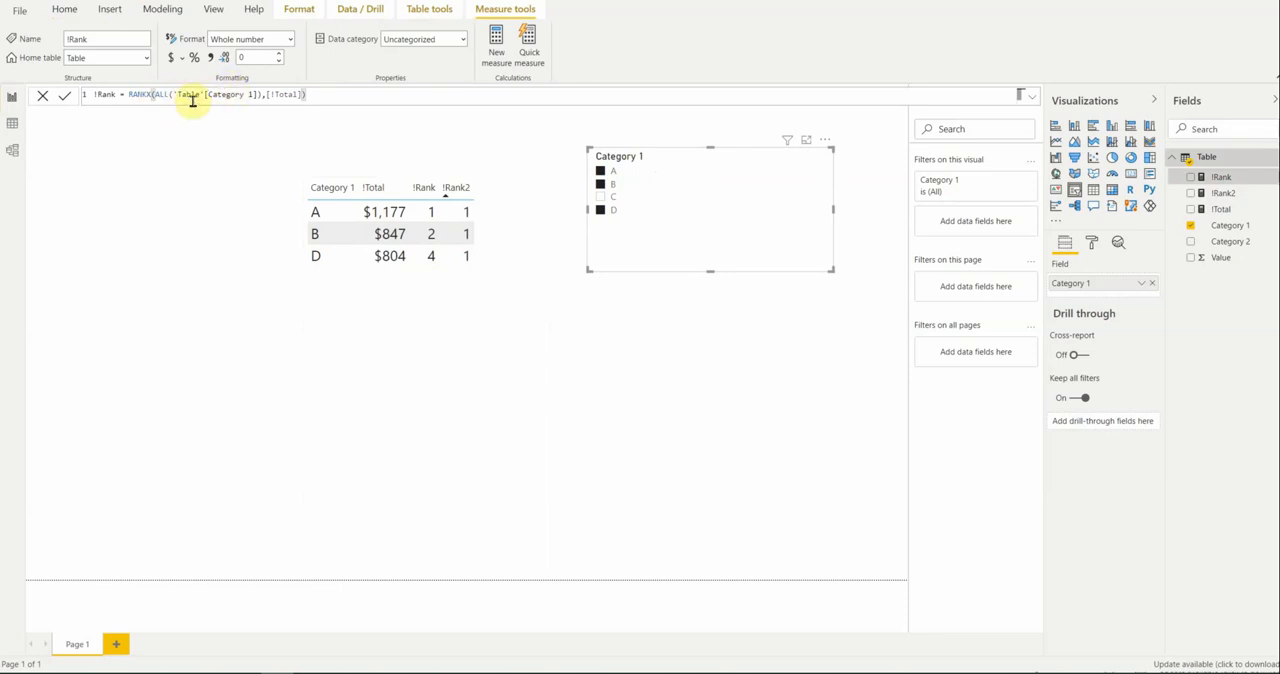
Select the ALL argument in the !Rank formula to review it.
click(430, 256)
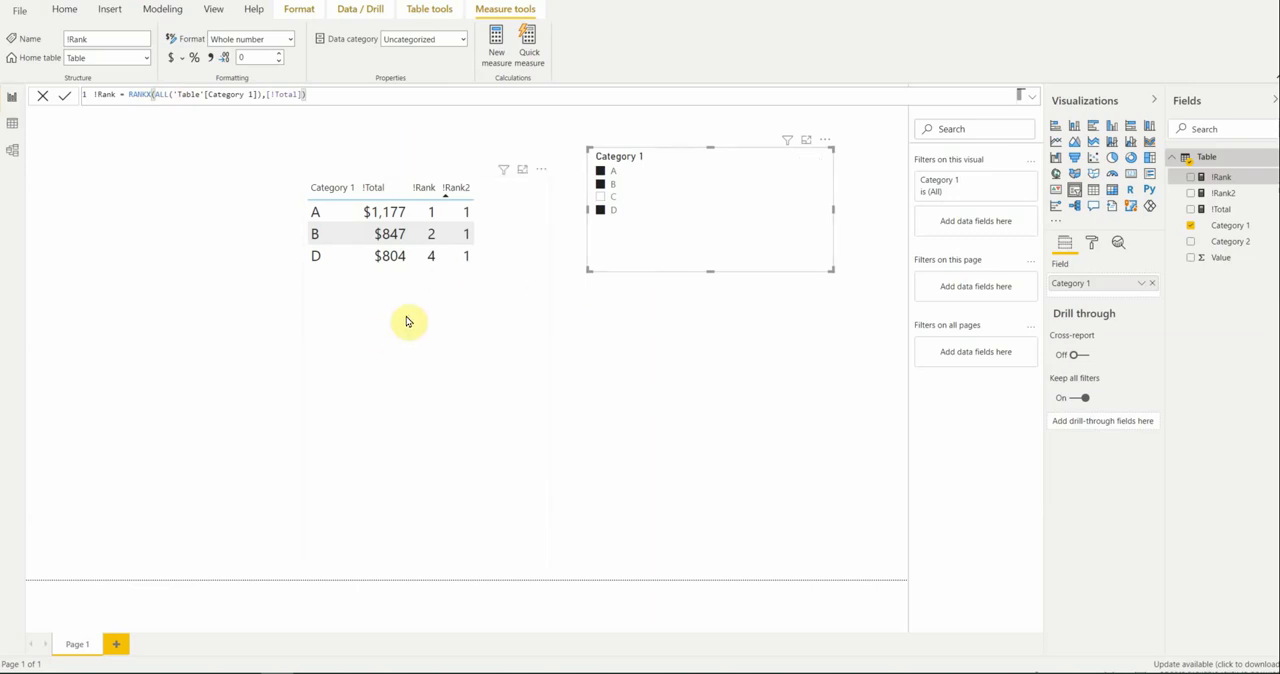
mouse_move(466, 188)
text(!Rank3=)
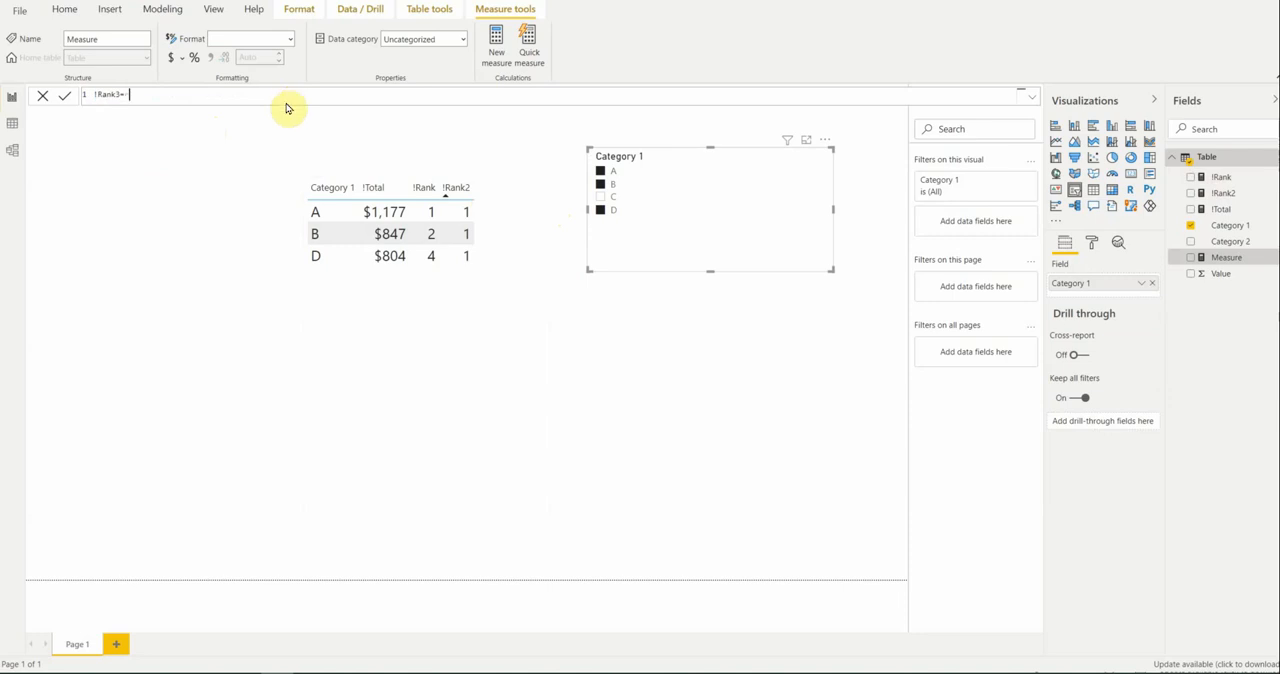
Define !Rank3 as RANKX(ALLSELECTED('Table'[Category 1]),[!Total]) and add it to the table.
text(RANKX(all)
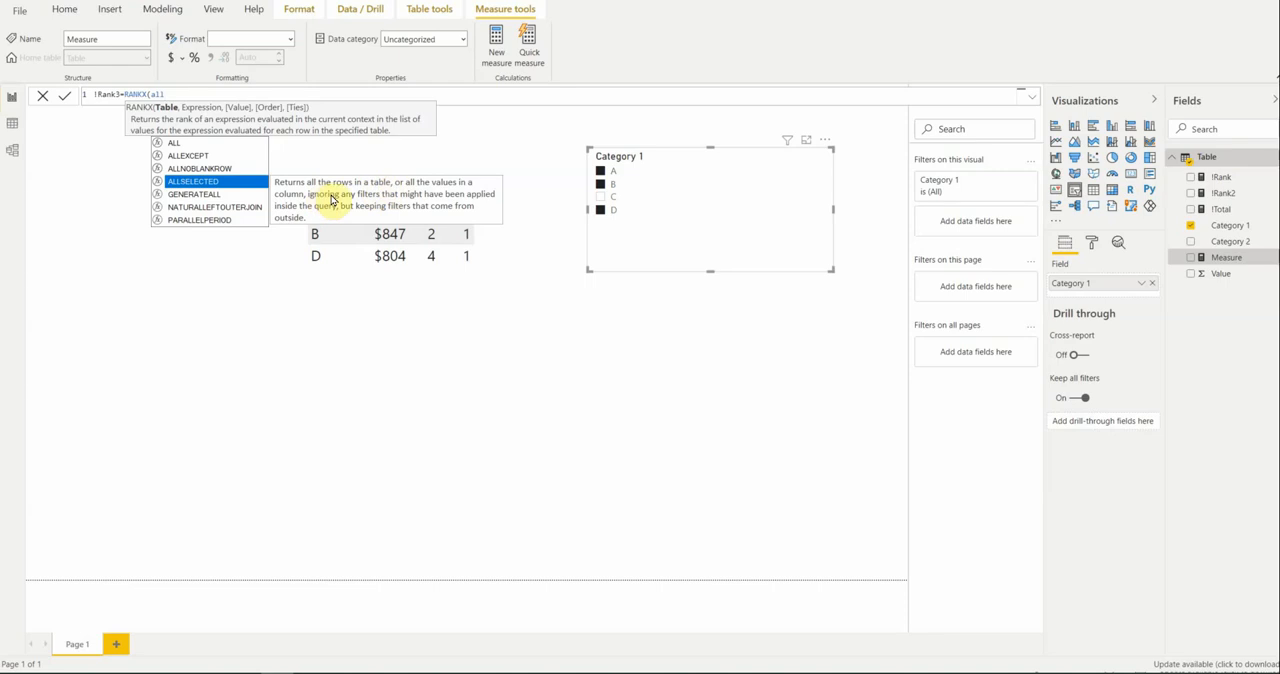
mouse_move(309, 204)
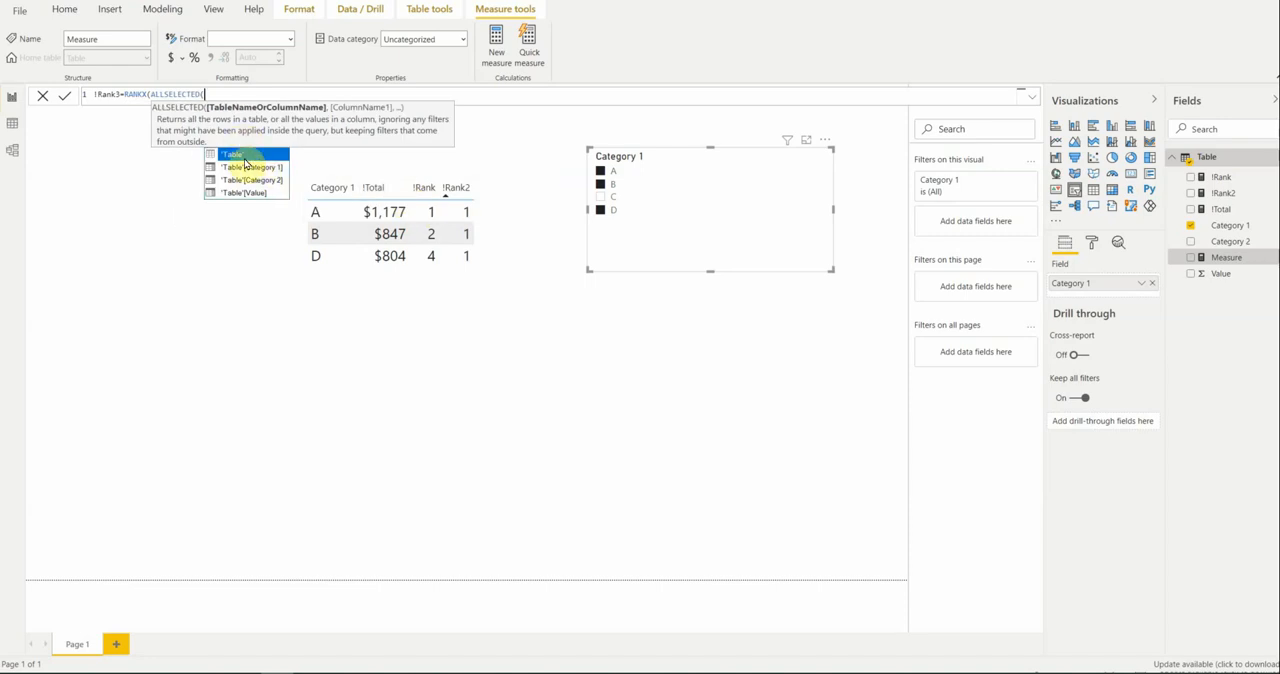
click(238, 165)
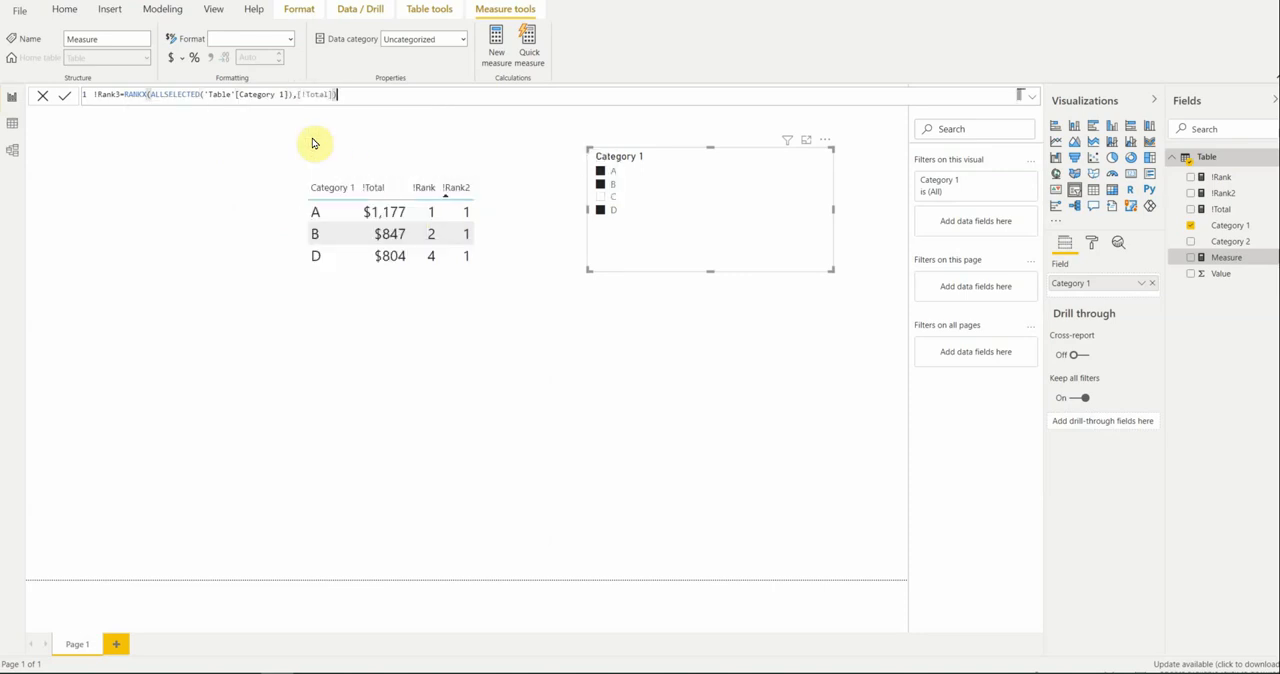
click(1202, 210)
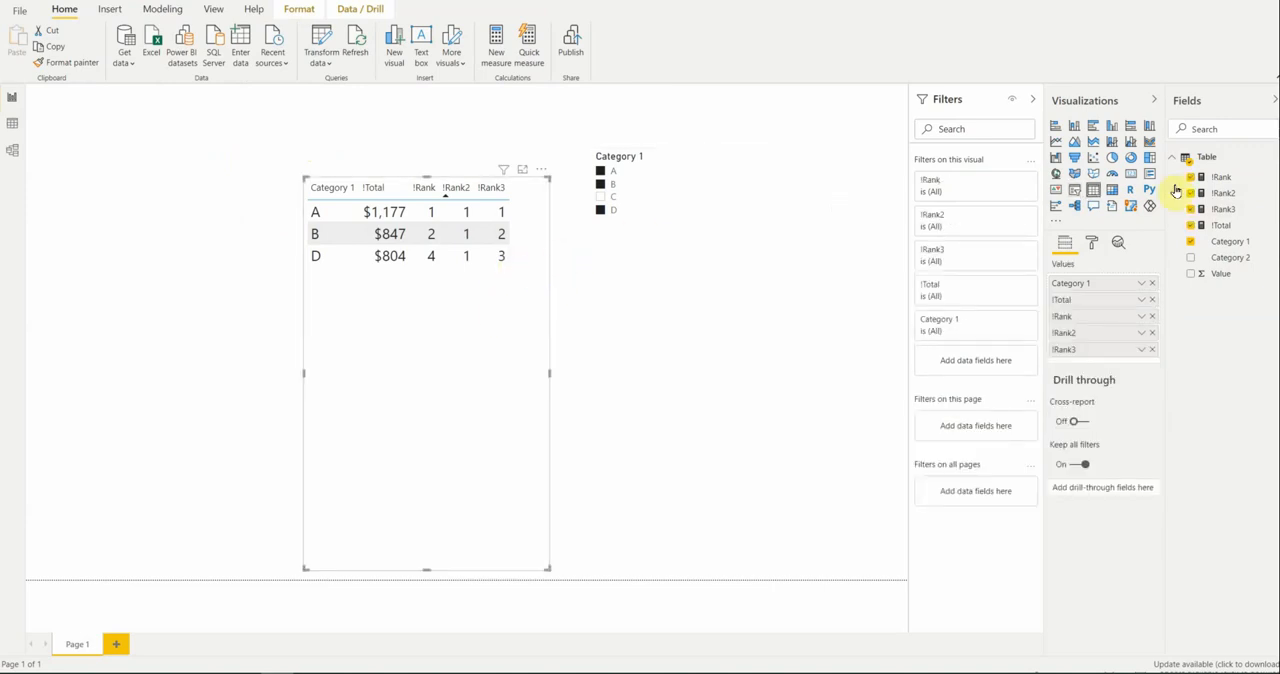
Review the !Rank3 formula and shrink the table to fit rows A, B and D.
click(1223, 209)
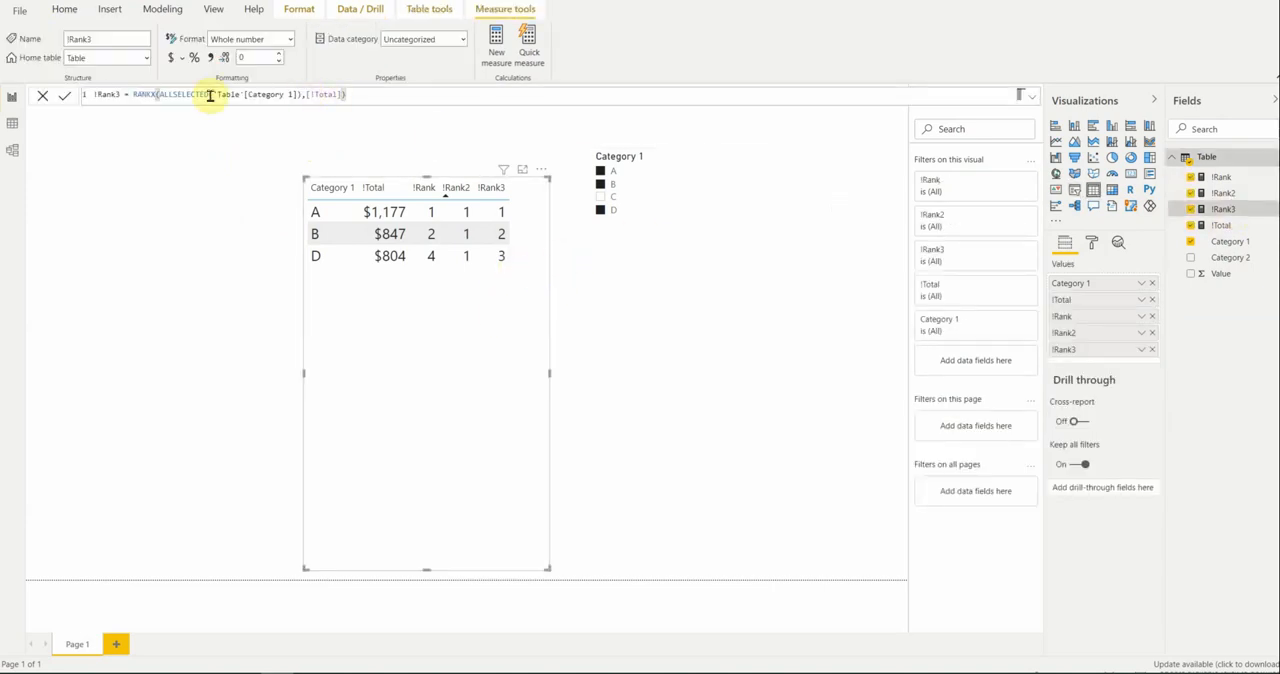
mouse_move(427, 564)
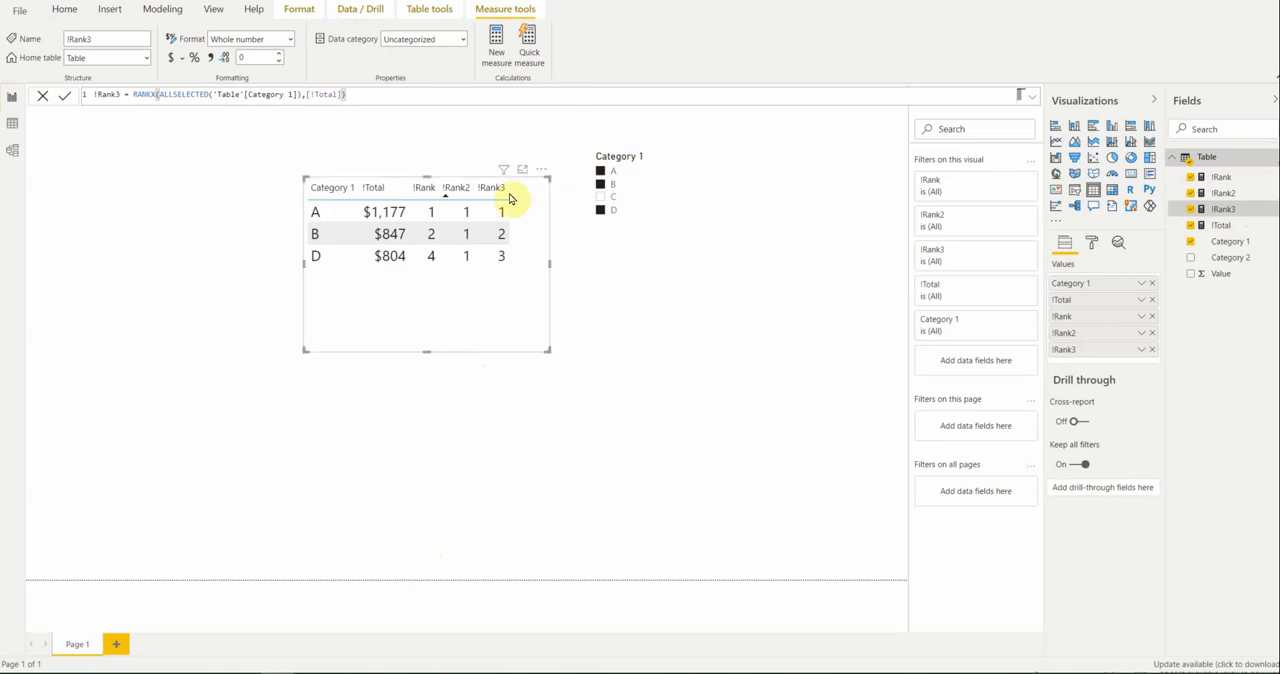
mouse_move(255, 98)
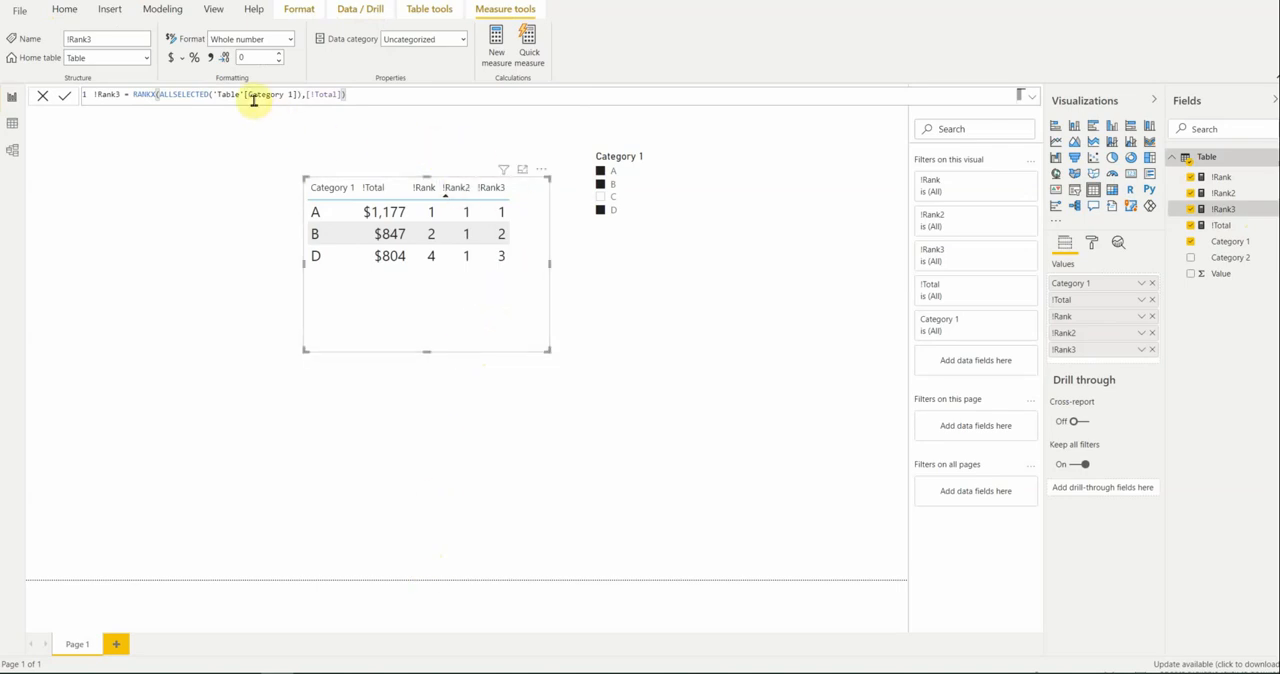
mouse_move(214, 120)
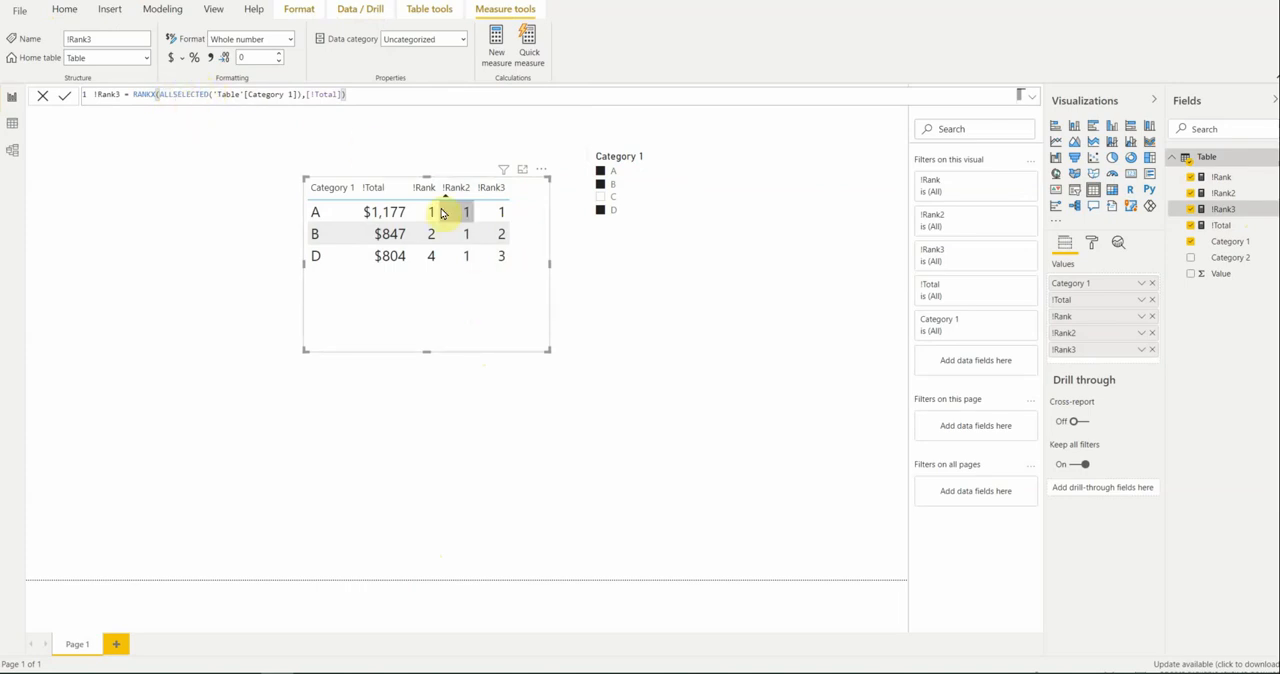
mouse_move(373, 244)
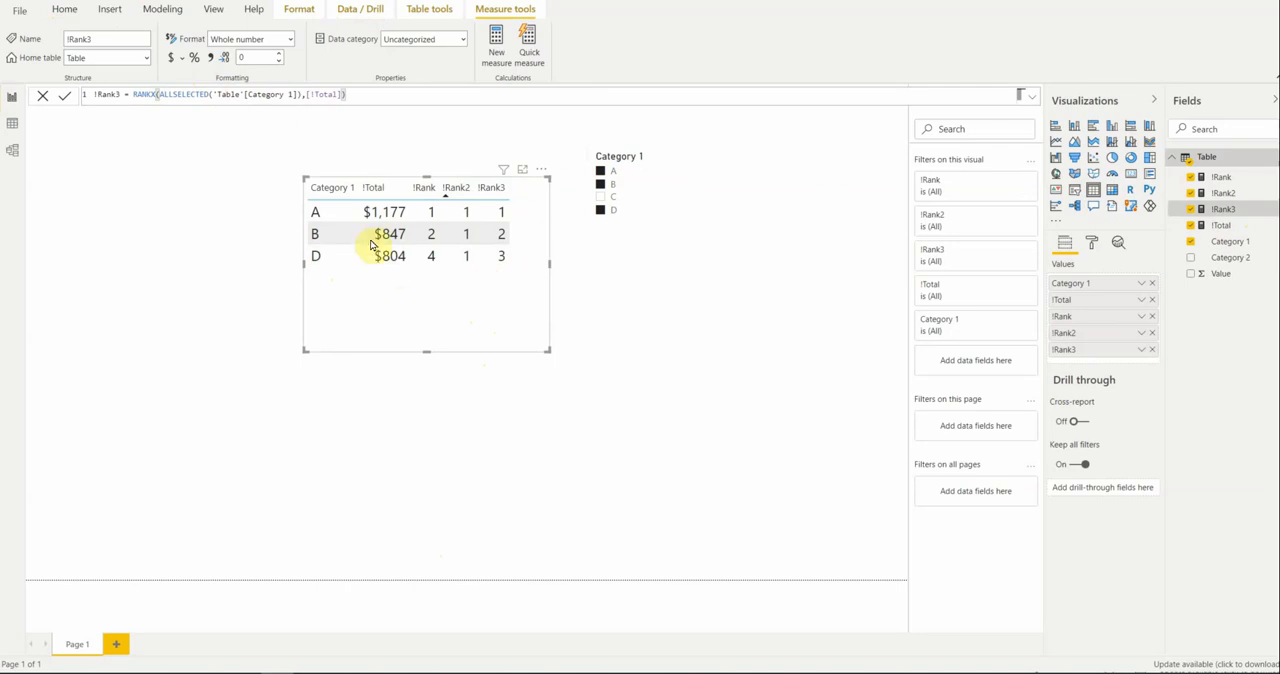
click(375, 187)
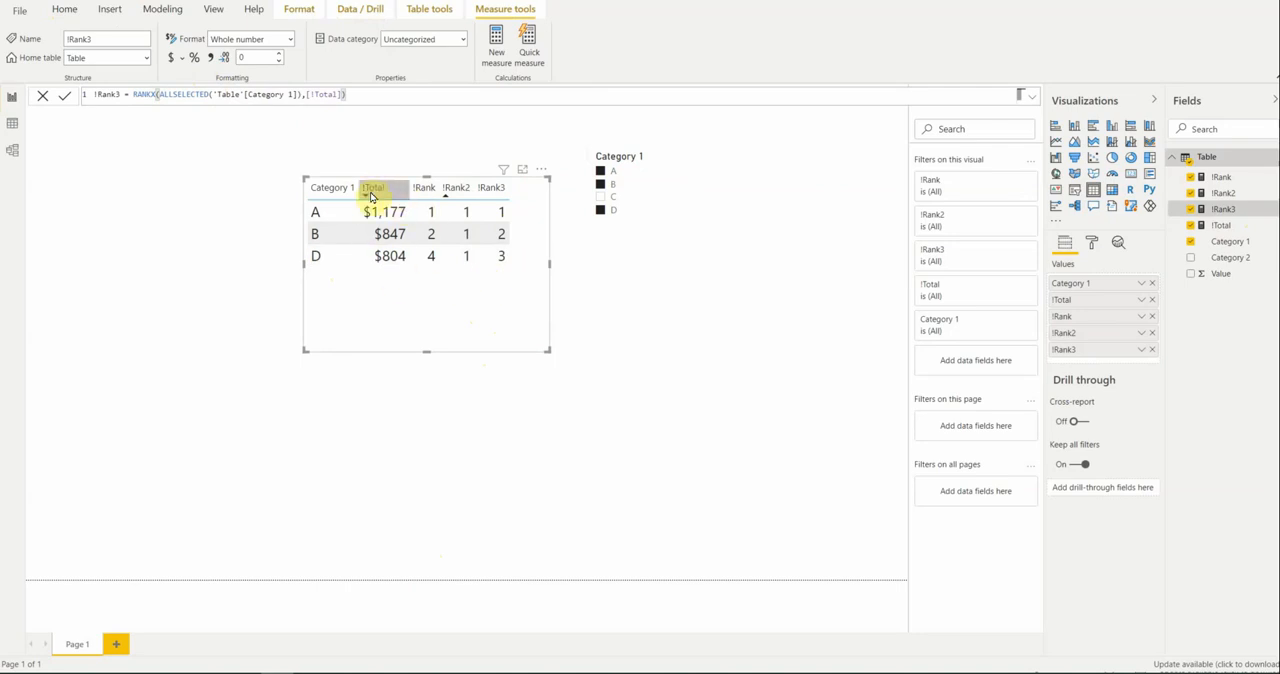